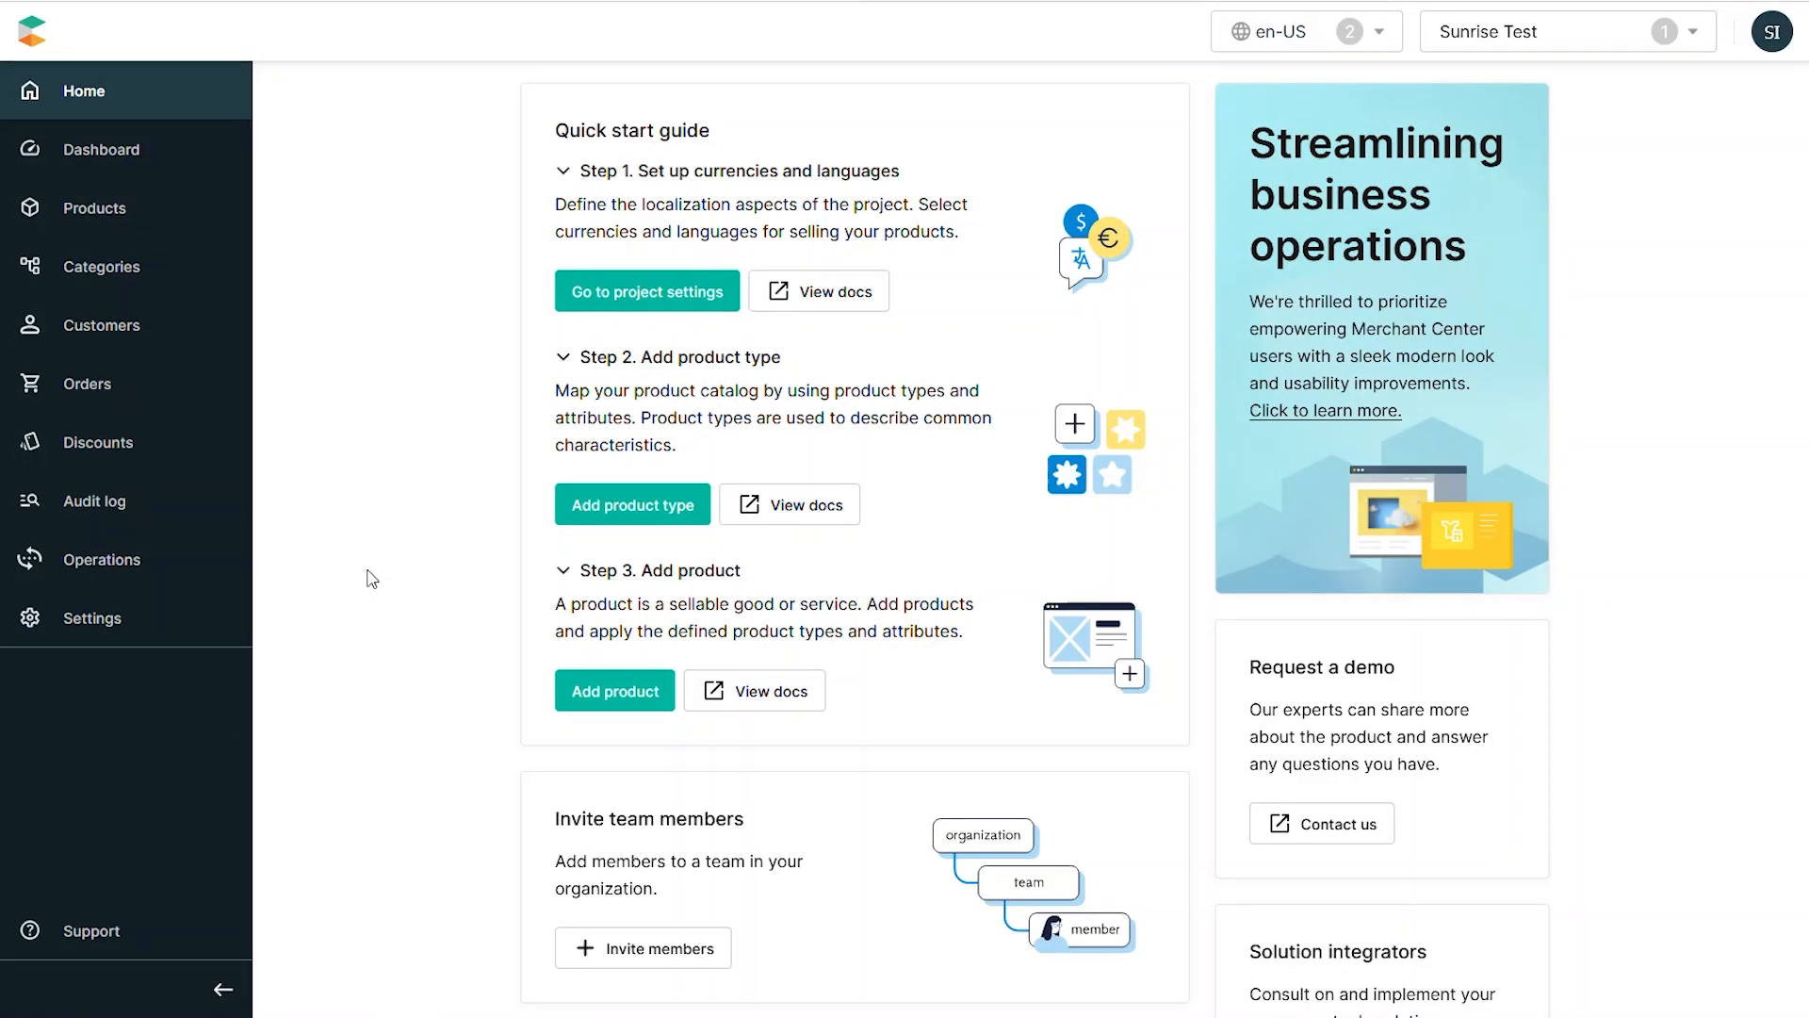
mouse_move(441, 487)
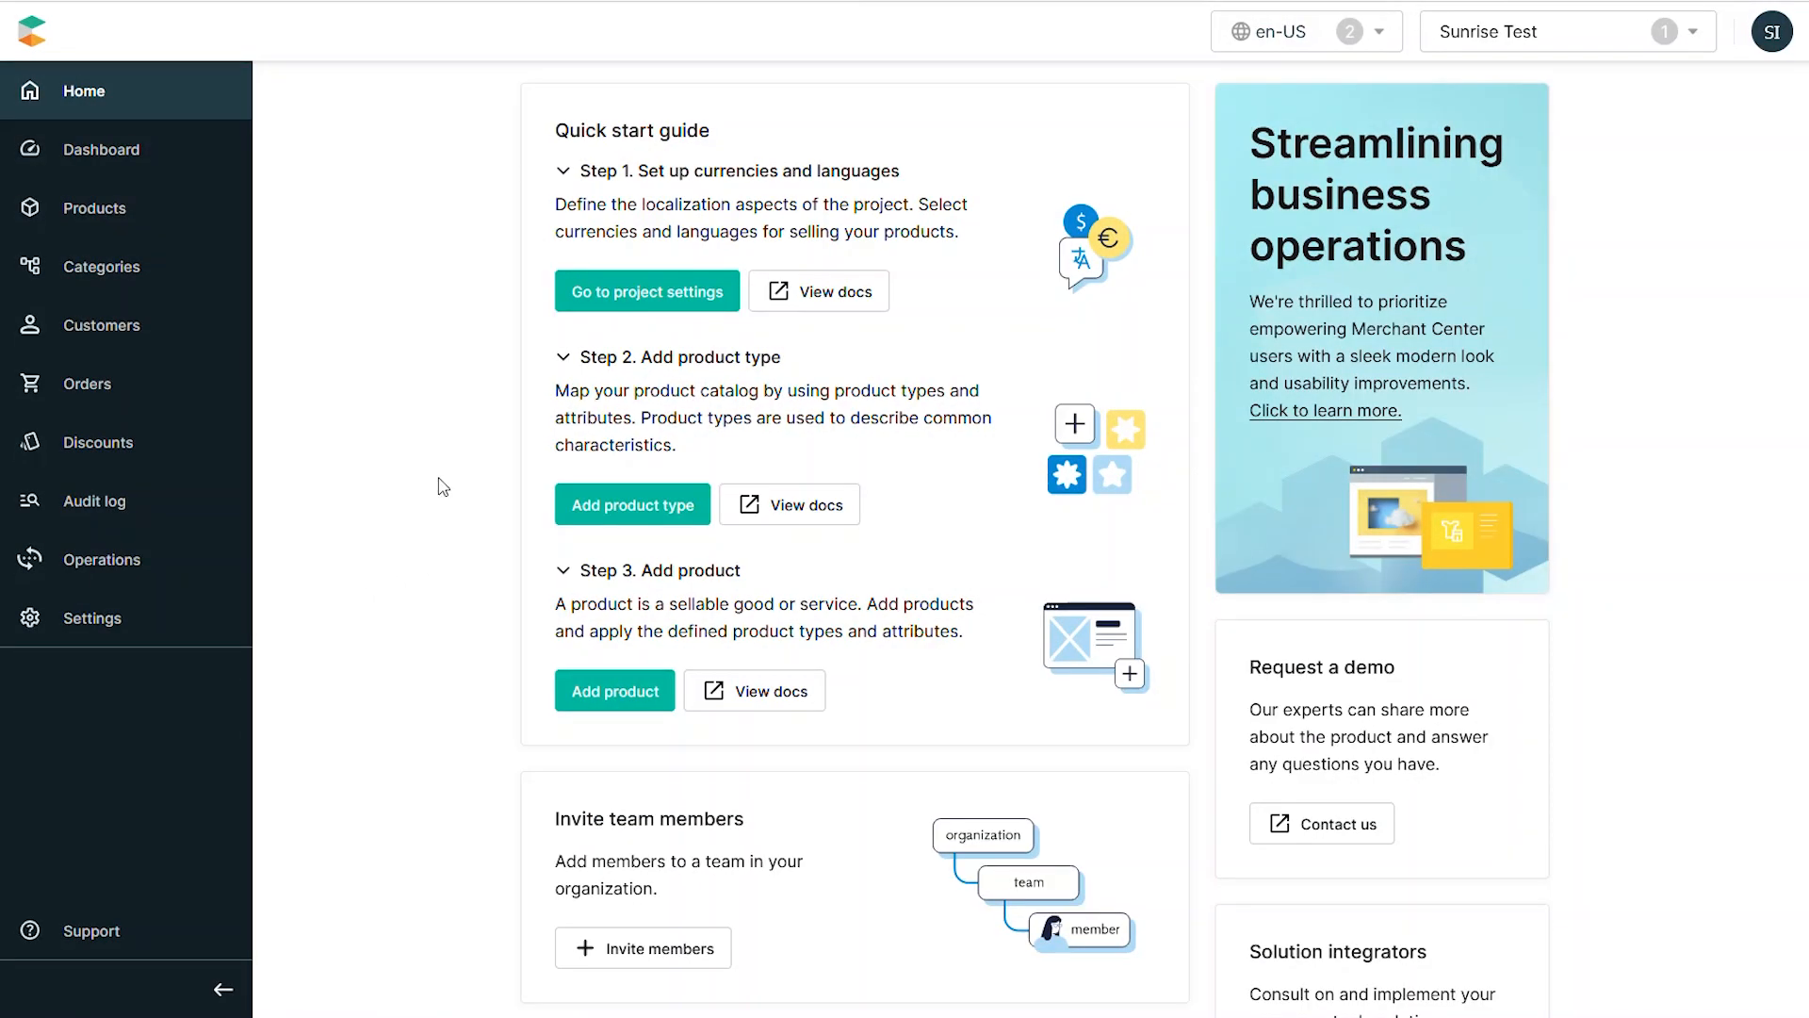
mouse_move(110, 324)
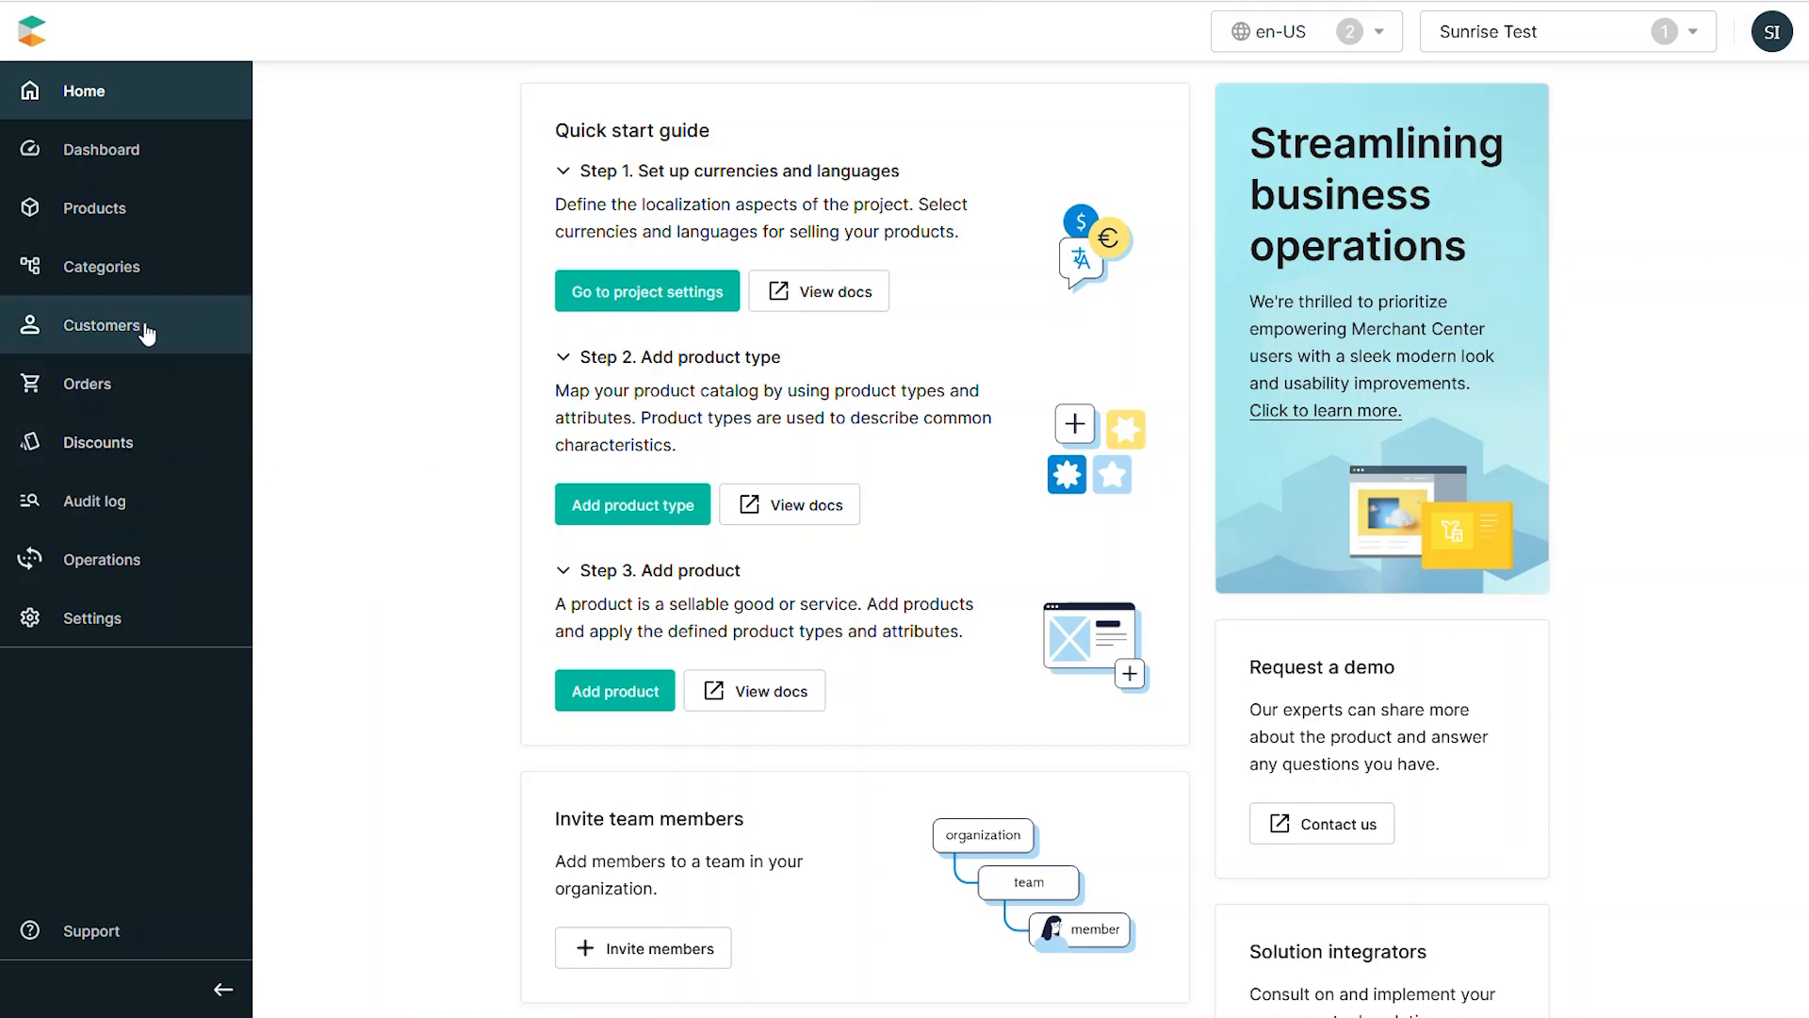
Expand the Categories menu in the left sidebar
left_click(103, 267)
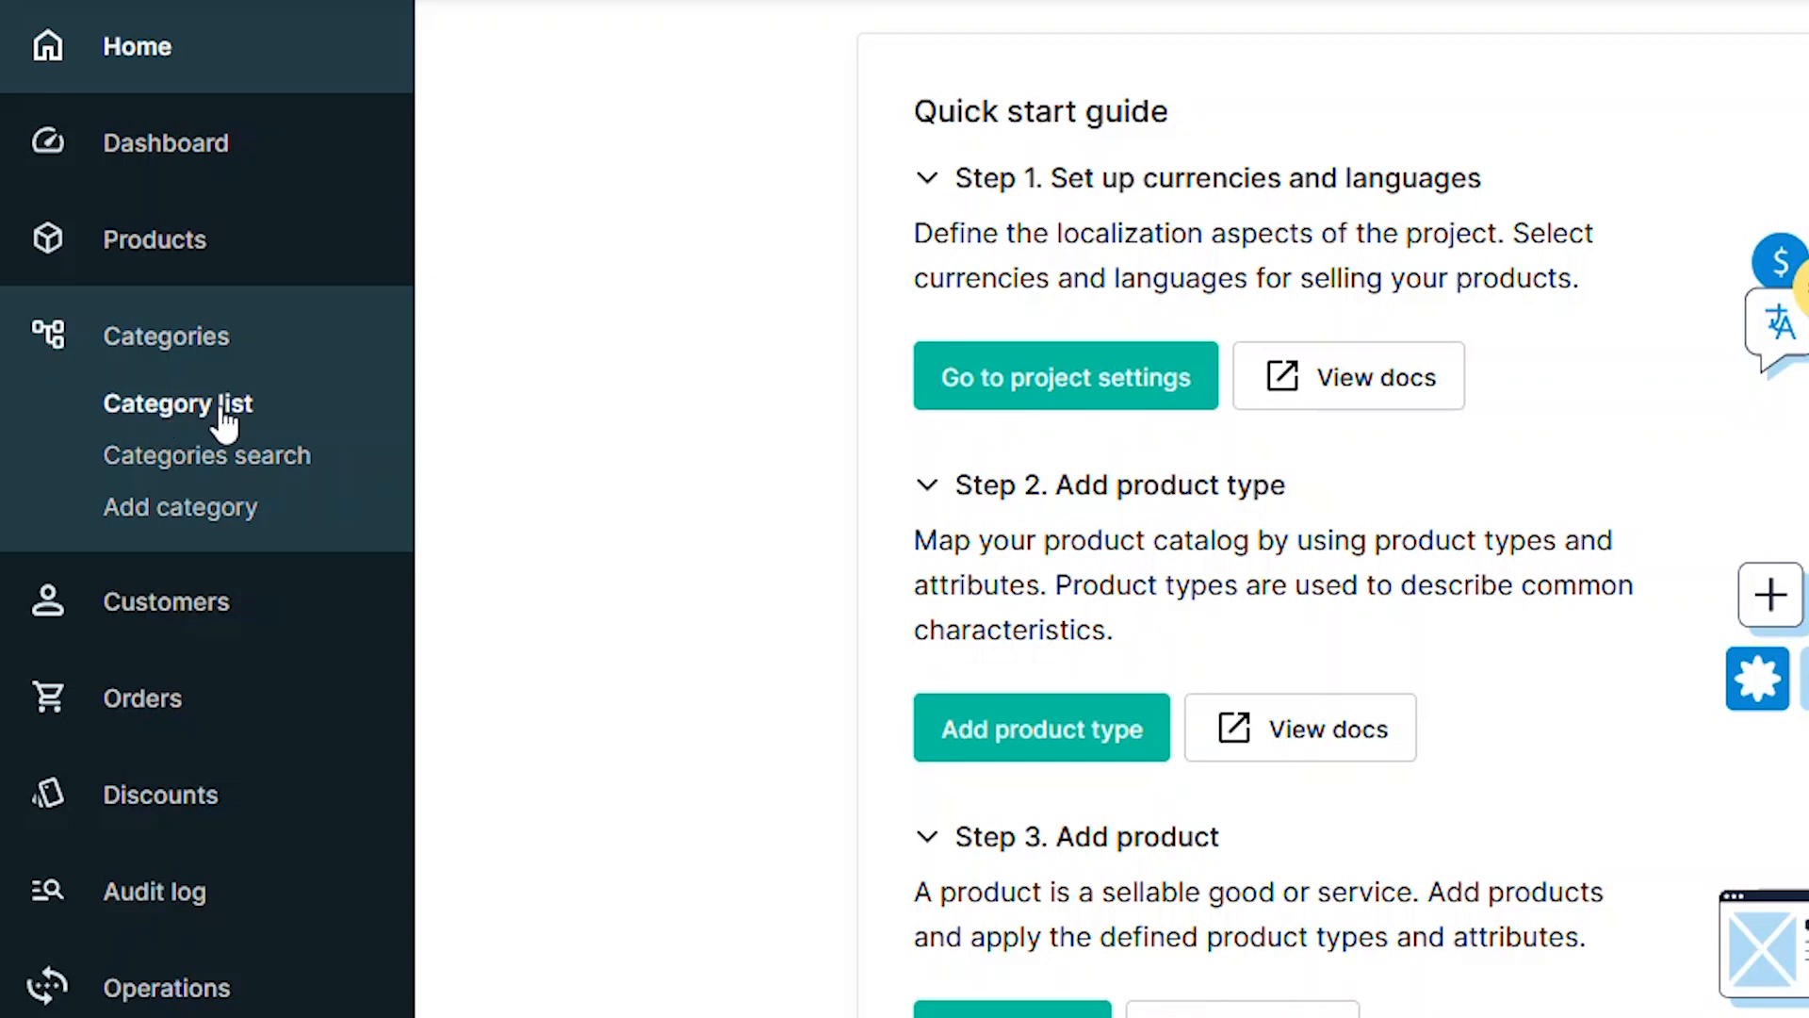
Open the Category list, which shows no categories yet
left_click(179, 402)
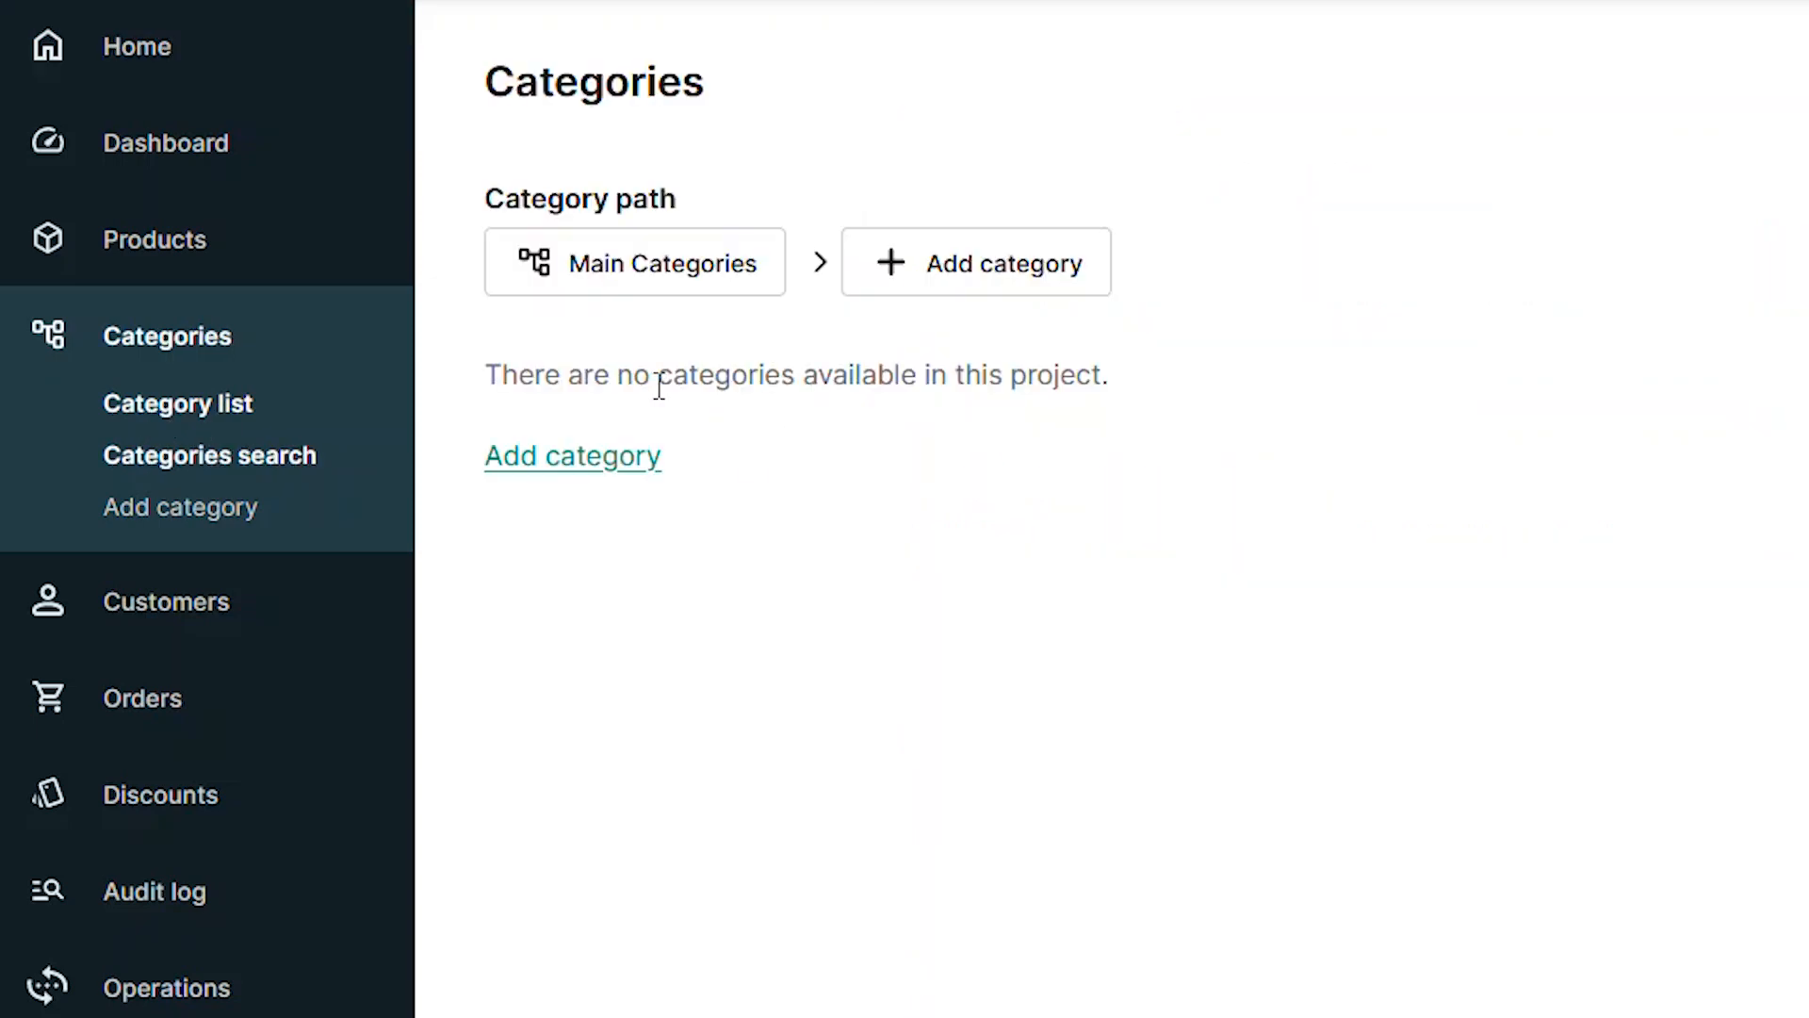
mouse_move(571, 454)
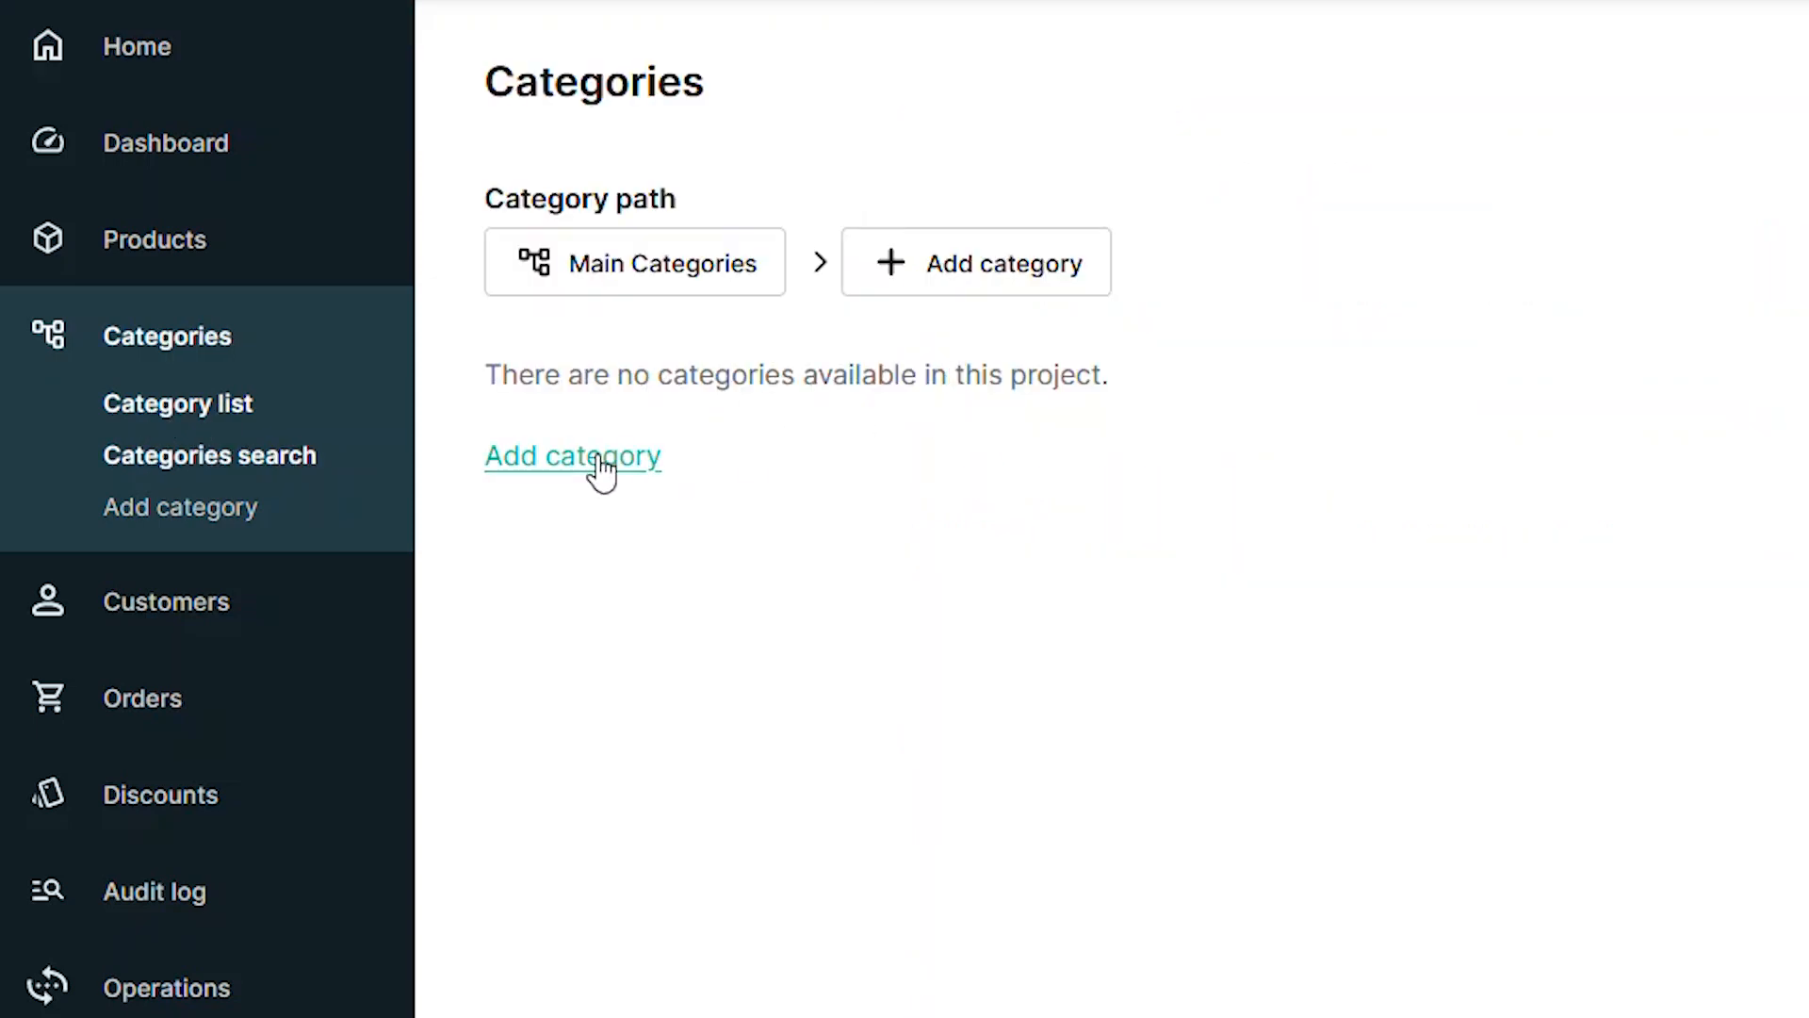
mouse_move(180, 507)
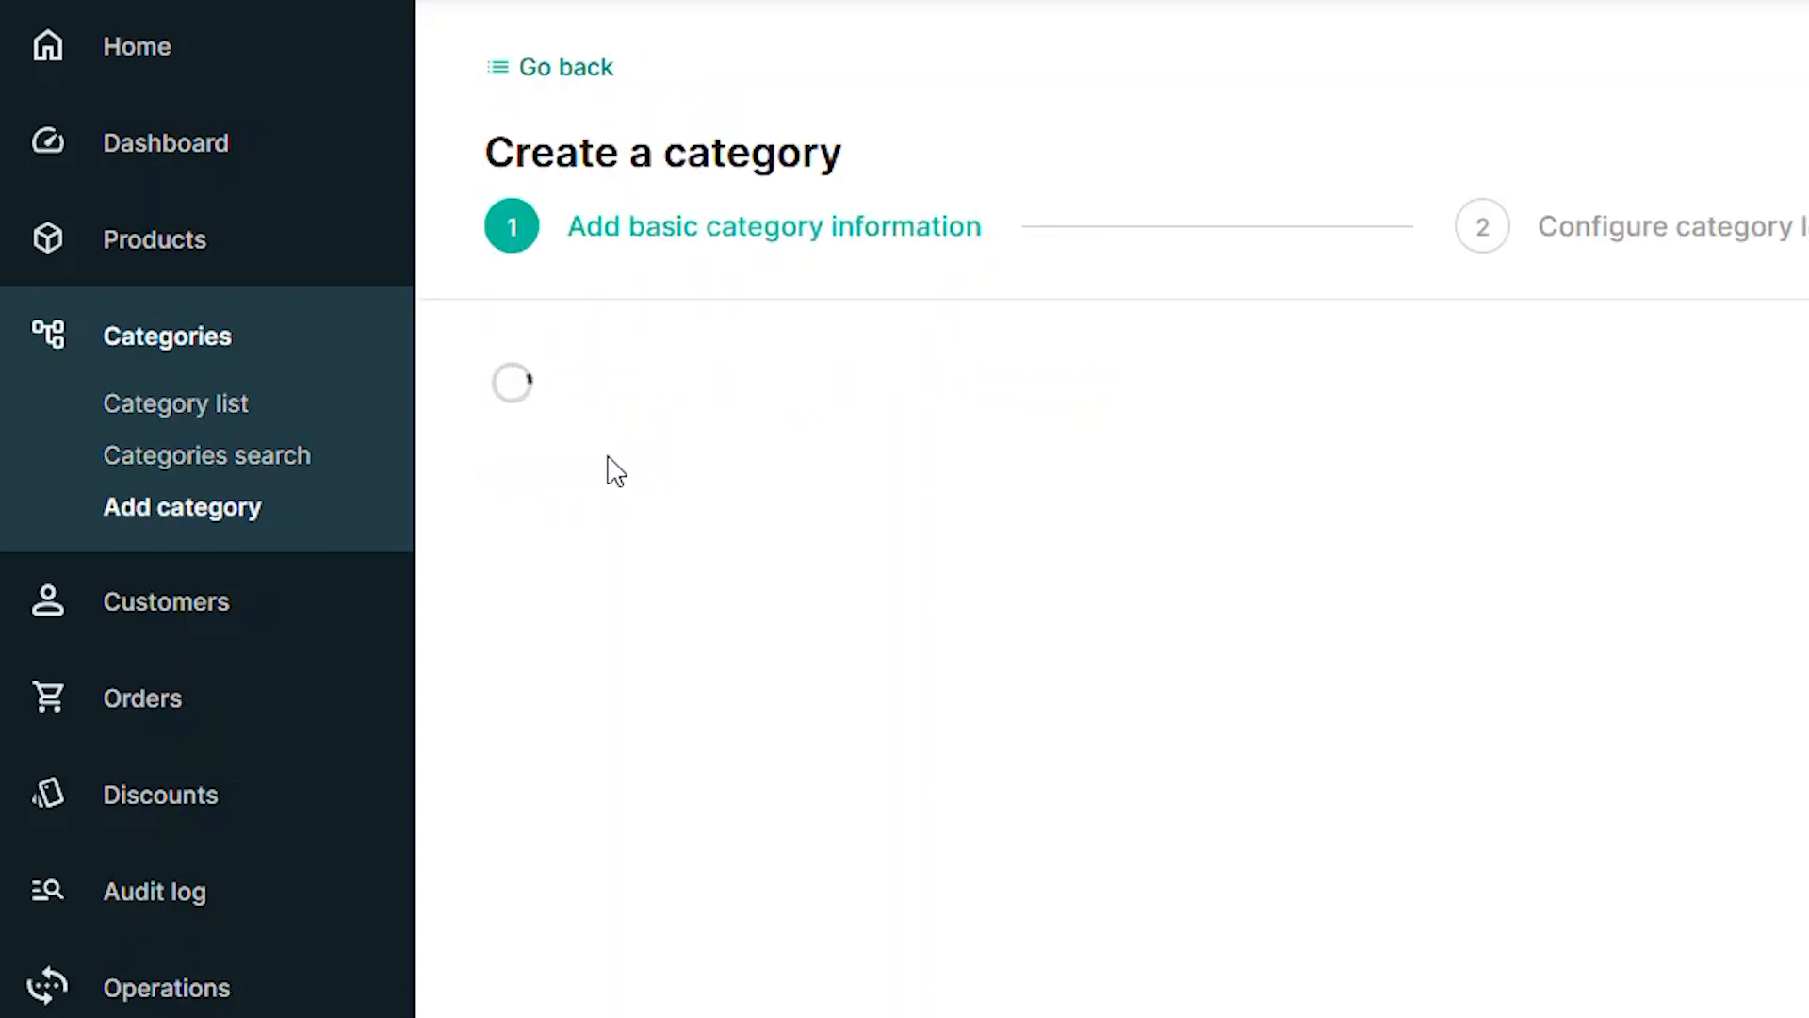
Enter the Men's Fashion name and description, and check the category order info popup
type("Men's Fashion")
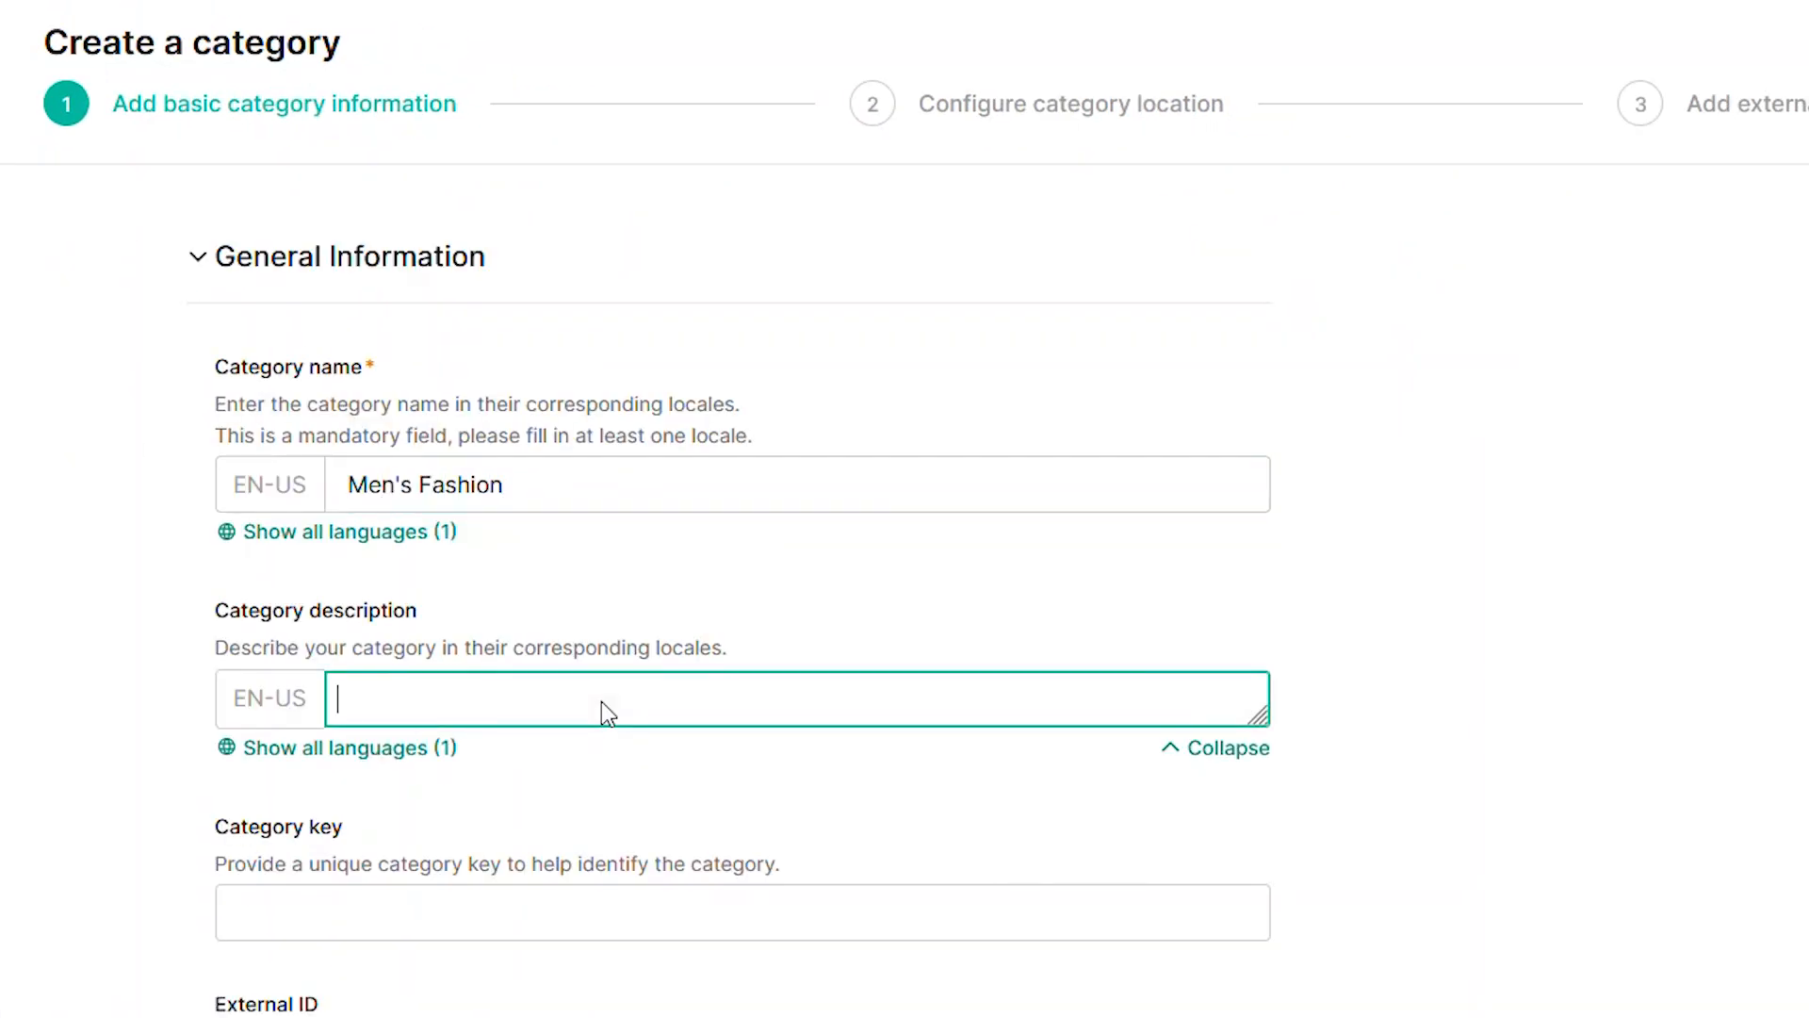
type("Fashion for all")
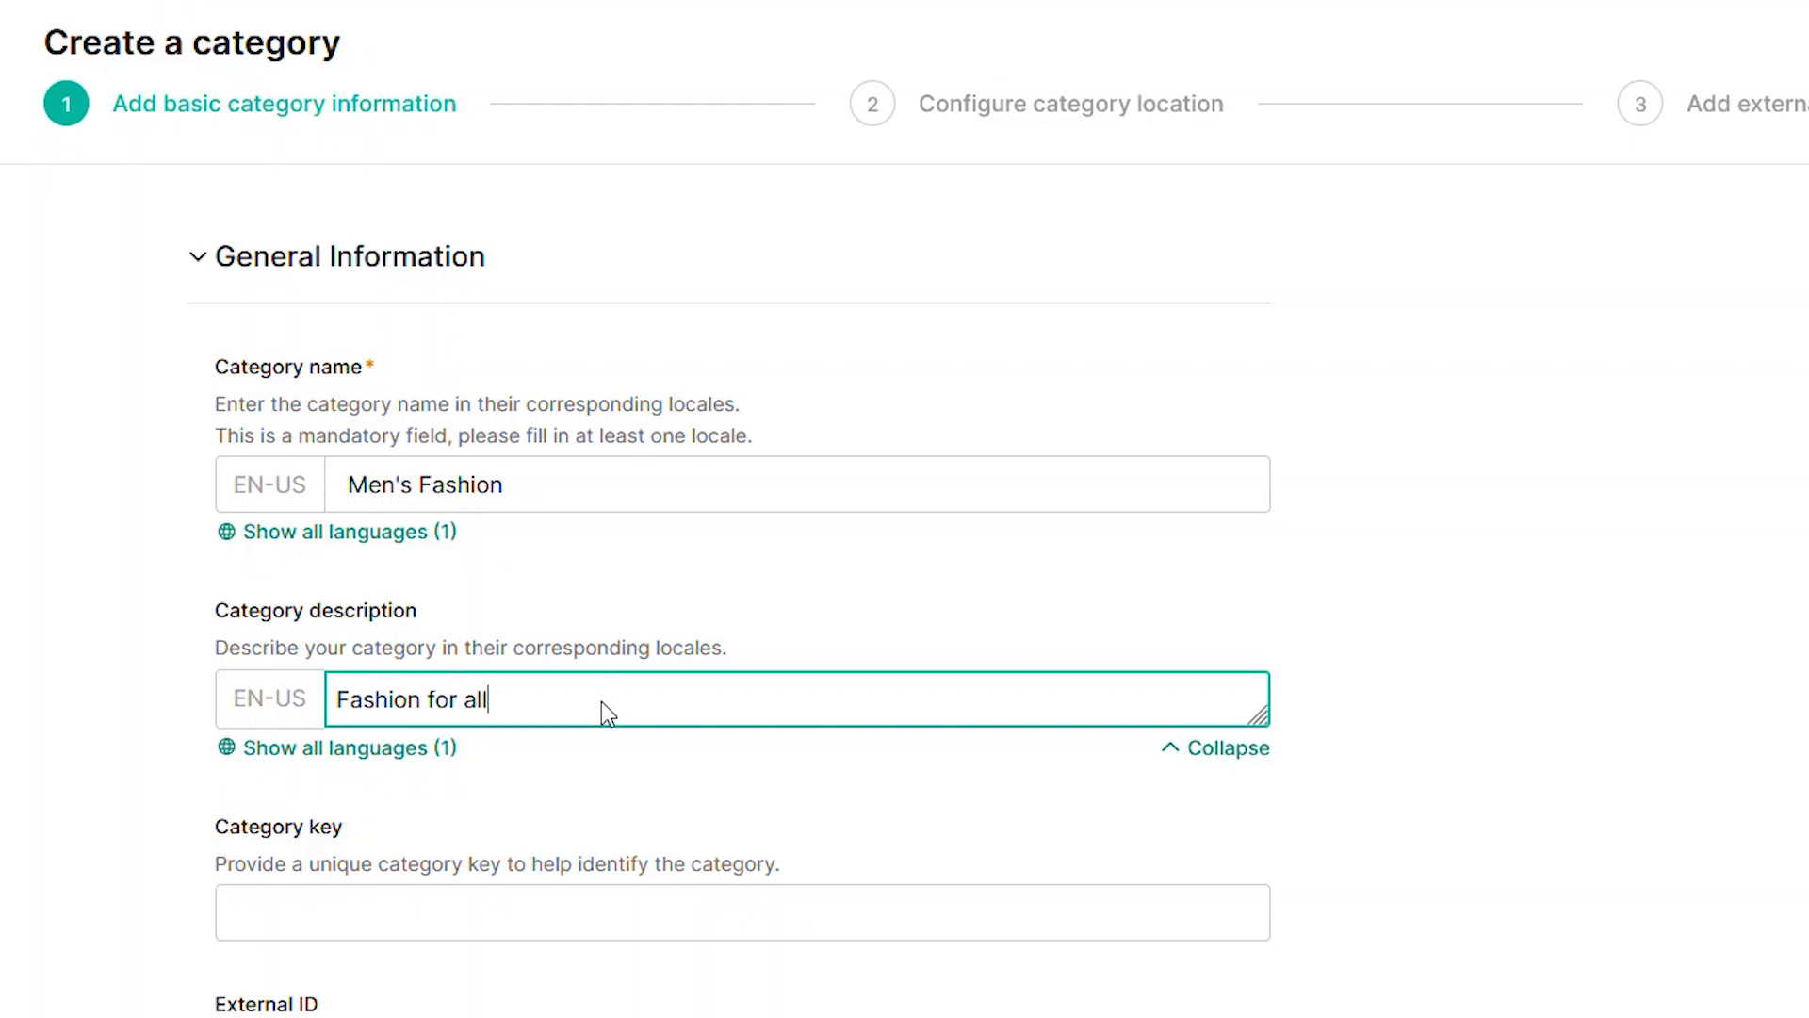
type("Men's products")
left_click(743, 912)
type("M-1")
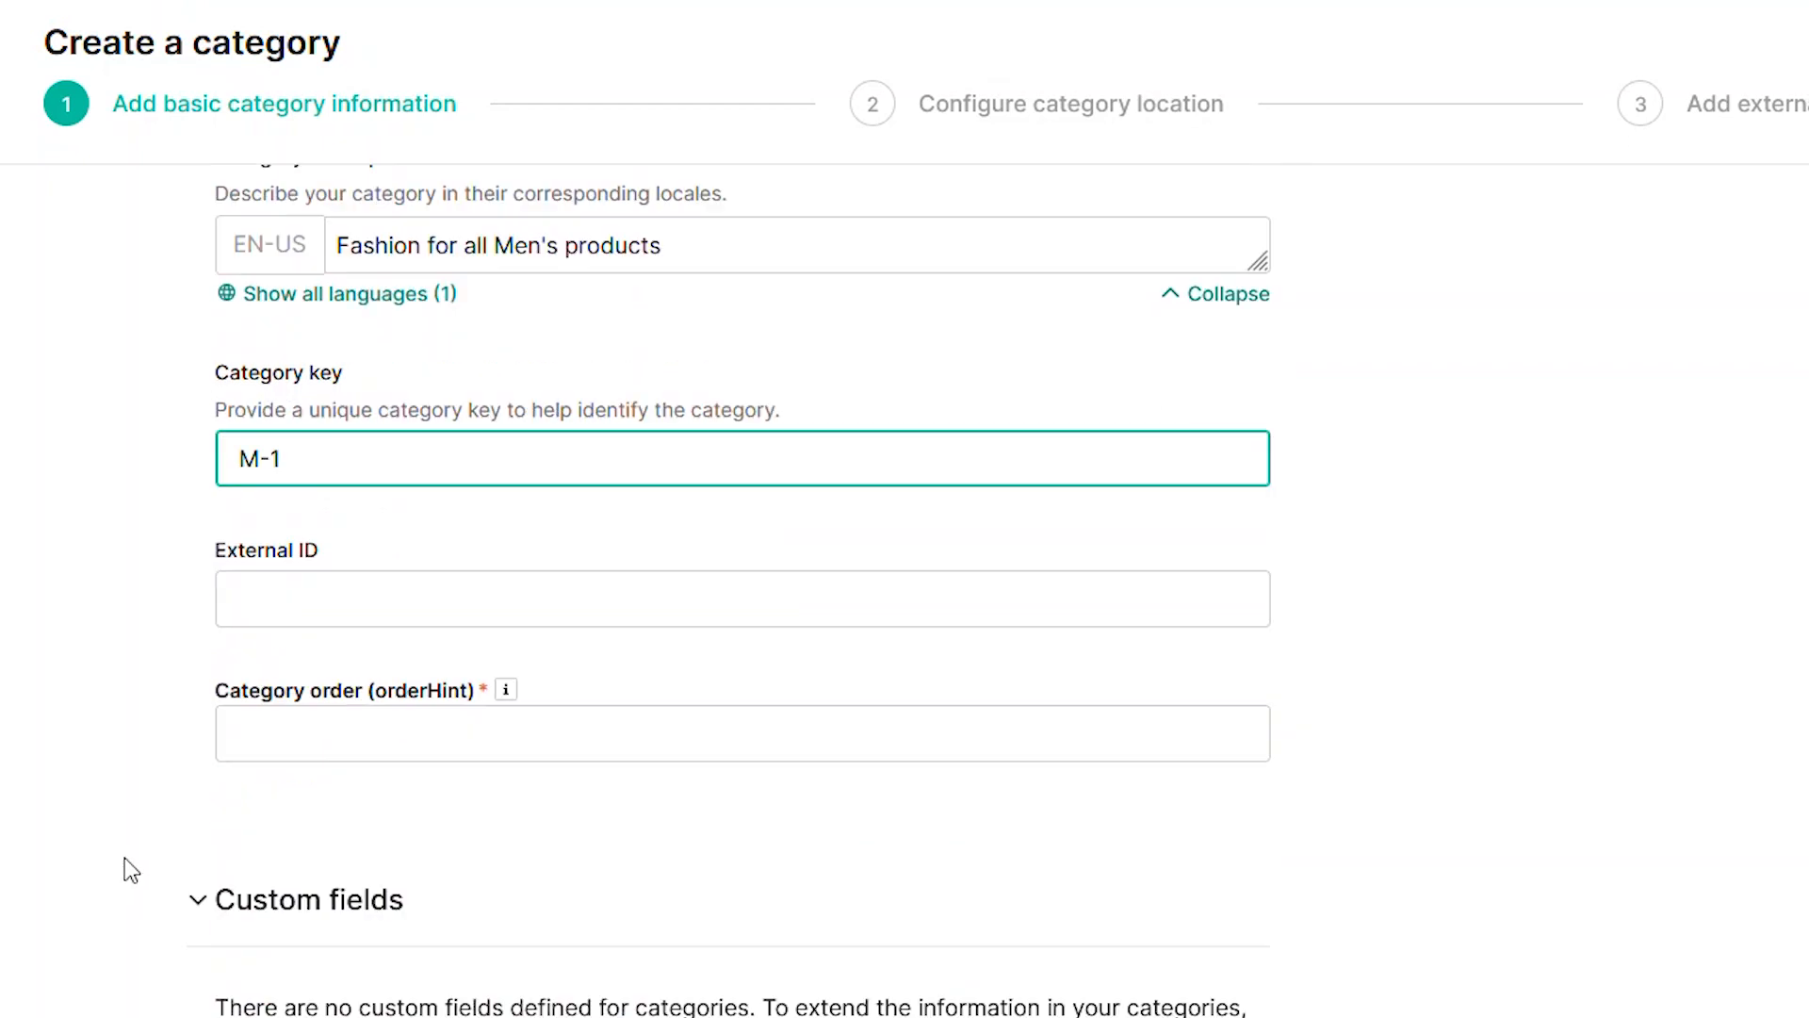
left_click(505, 689)
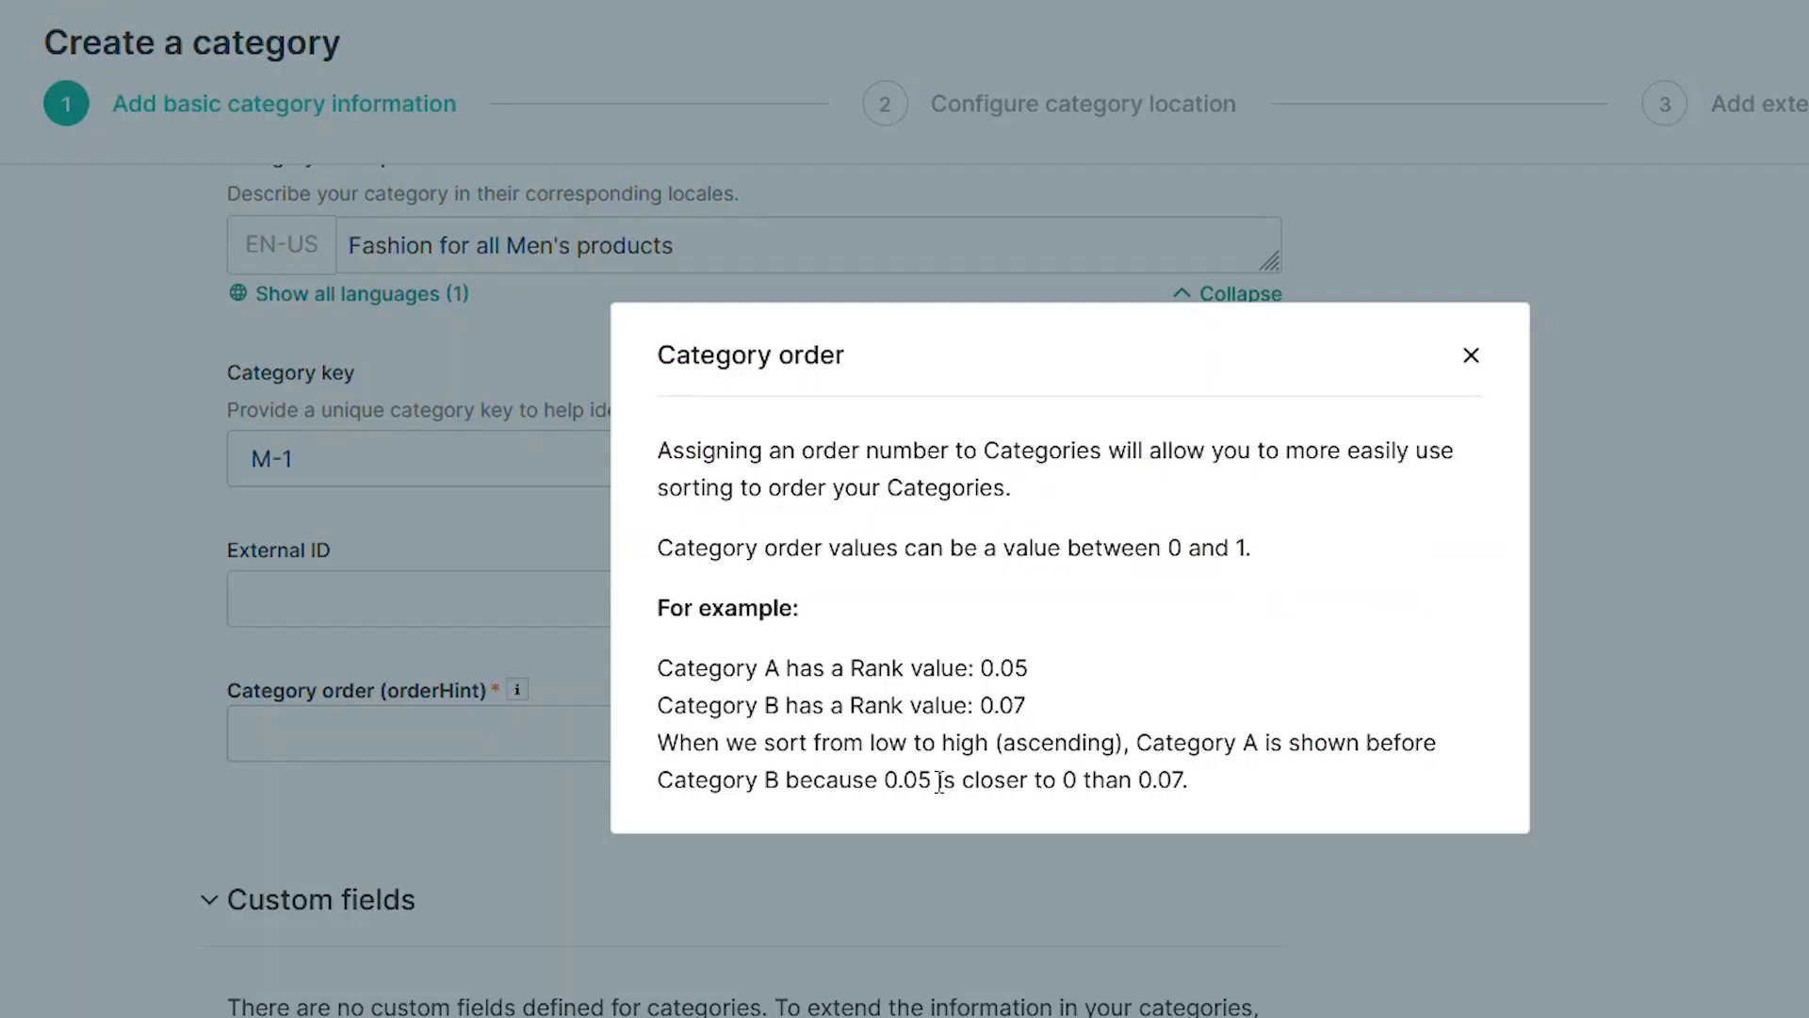
left_click(1471, 355)
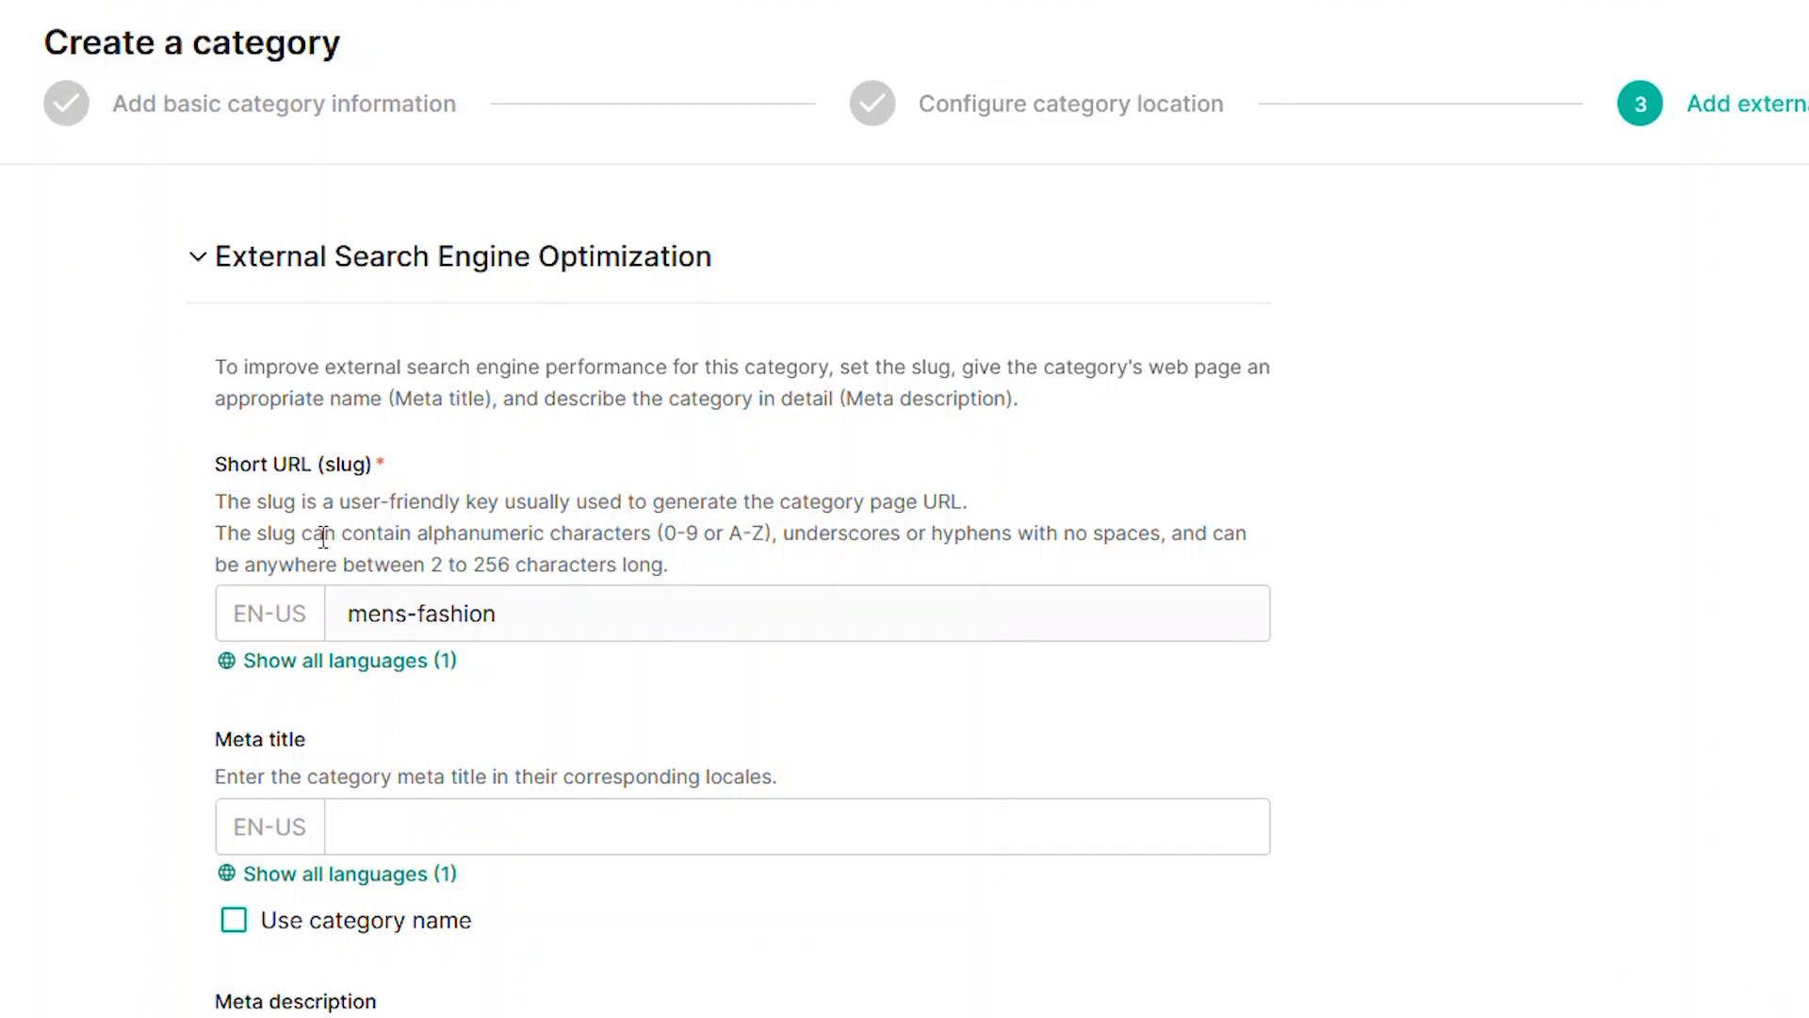
mouse_move(335, 703)
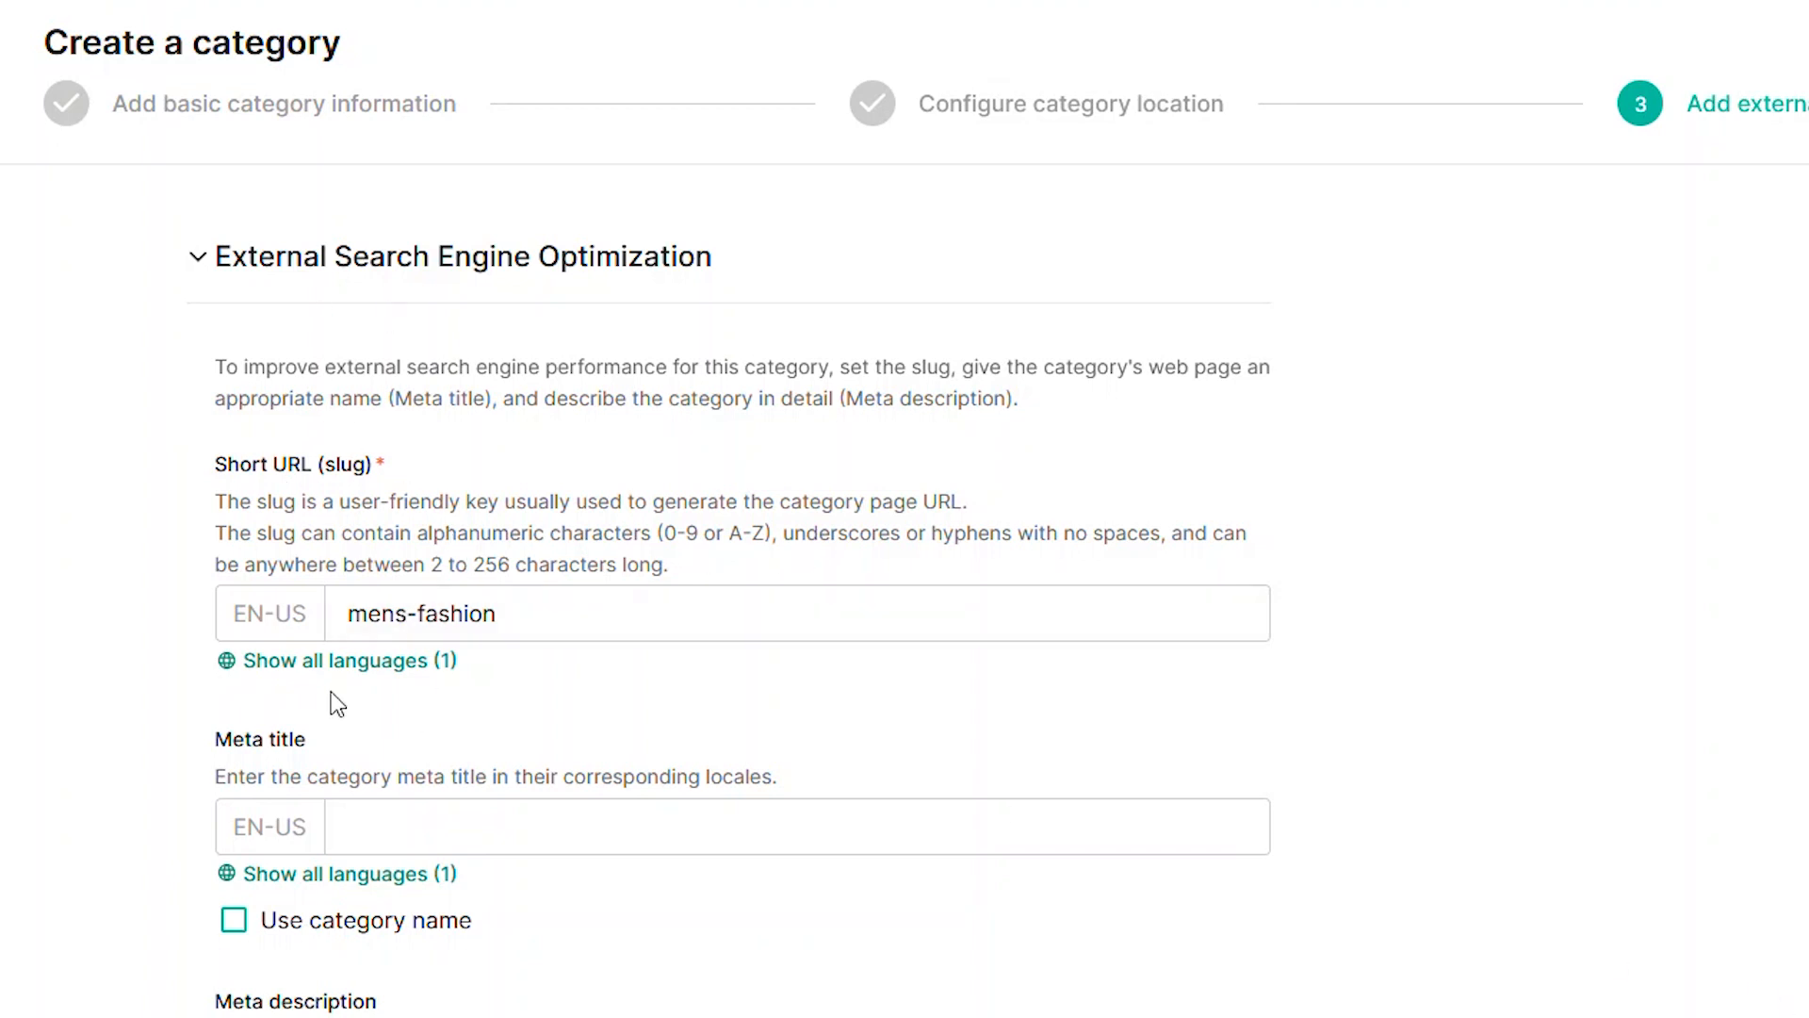
Set meta title 'Men's fashion' and meta description 'Category for all men's fashion items'
scroll("down", 3)
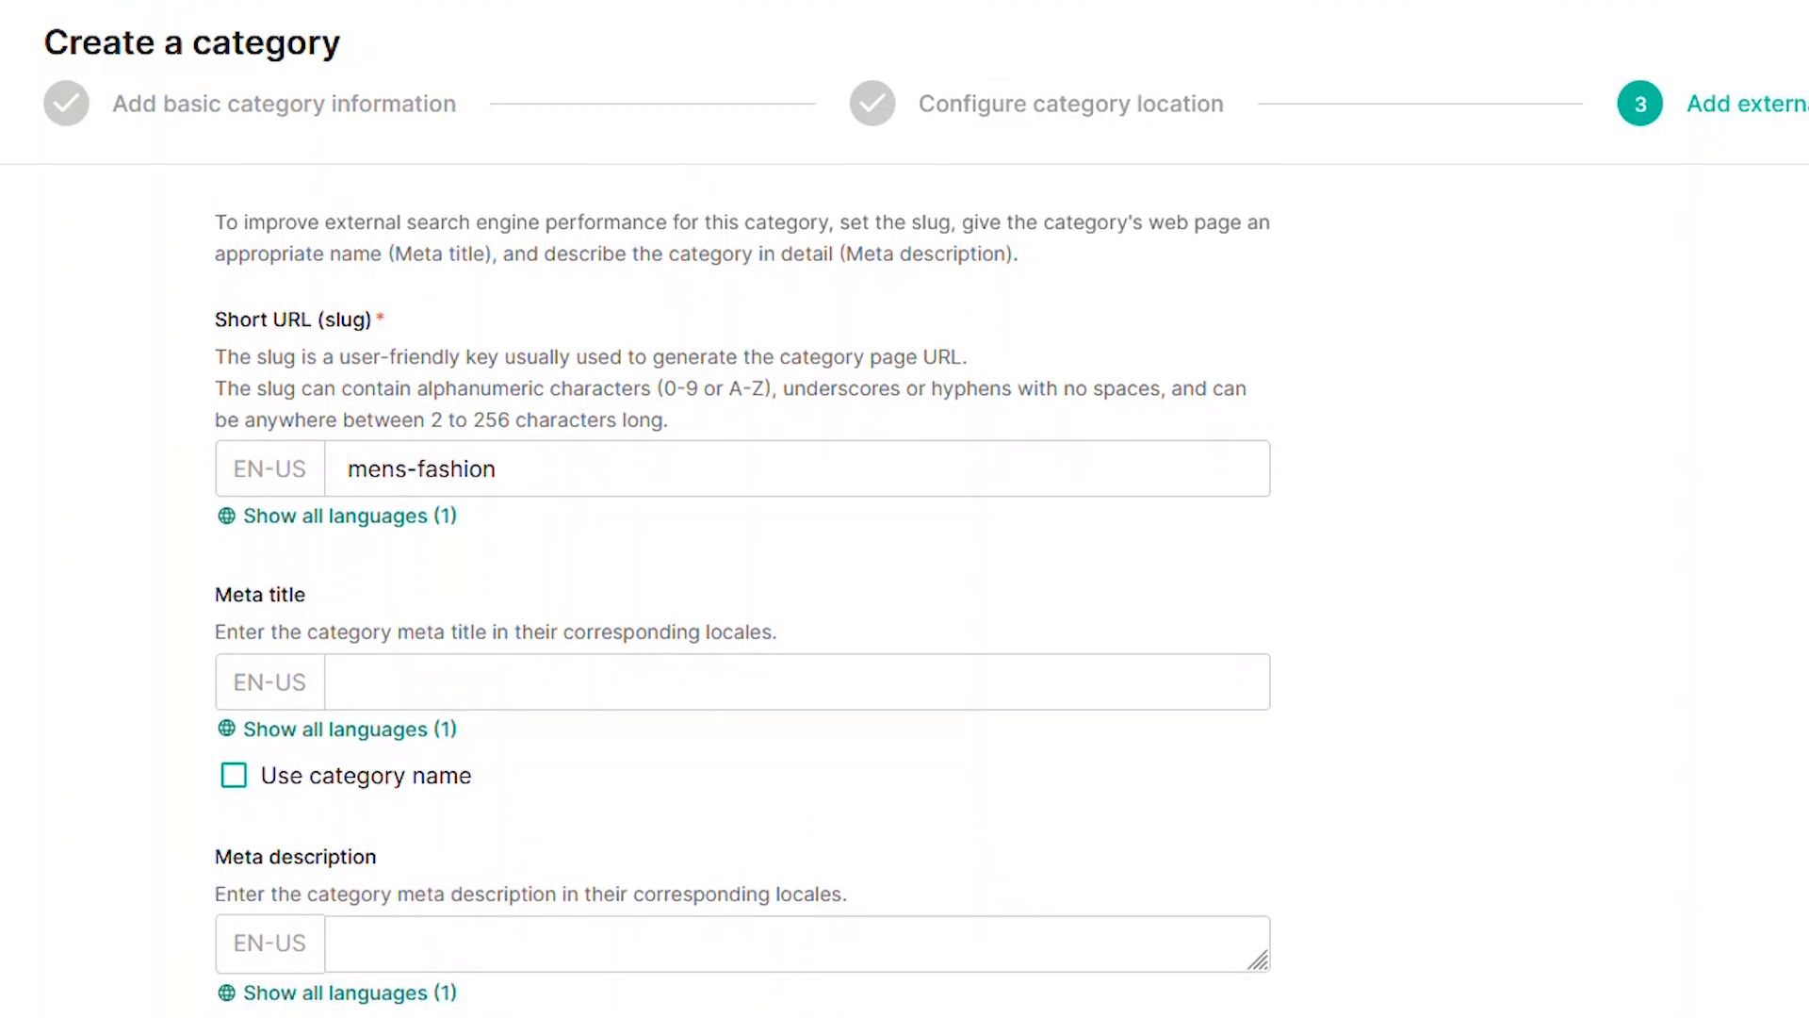
type("Men")
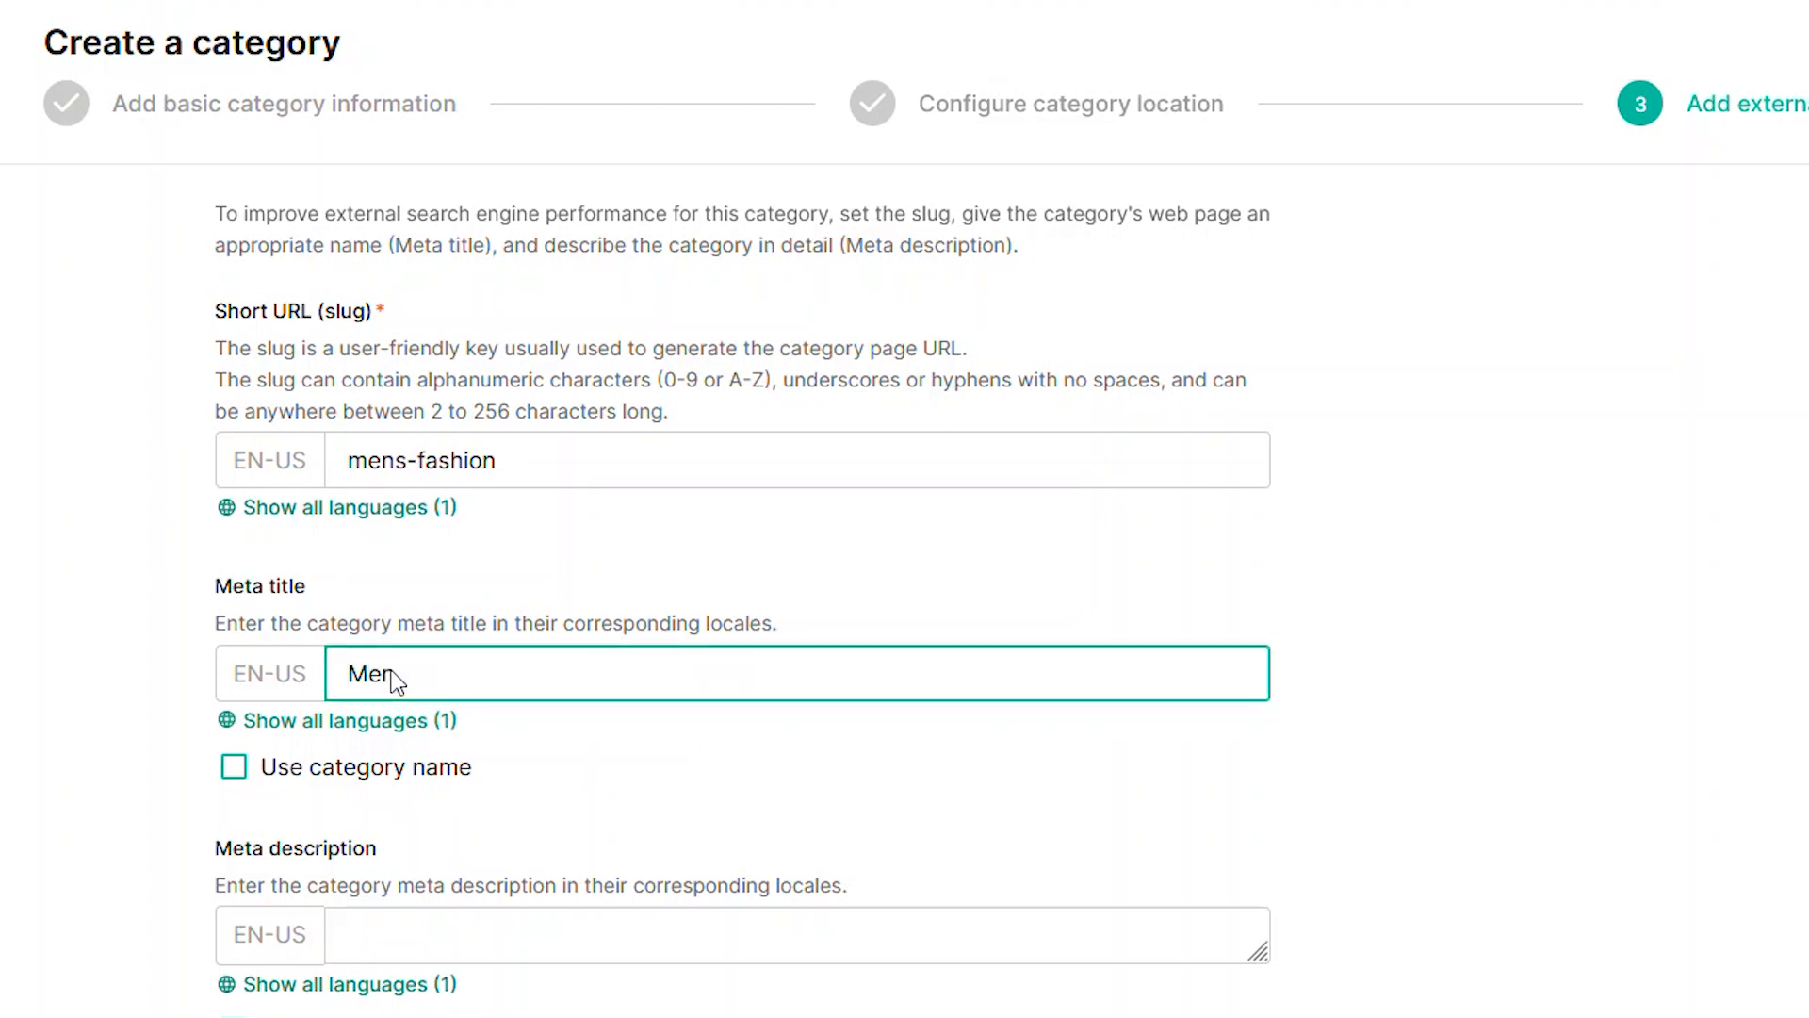
type("'s fashion wear")
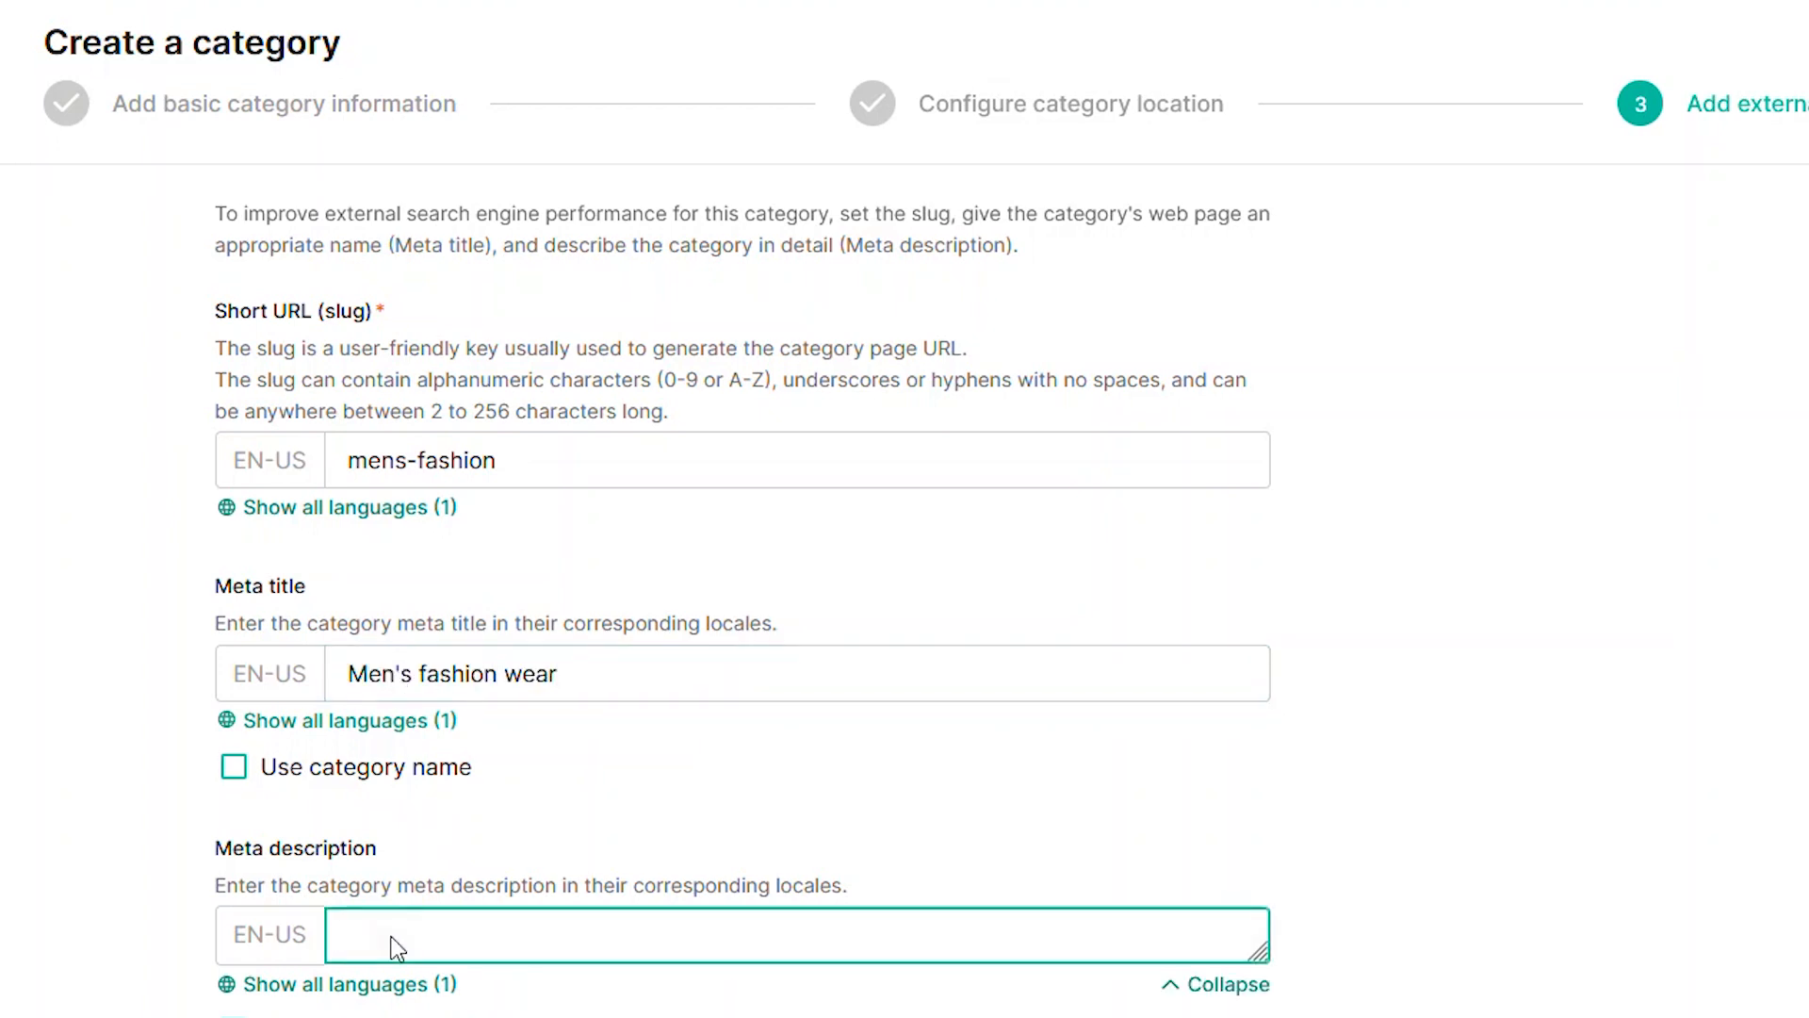
type("Category for all men's")
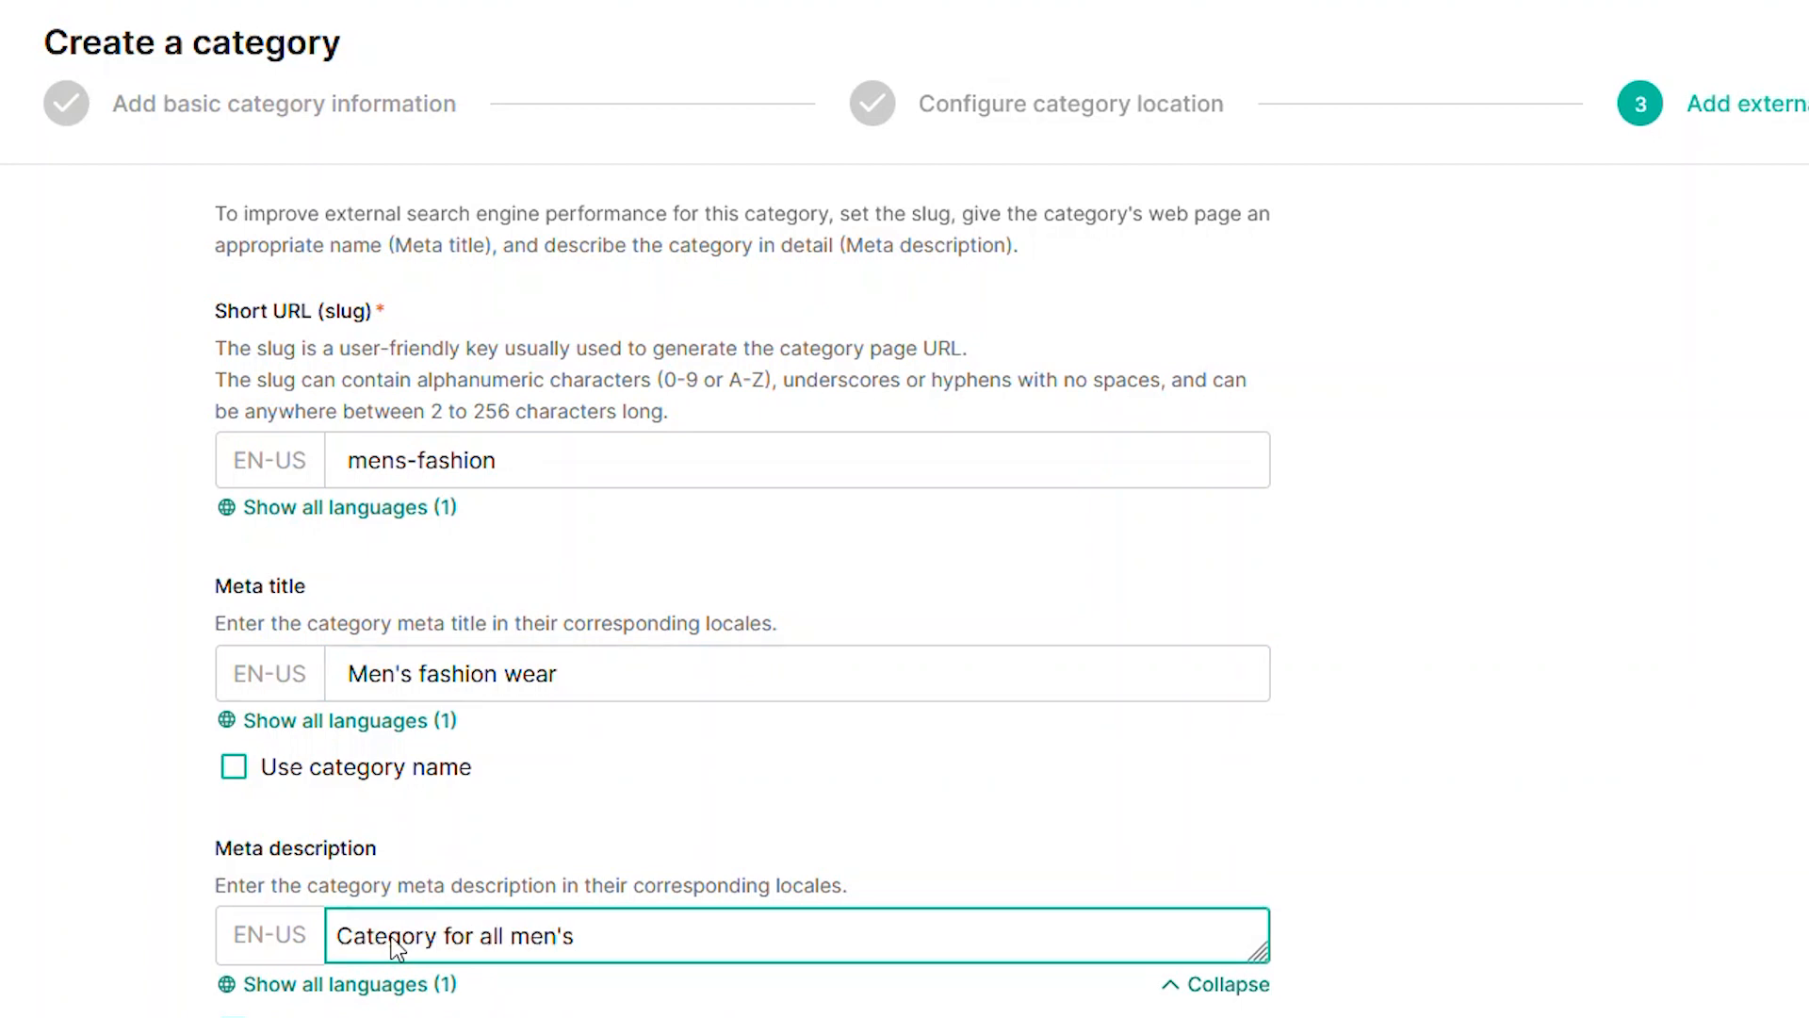
type("fashion items")
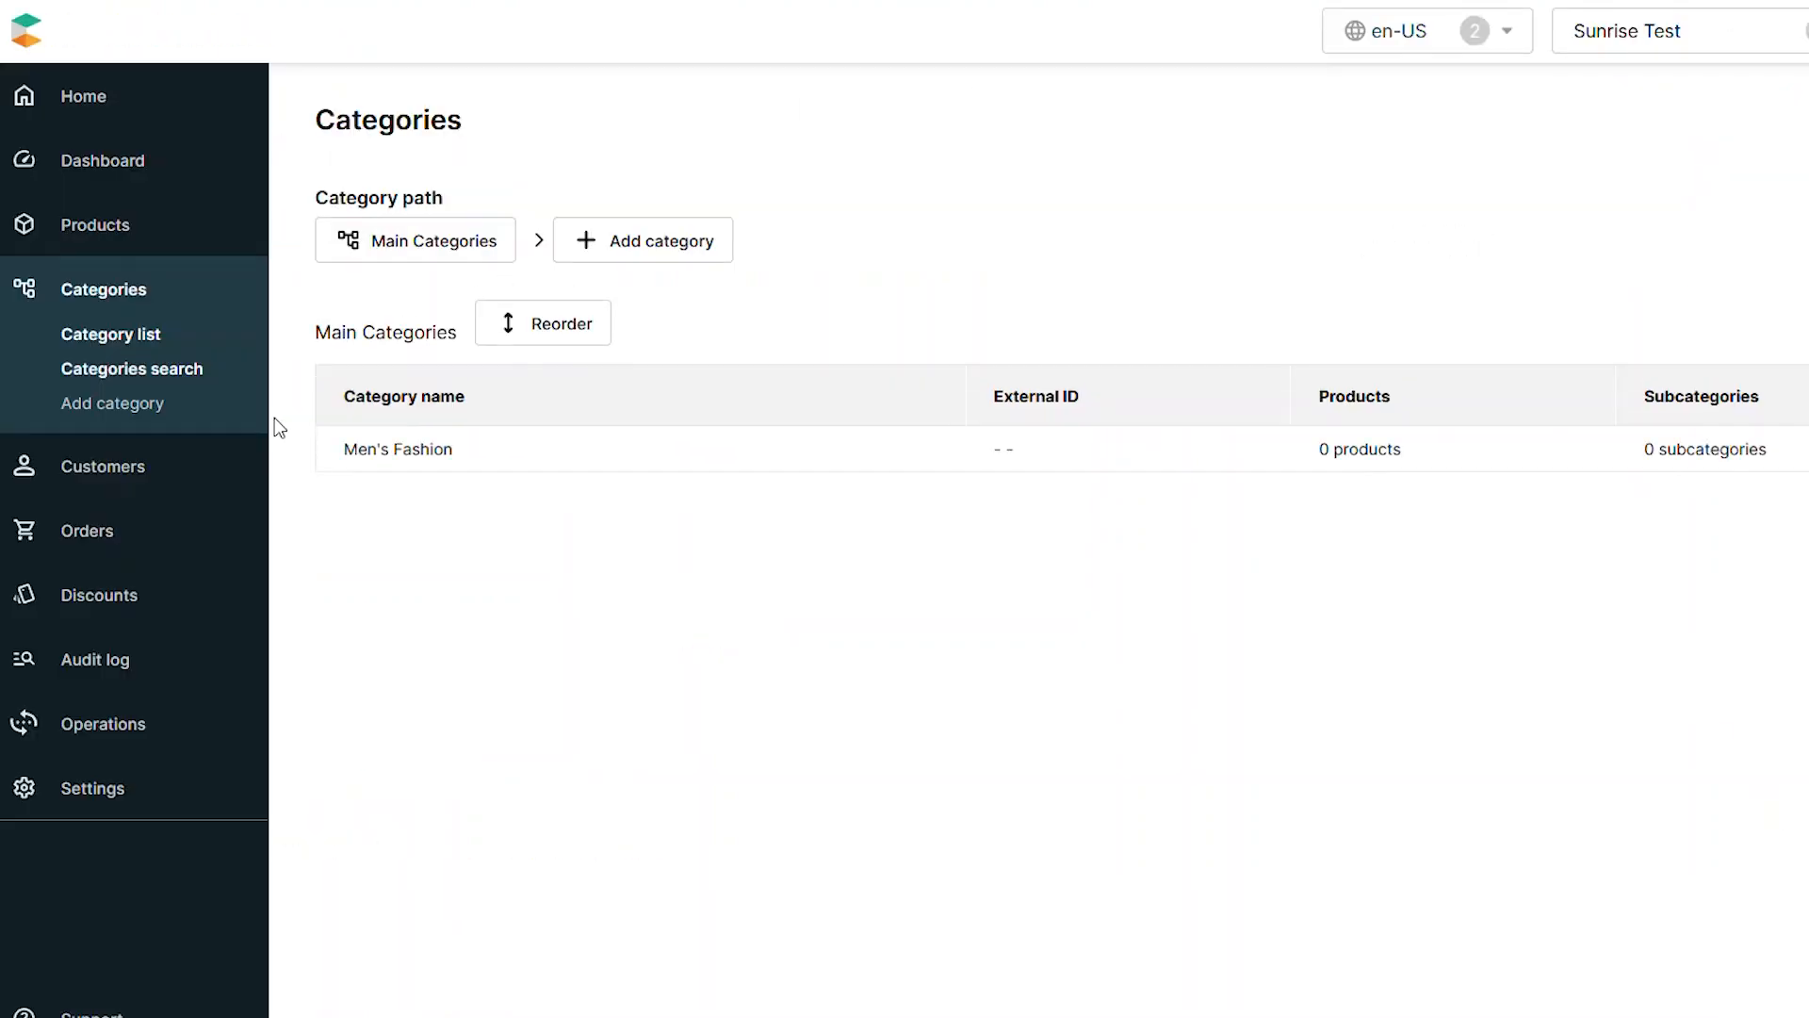
mouse_move(633, 341)
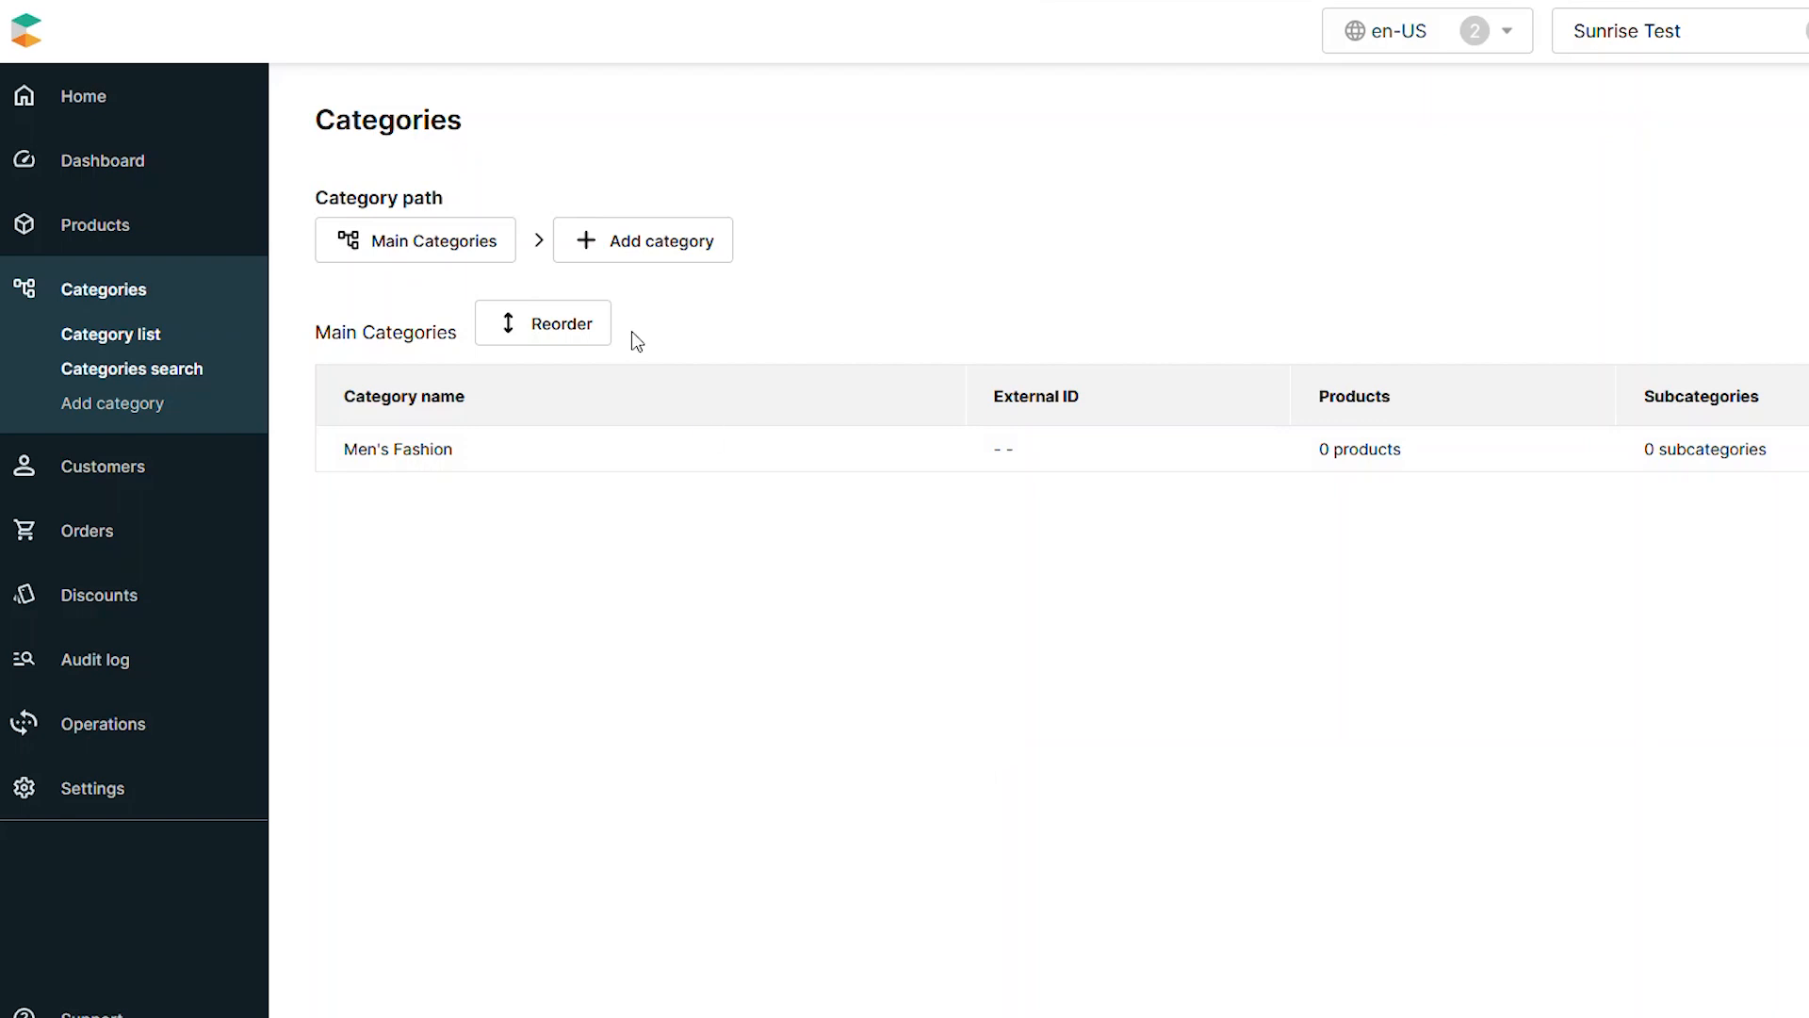
Describe Women's Fashion with no parent, meta title 'Women's Fashion Items' and a meta description
left_click(643, 241)
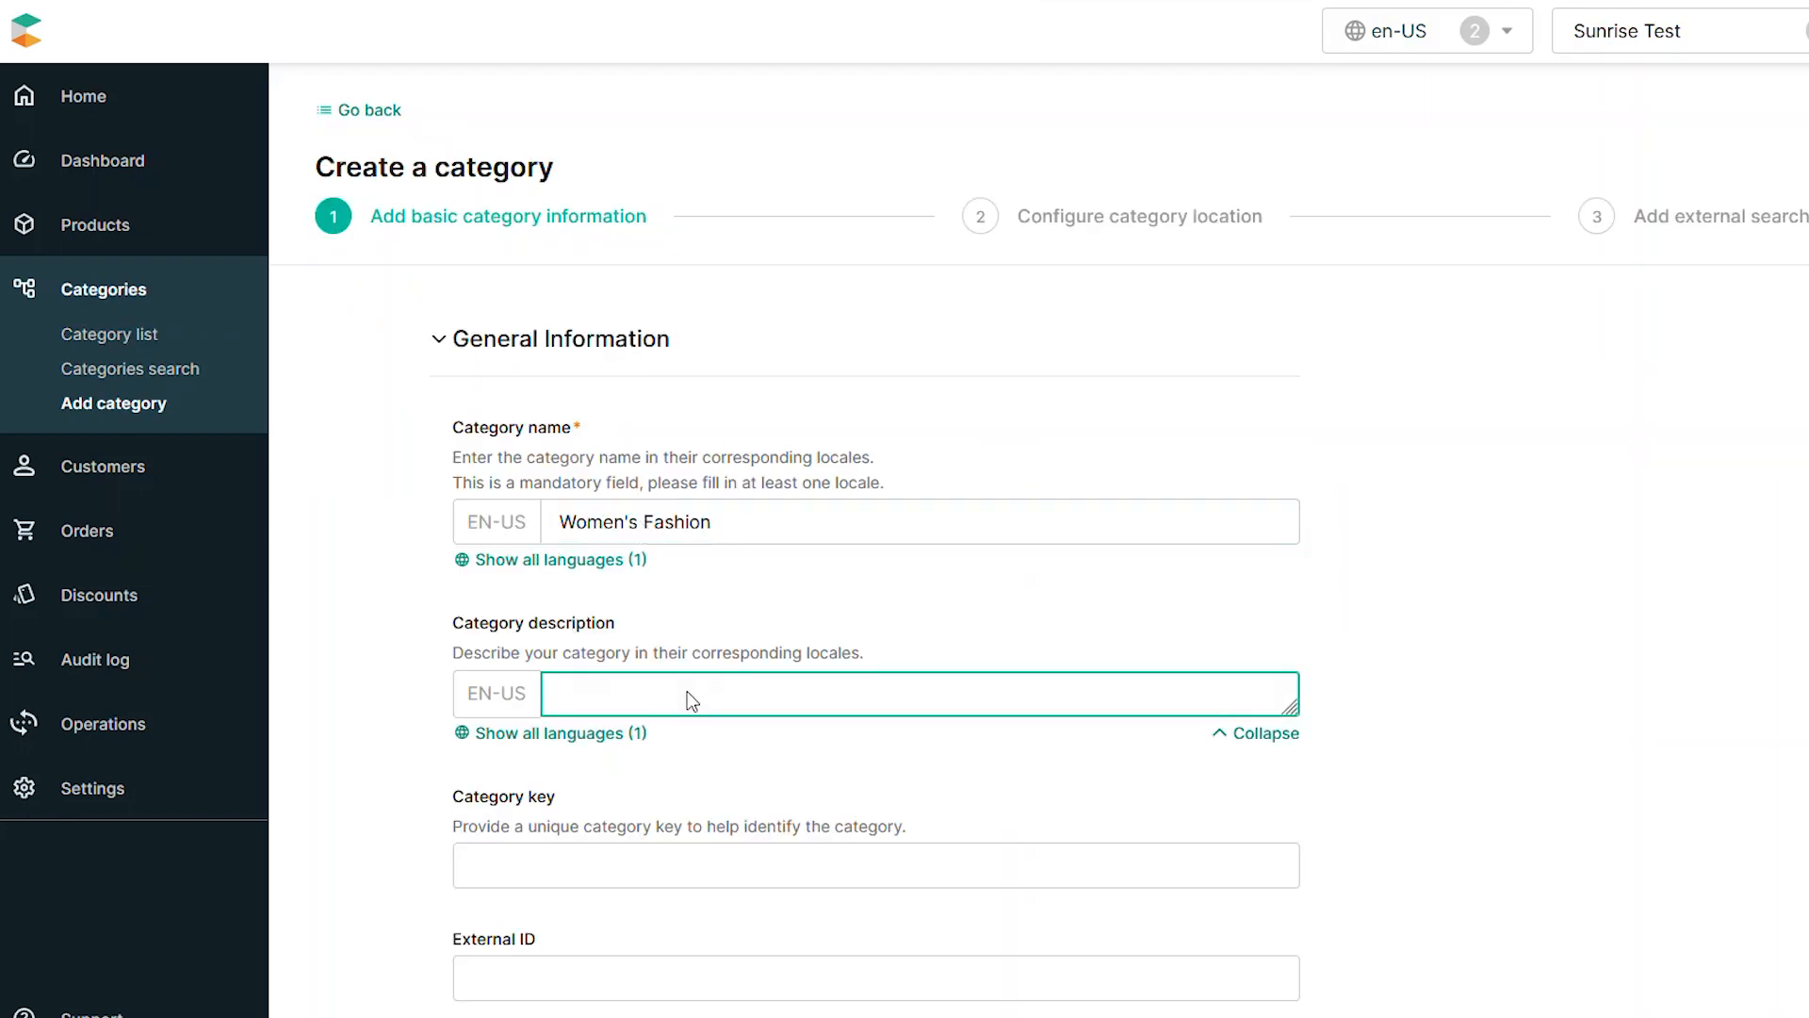
type("All fashion items f")
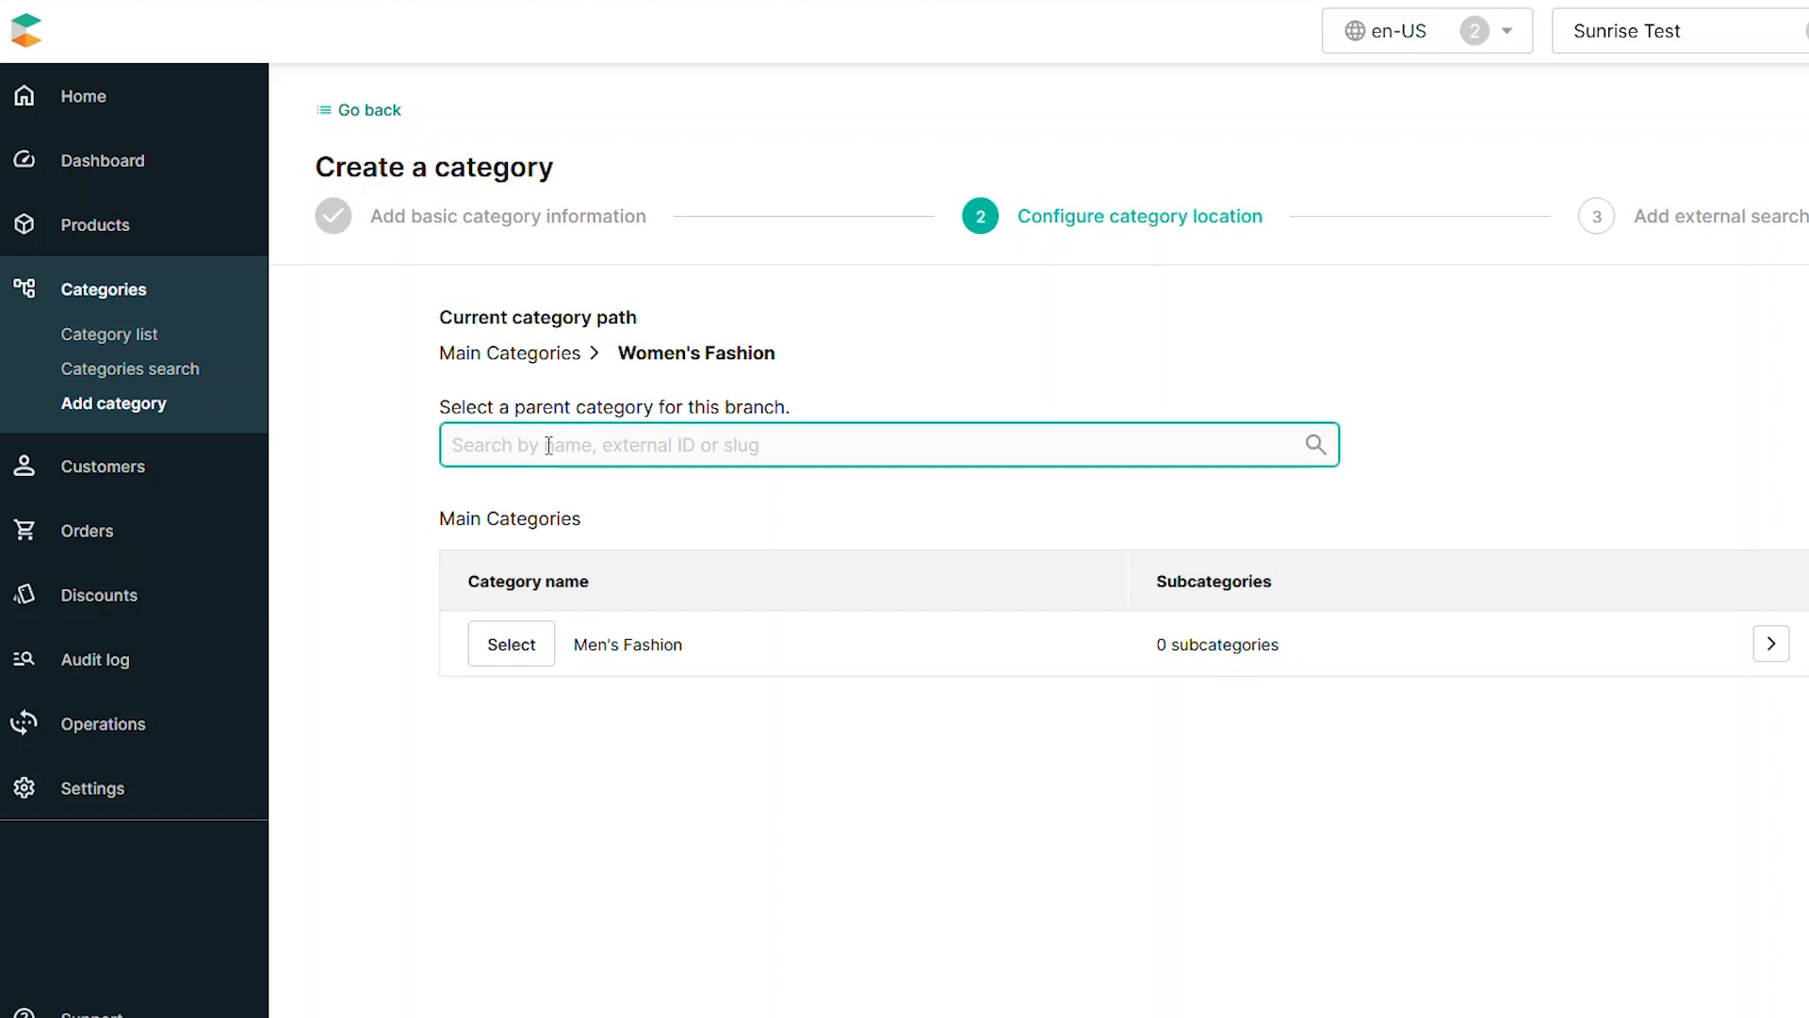
left_click(510, 644)
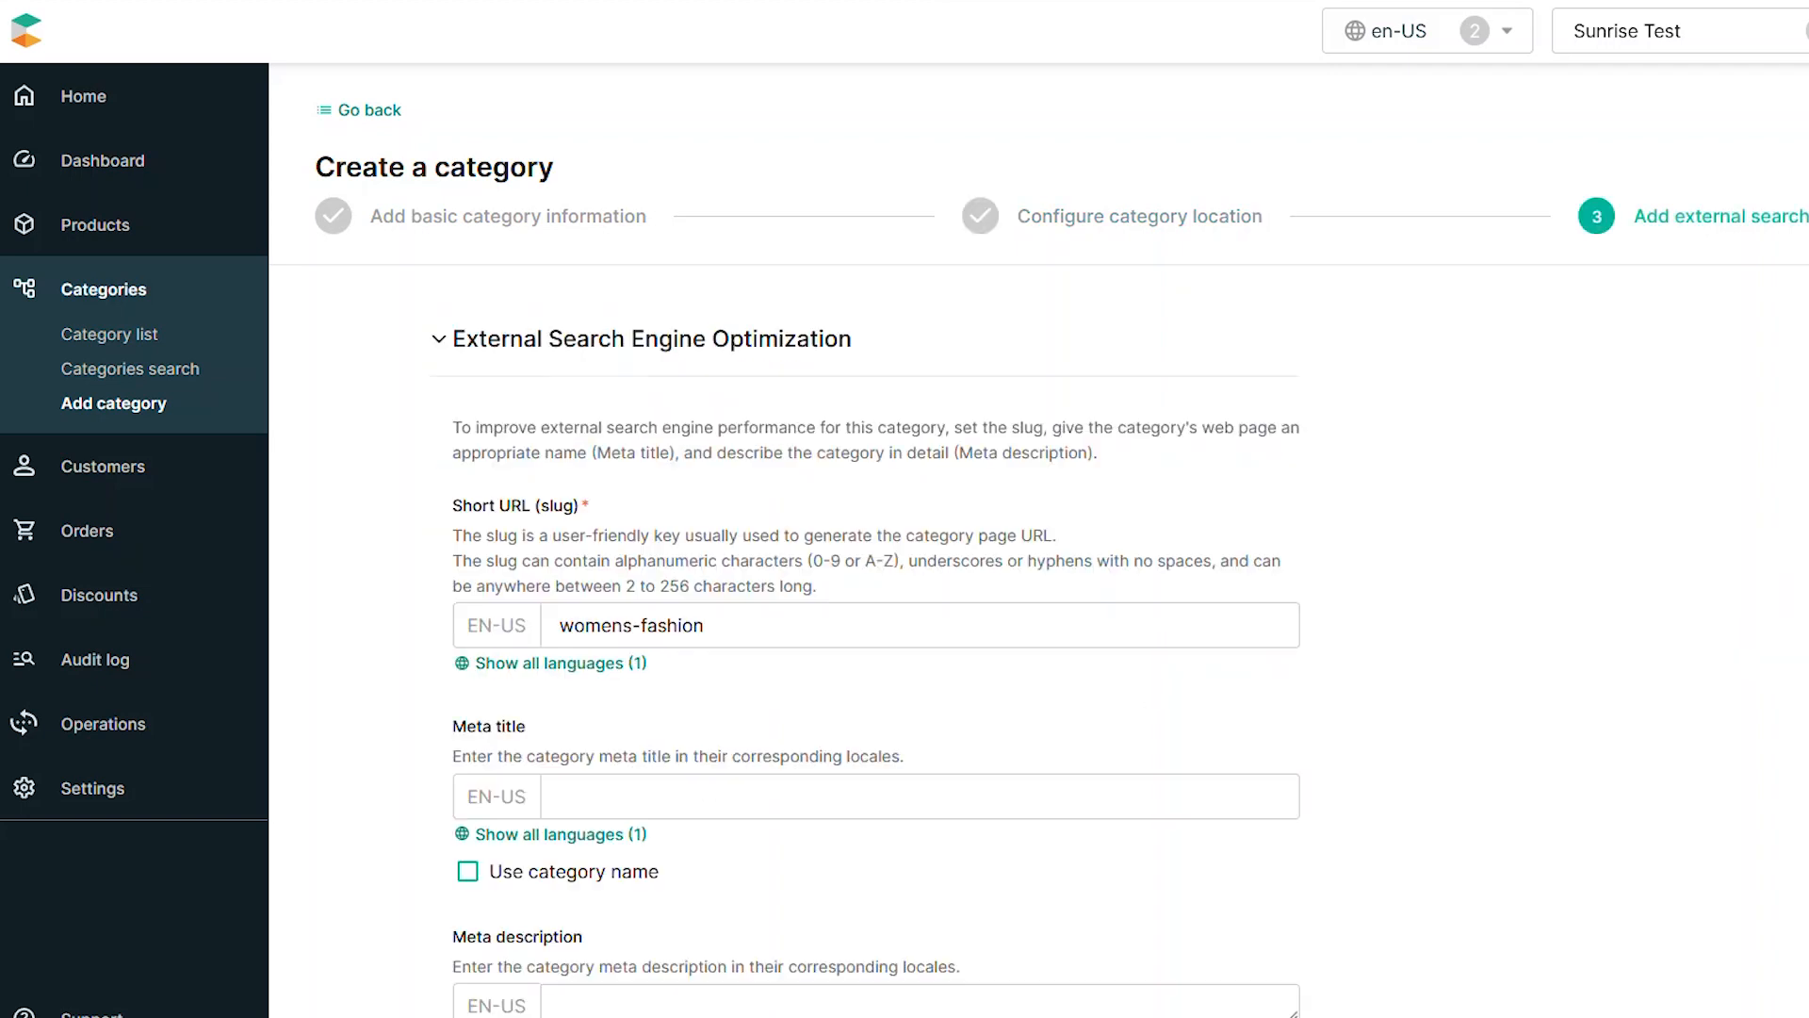
type("Women's Fashion Items")
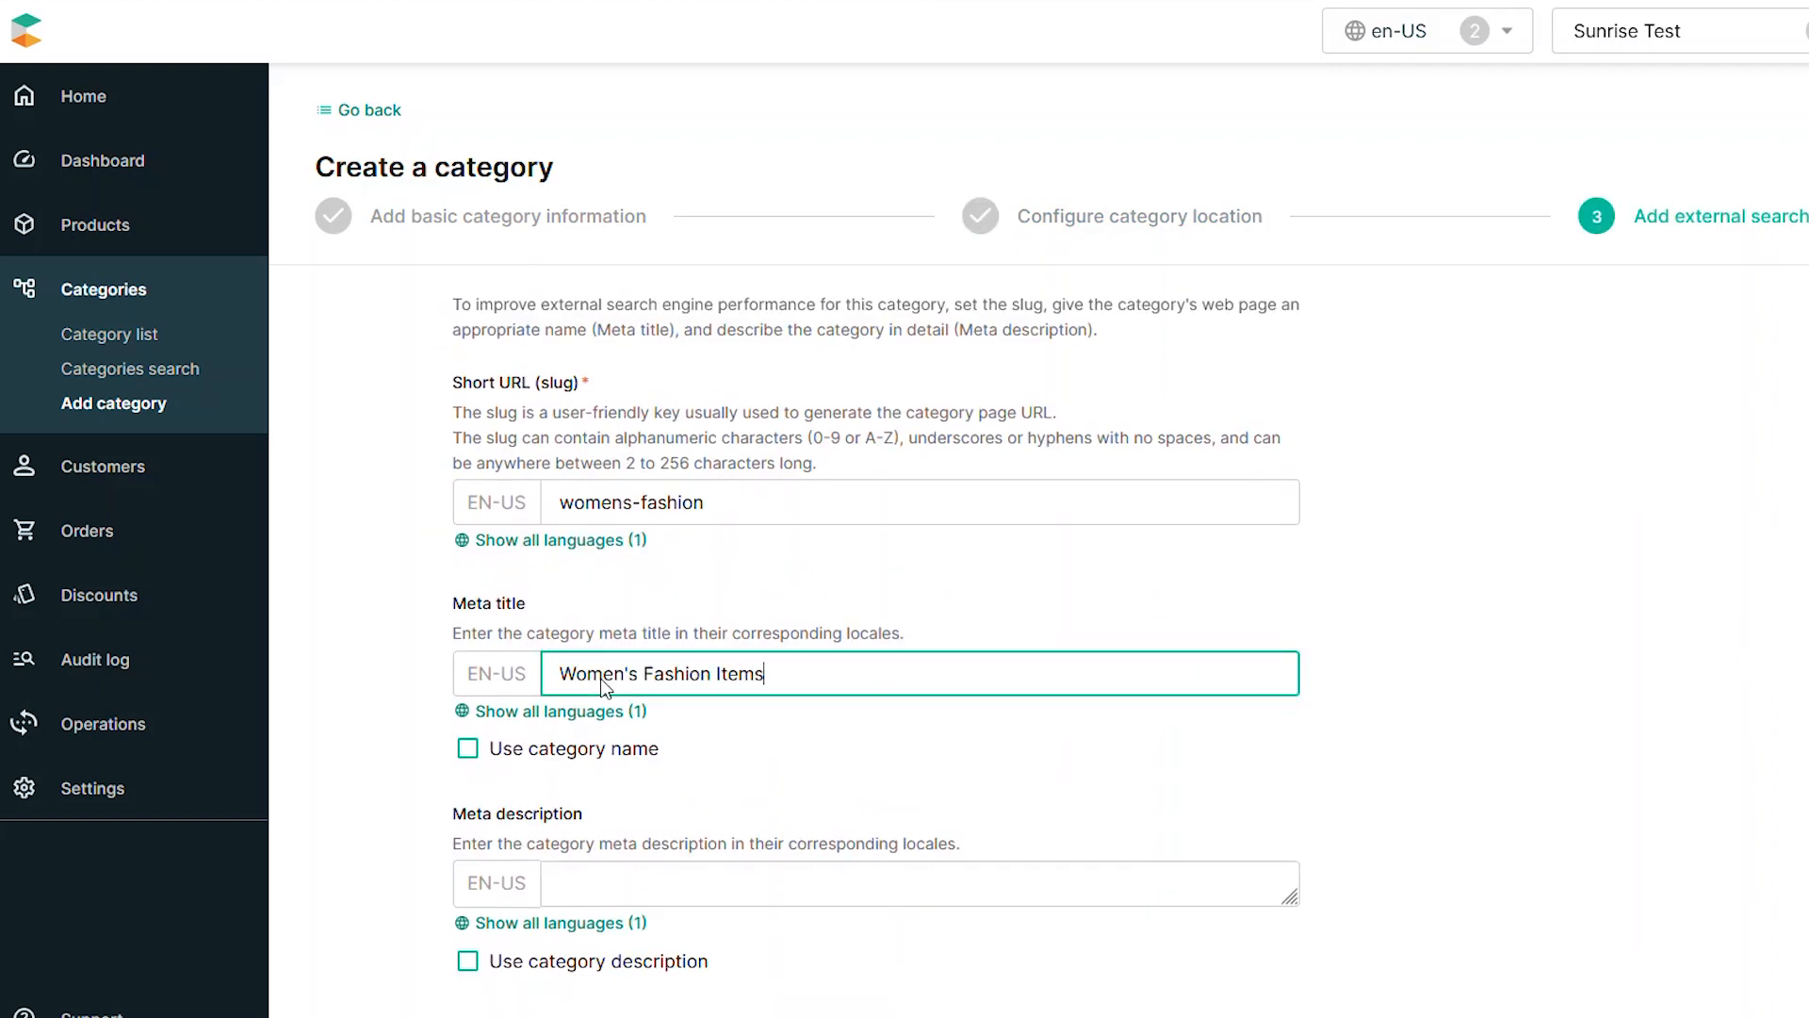
type("All the great fashion items for wom")
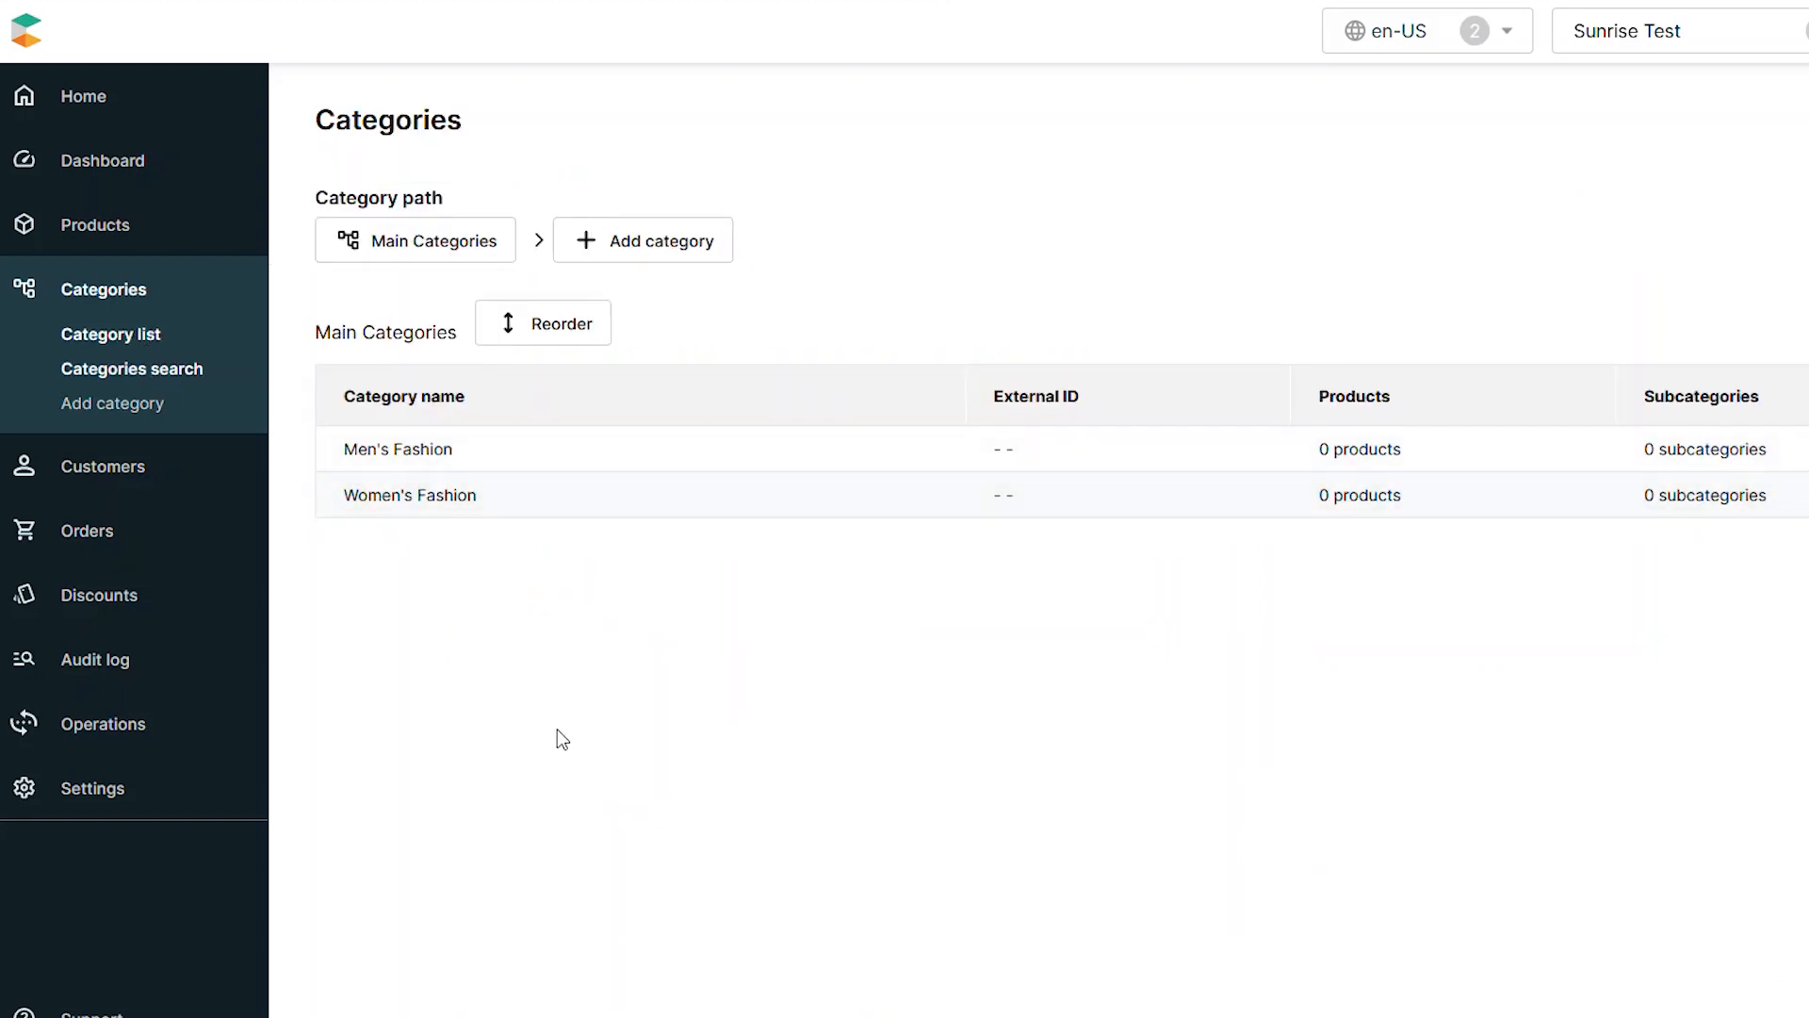
mouse_move(767, 464)
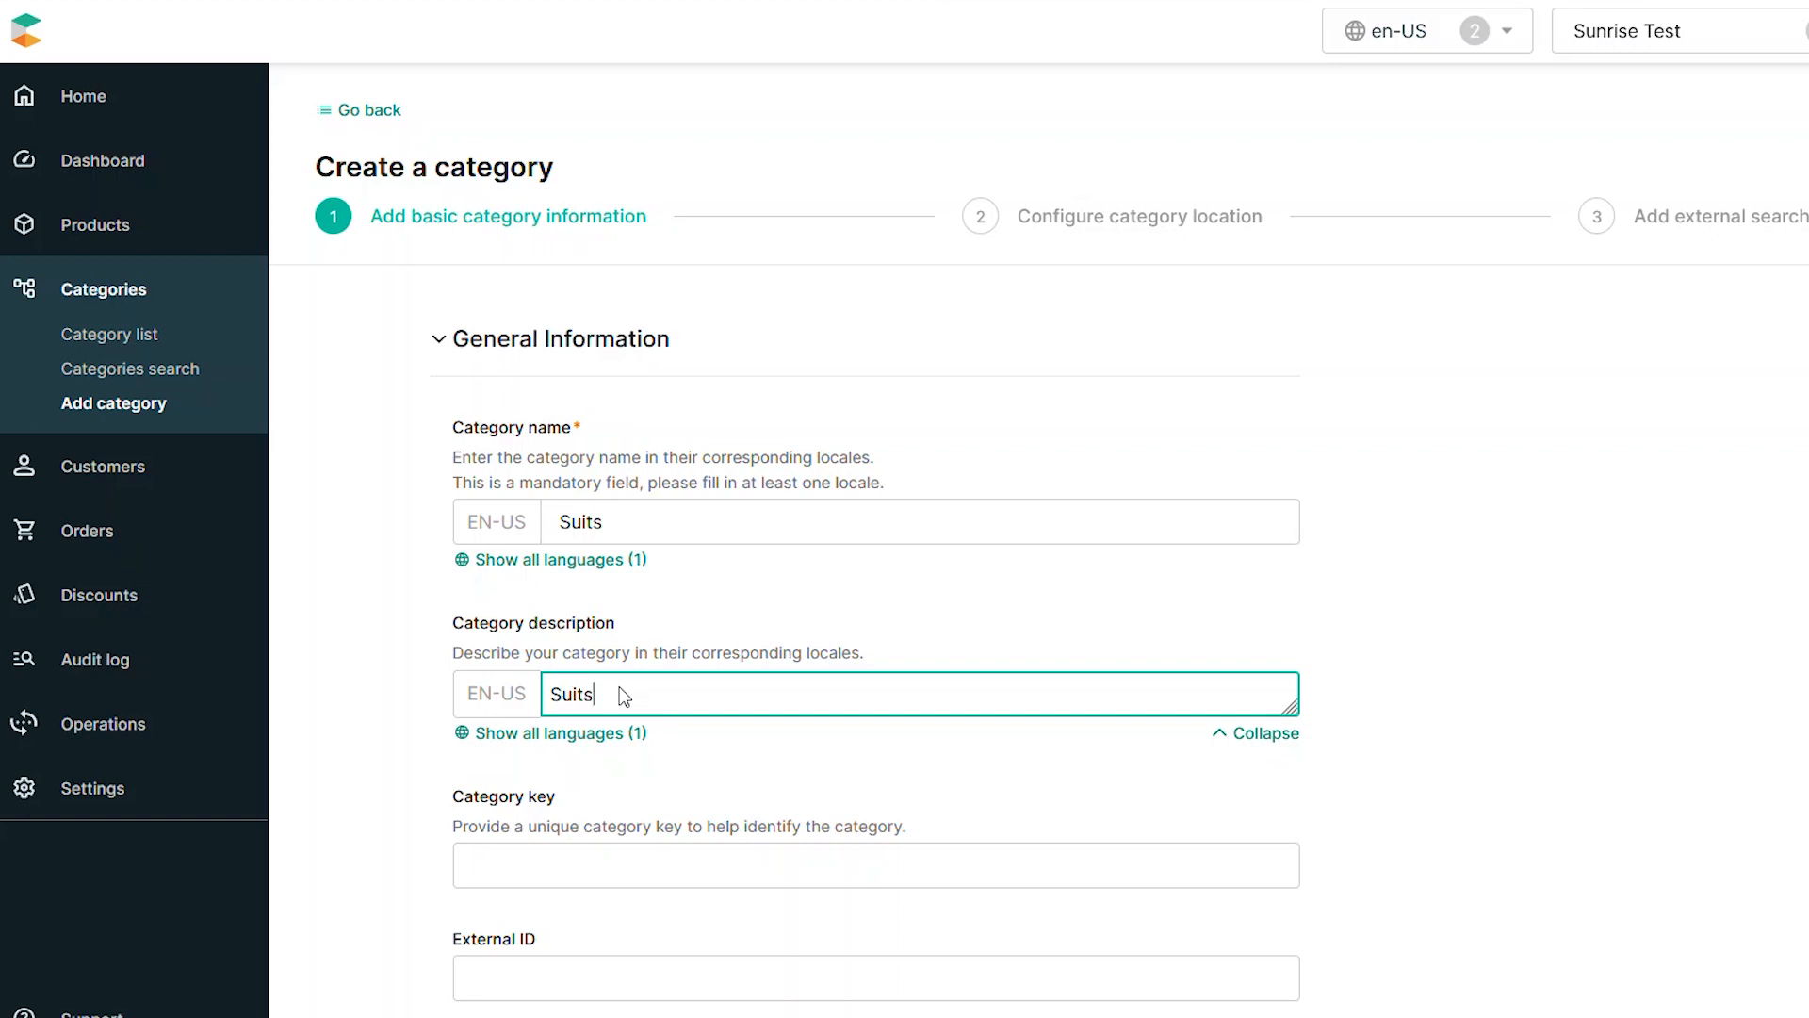
Describe Suits as 'Suits for Men', set orderHint 0.0, and make Men's Fashion its parent
type("for Men")
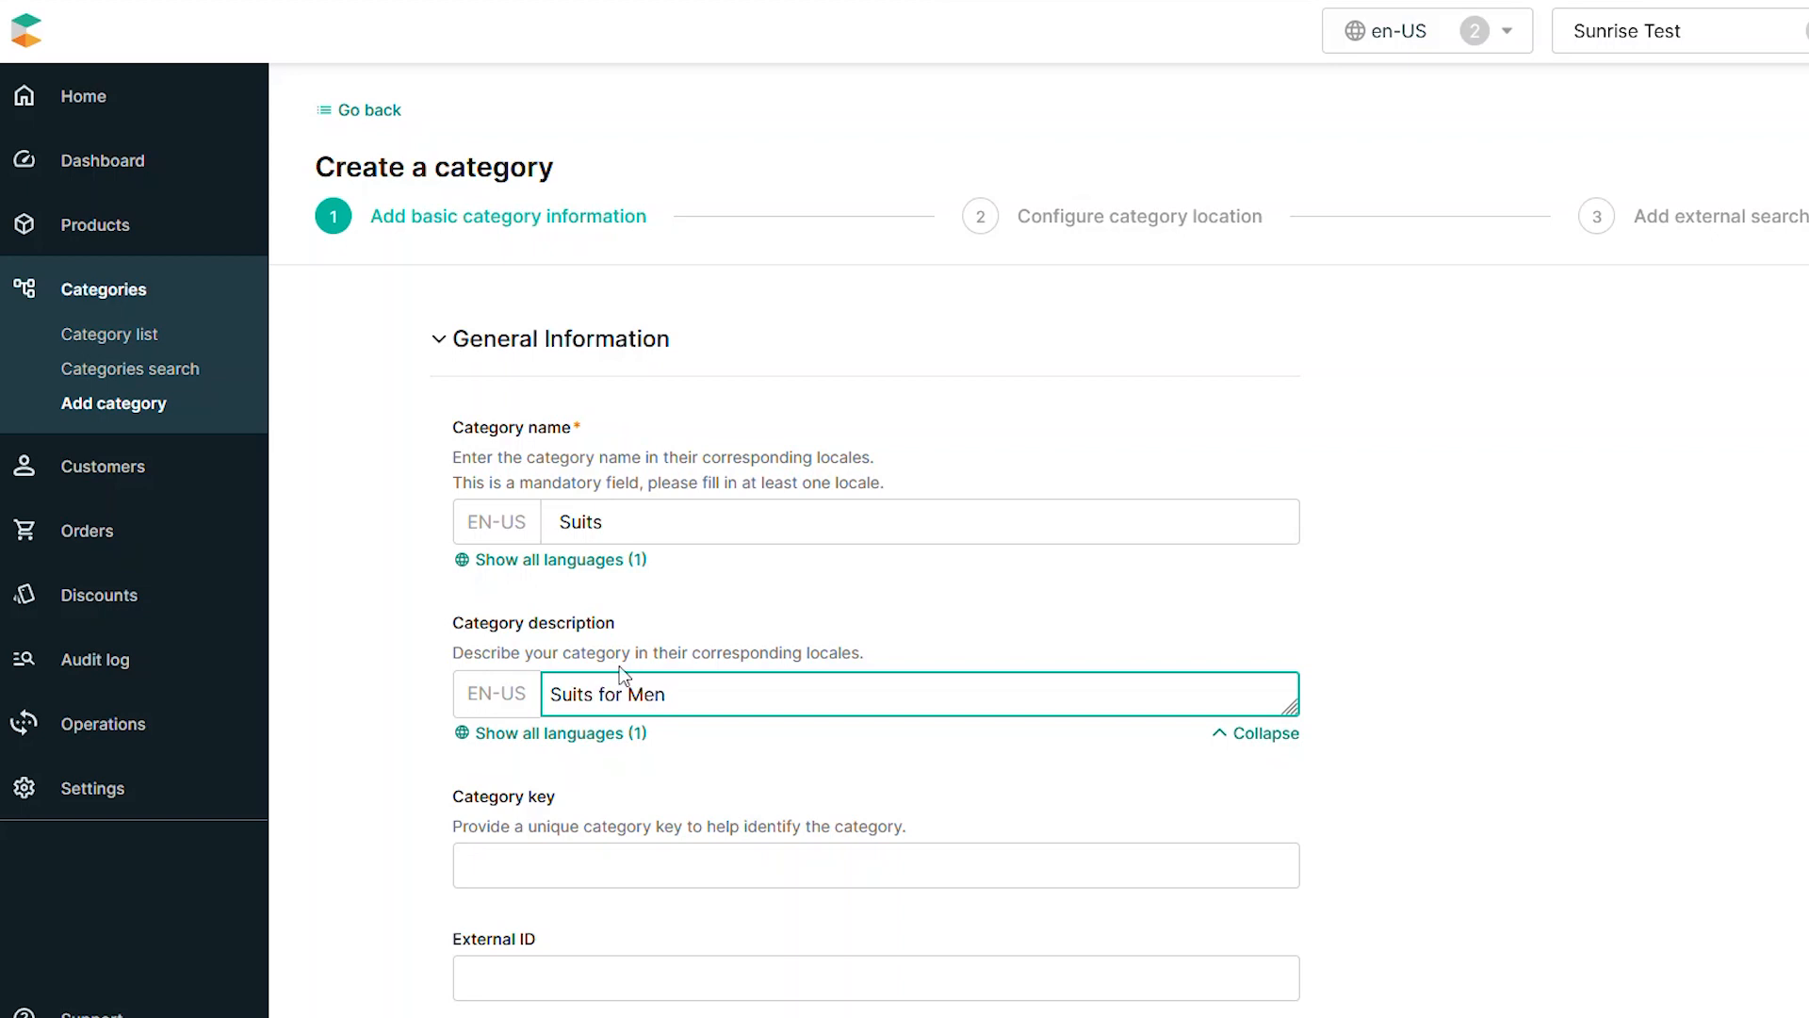
scroll("down", 3)
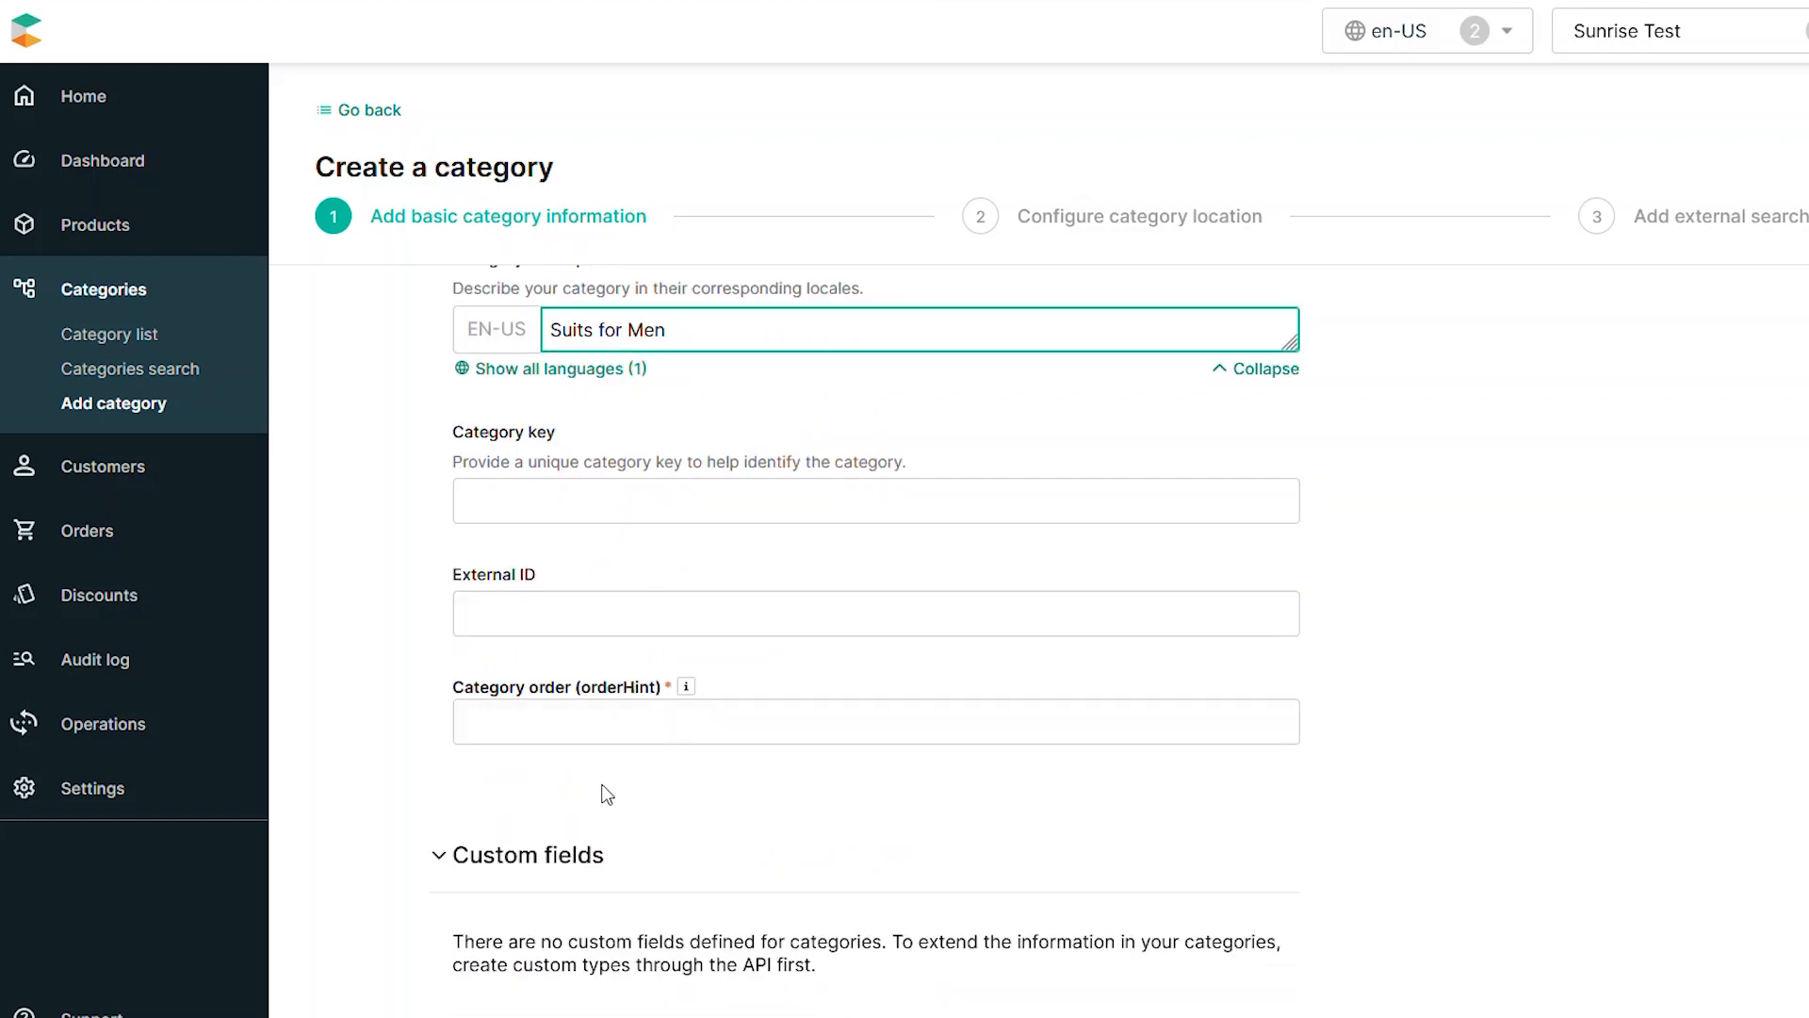
type("0.0")
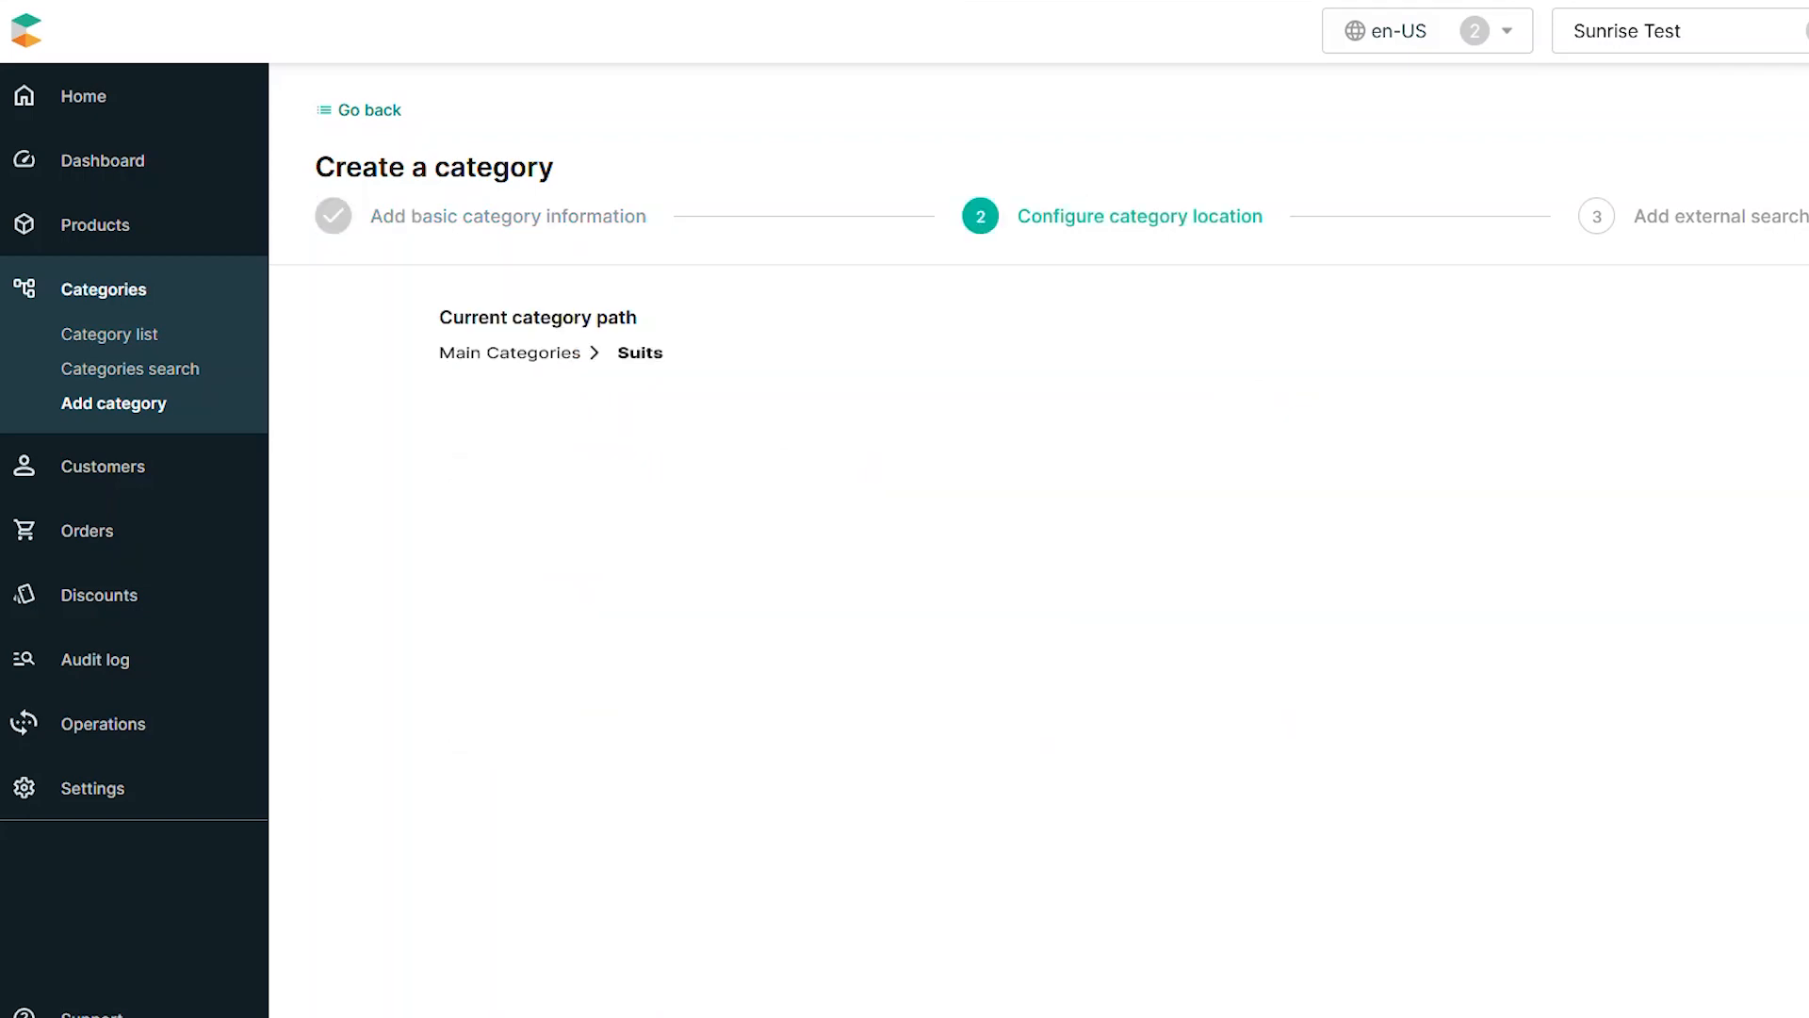
scroll("down", 3)
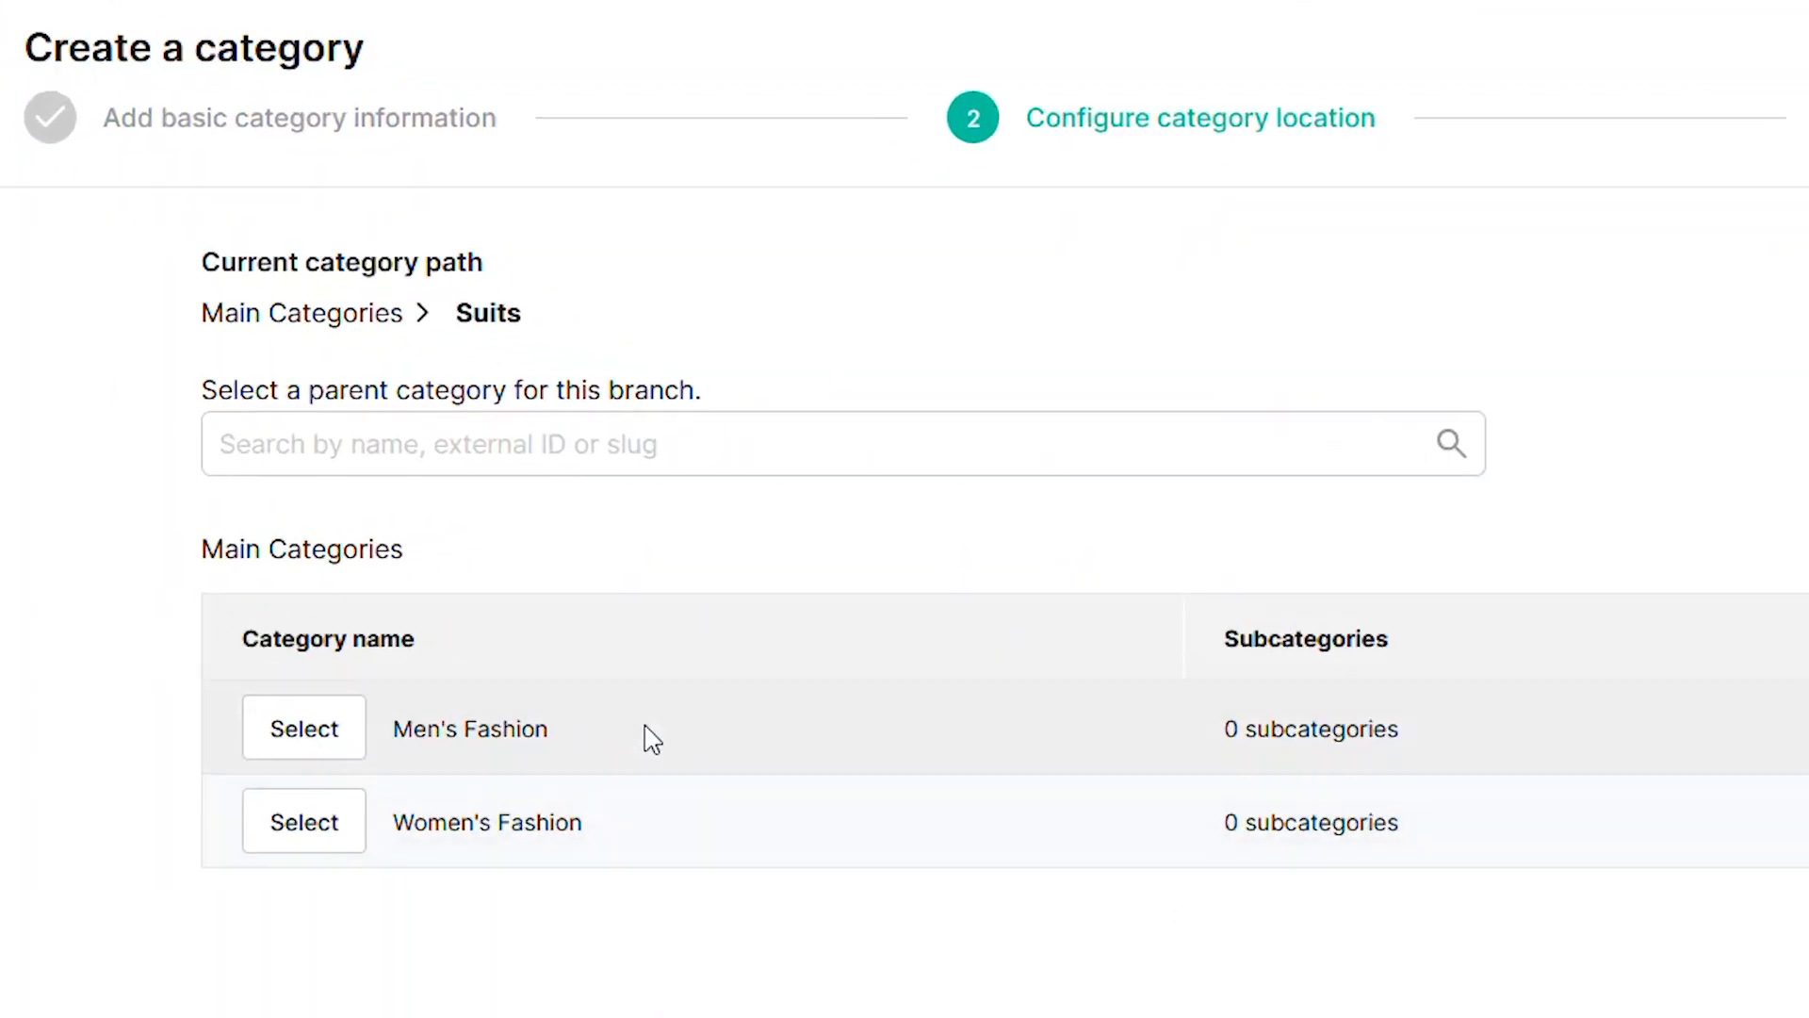
left_click(303, 728)
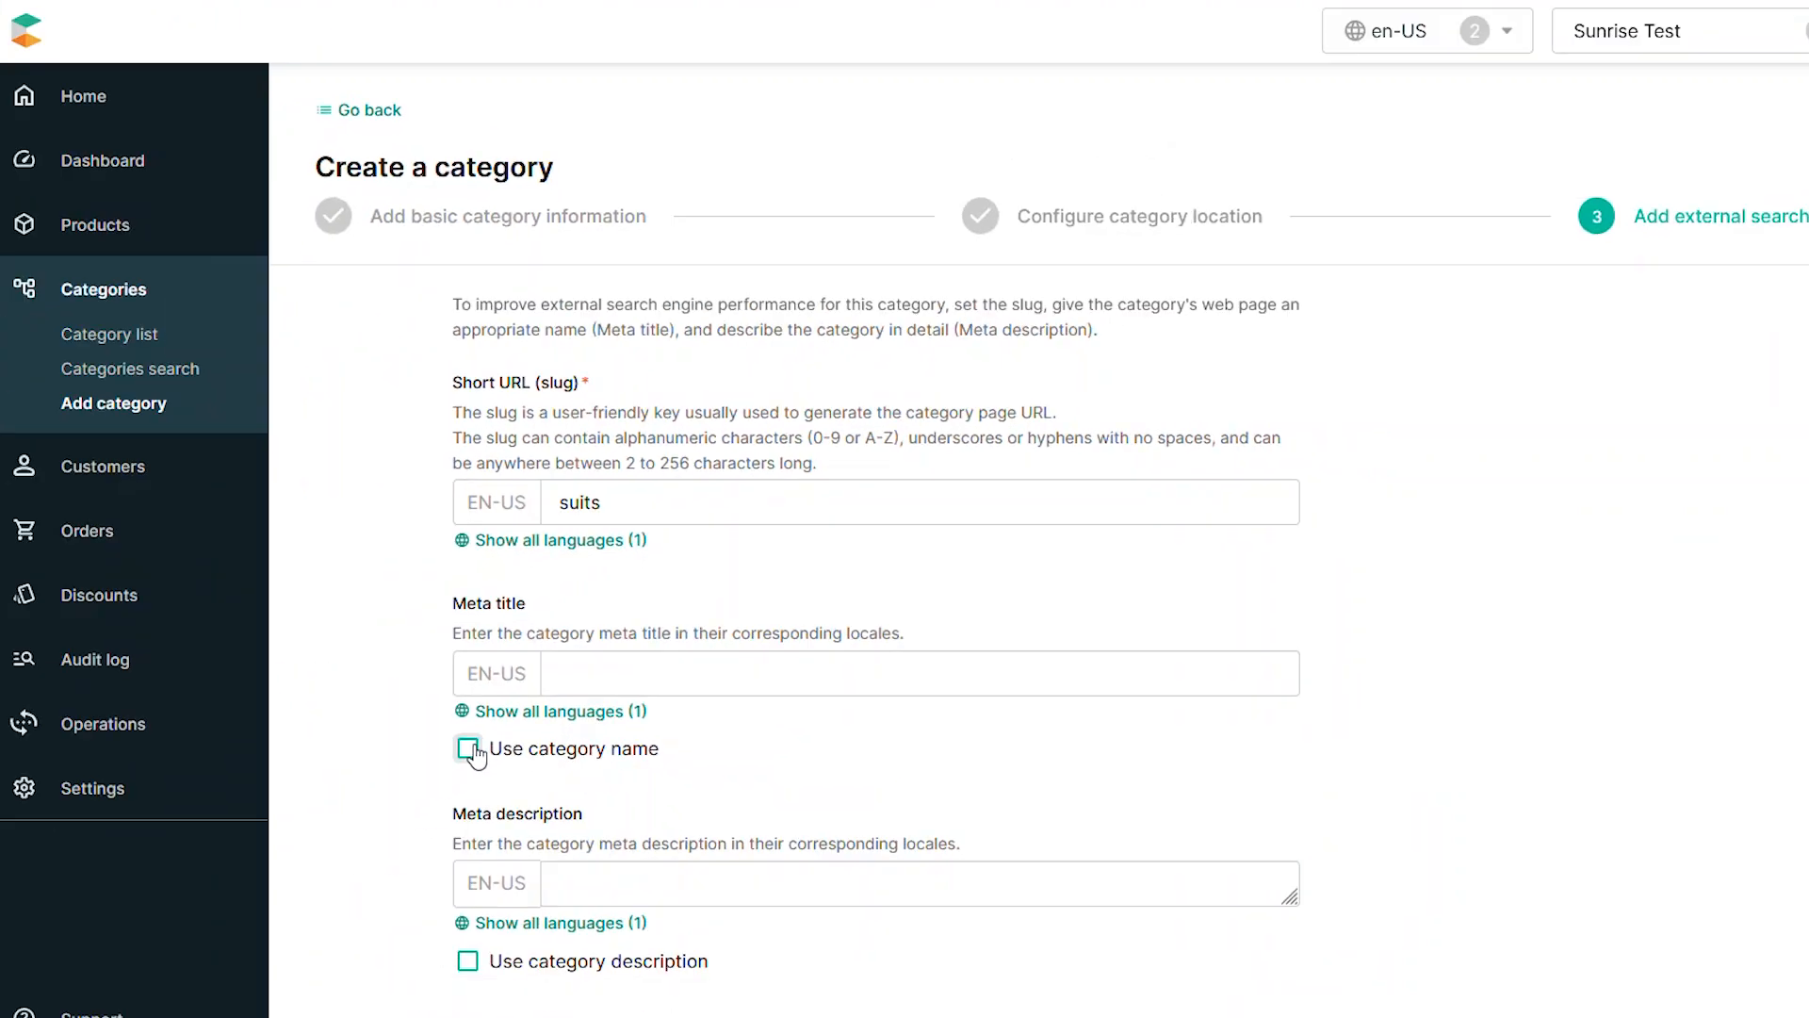
left_click(111, 333)
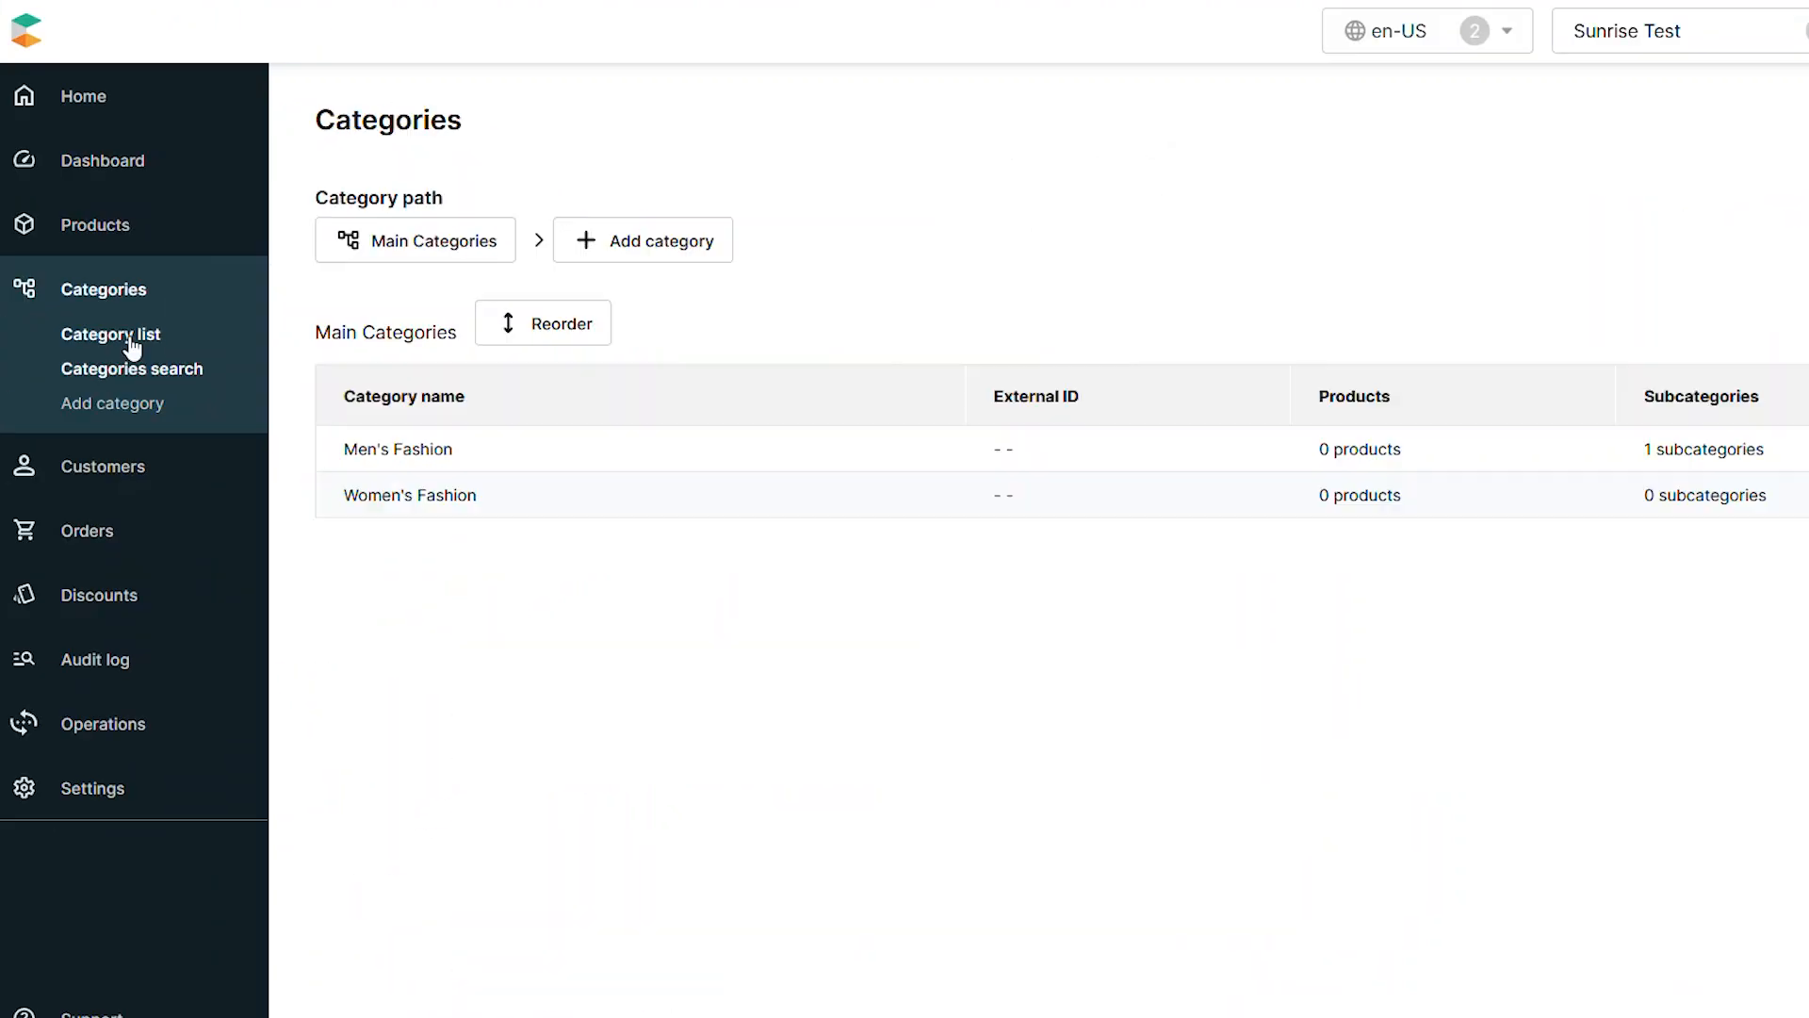
mouse_move(397, 449)
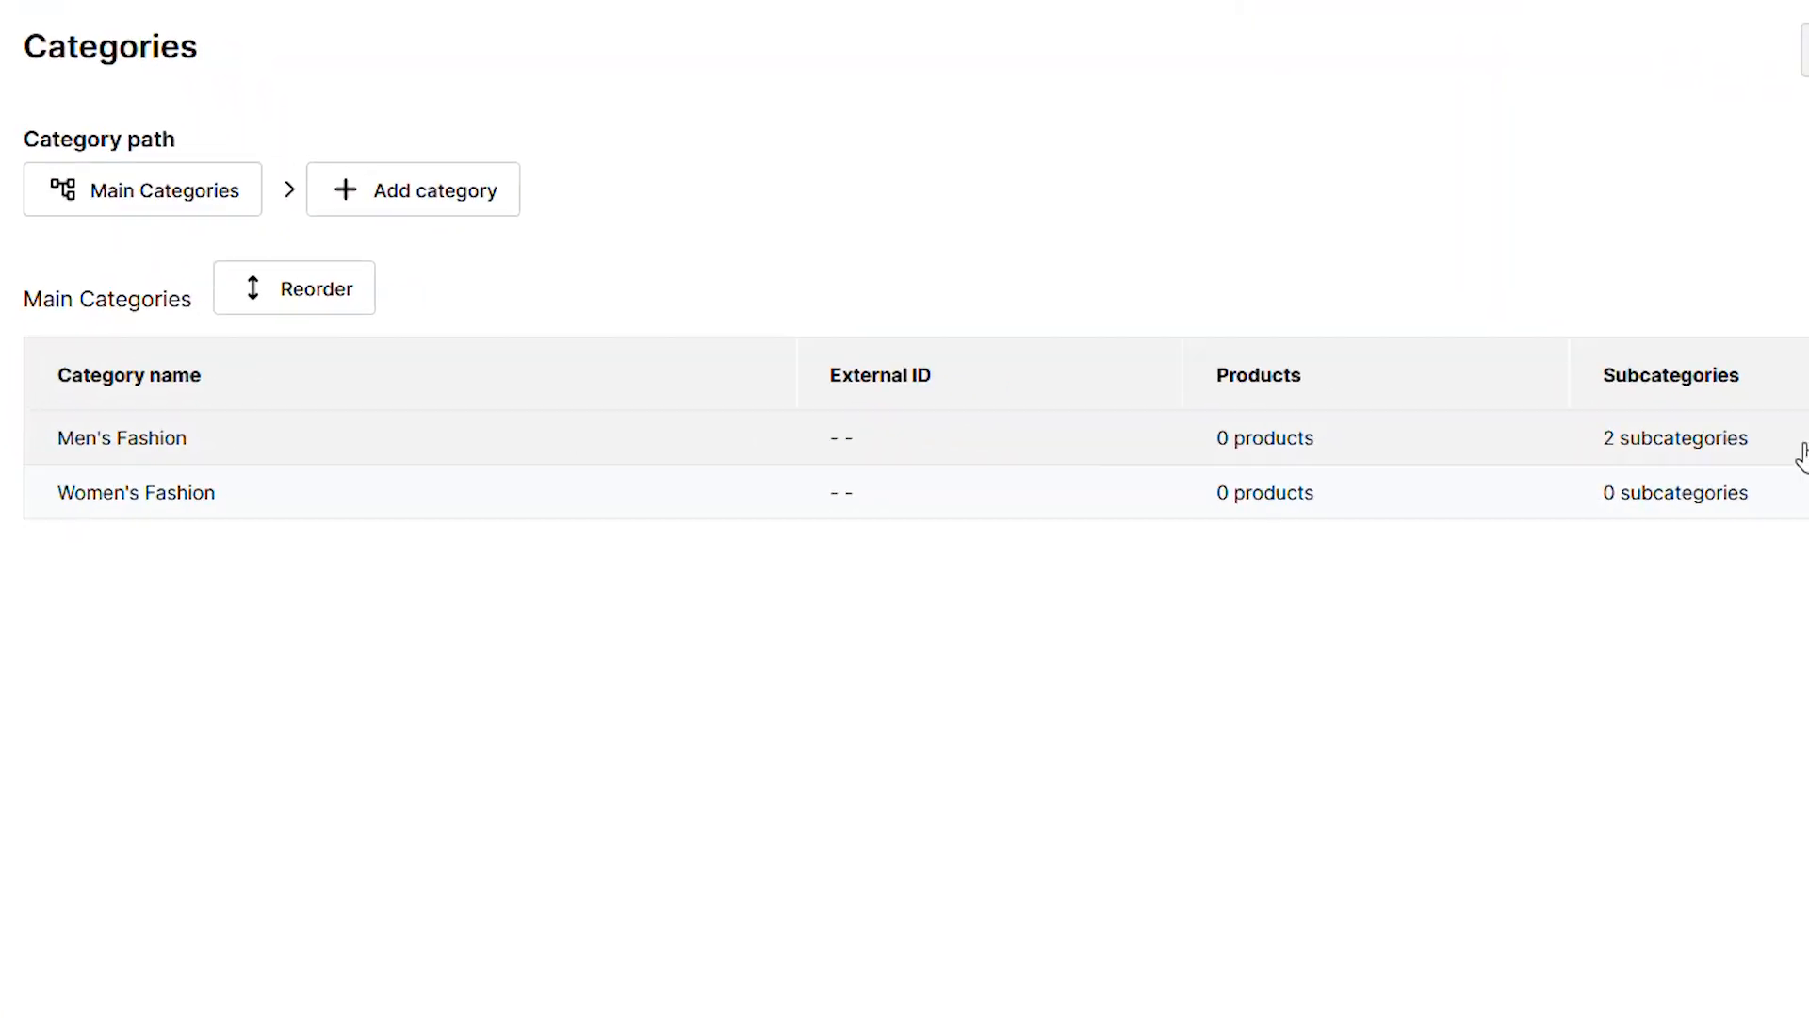
Open Men's Fashion in the Category list to see its Suits and Shoes subcategories
left_click(122, 437)
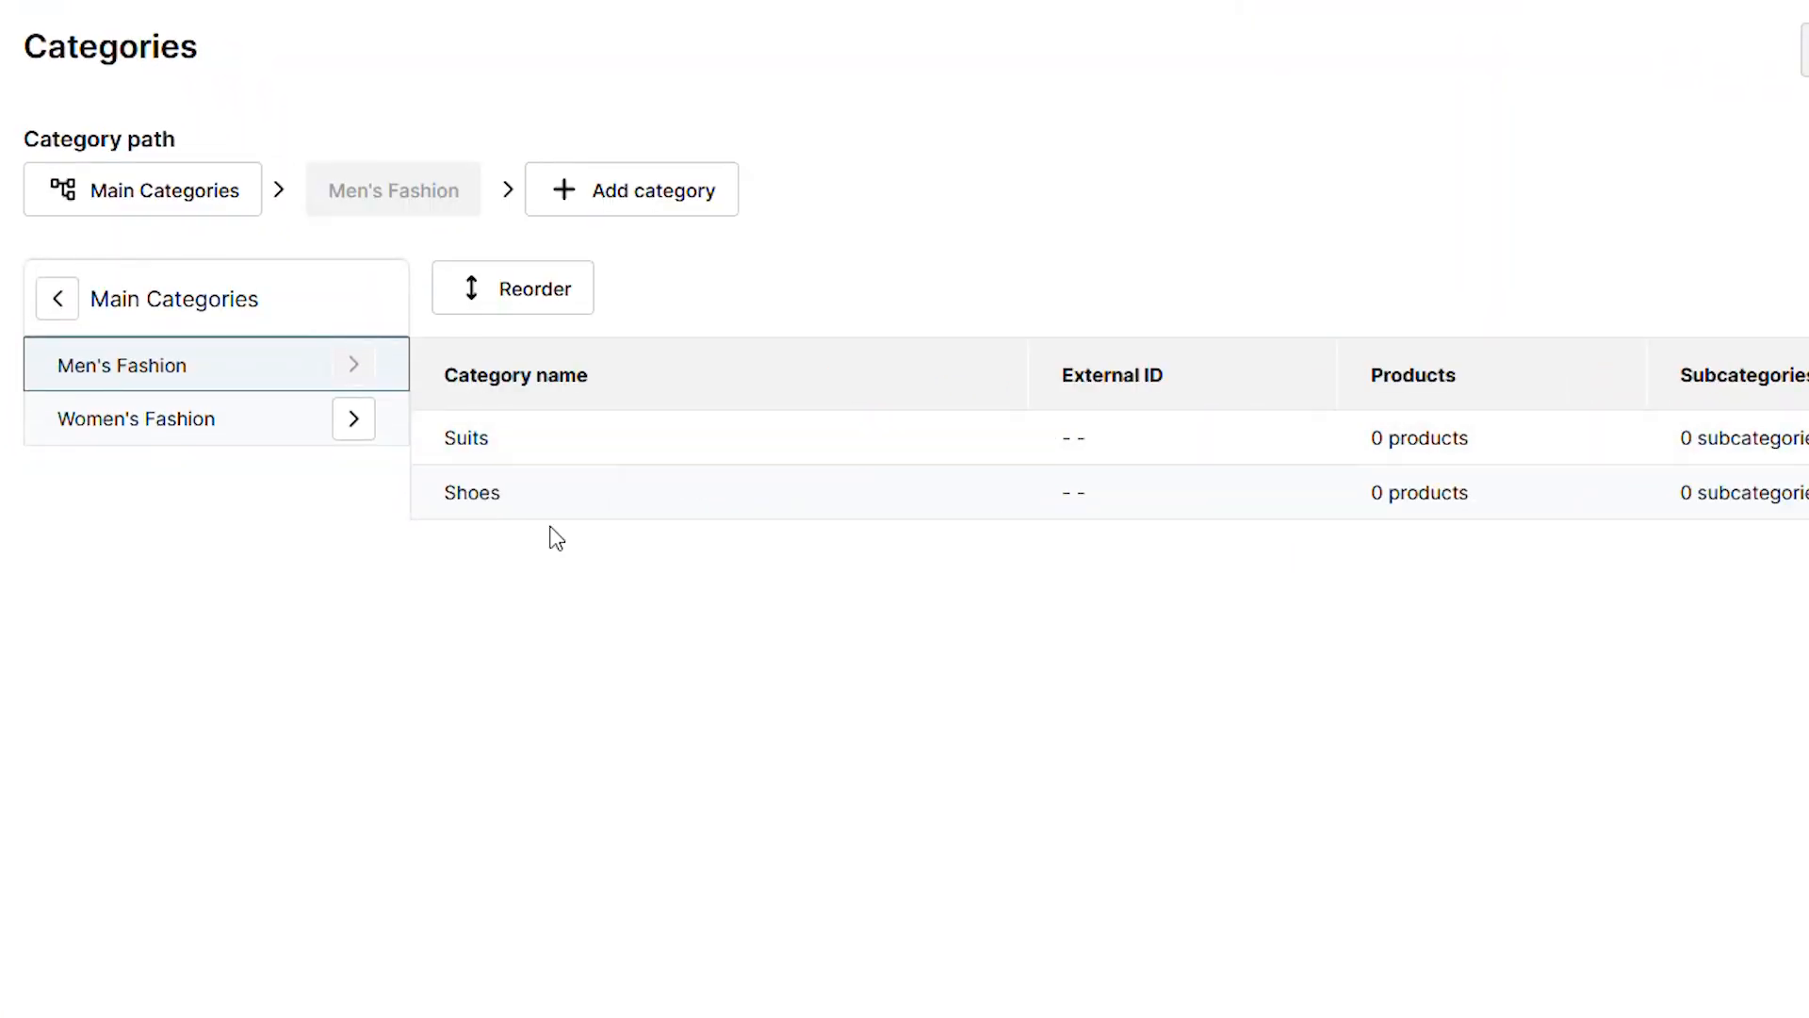
mouse_move(1794, 456)
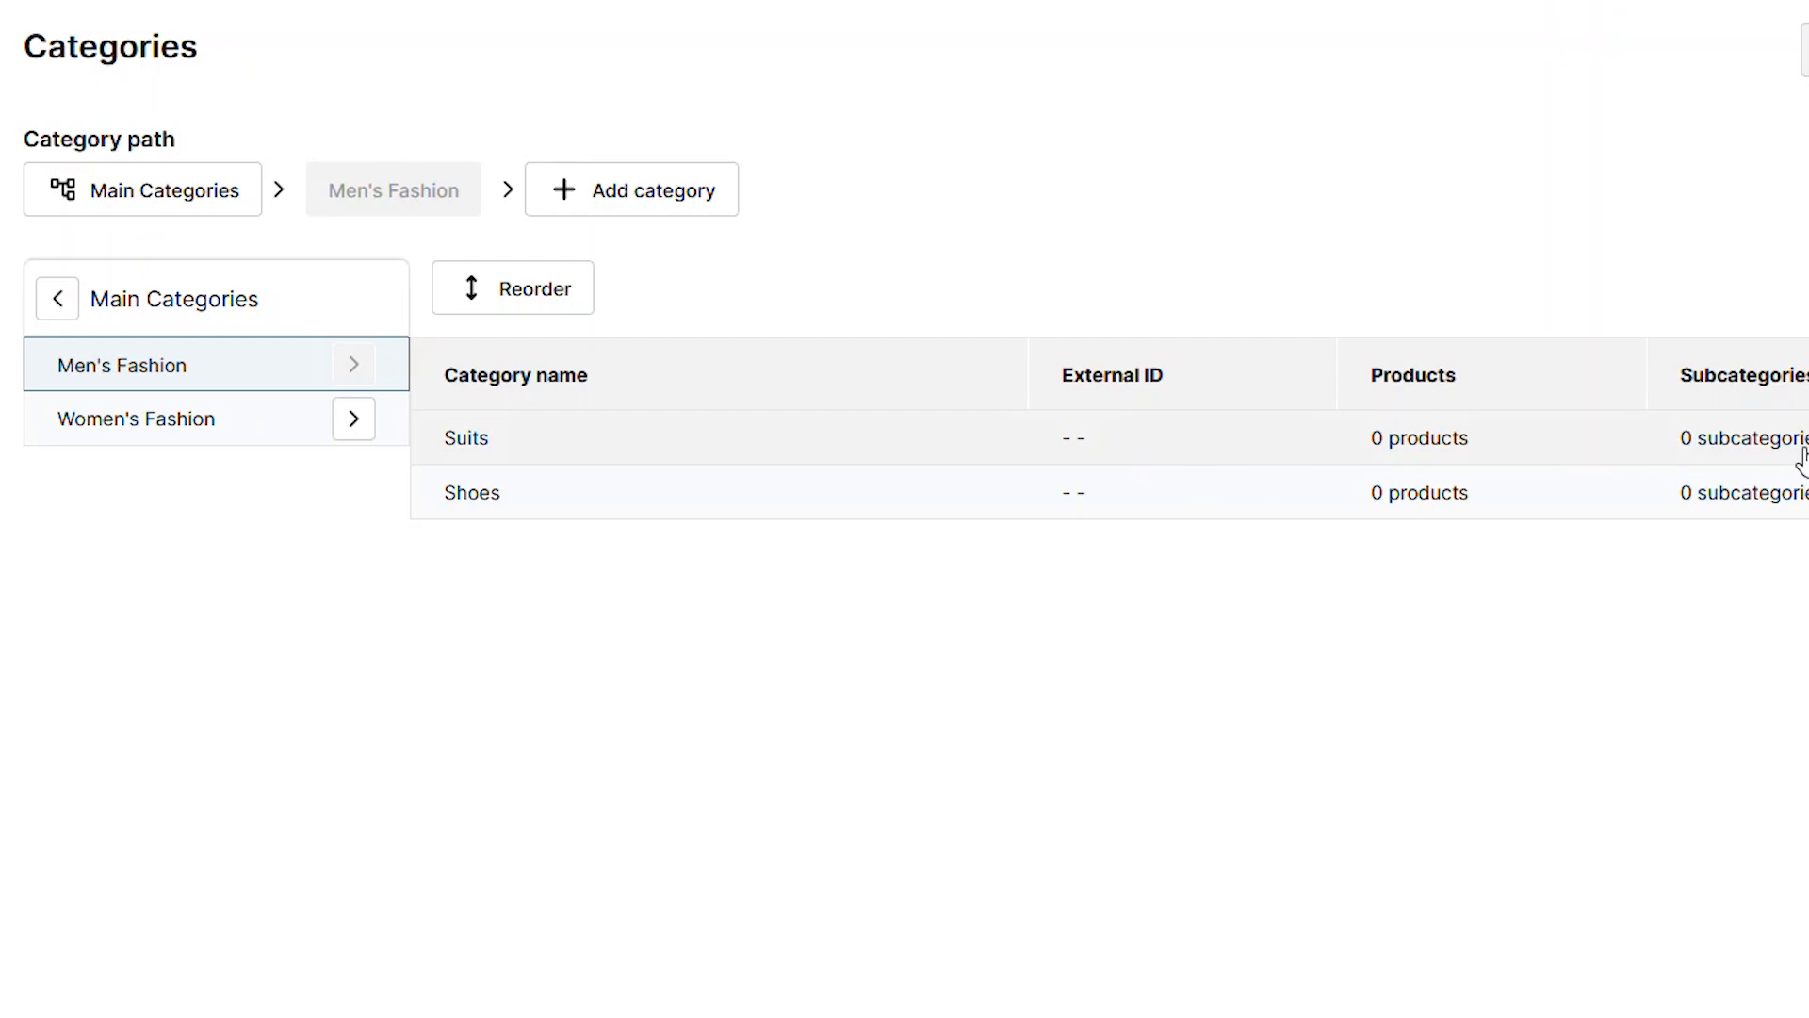
mouse_move(1413, 443)
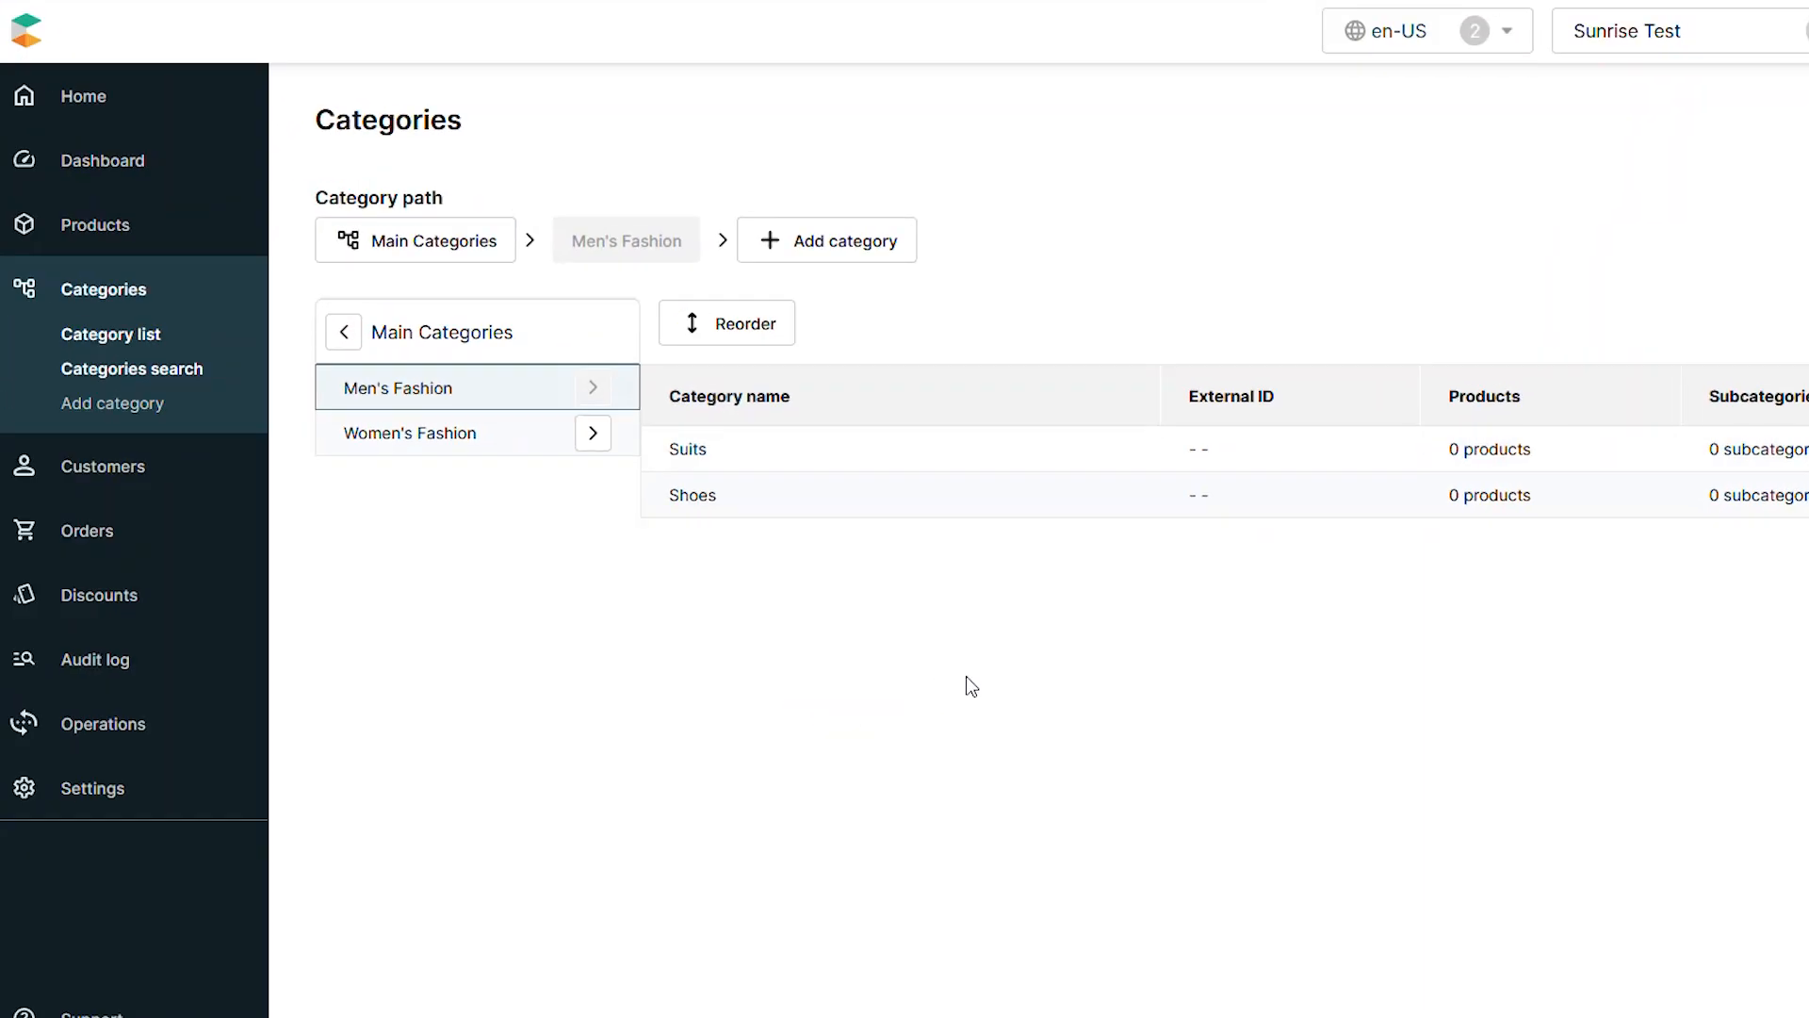
Add the Dress Shoes category with Shoes selected as its parent
left_click(826, 240)
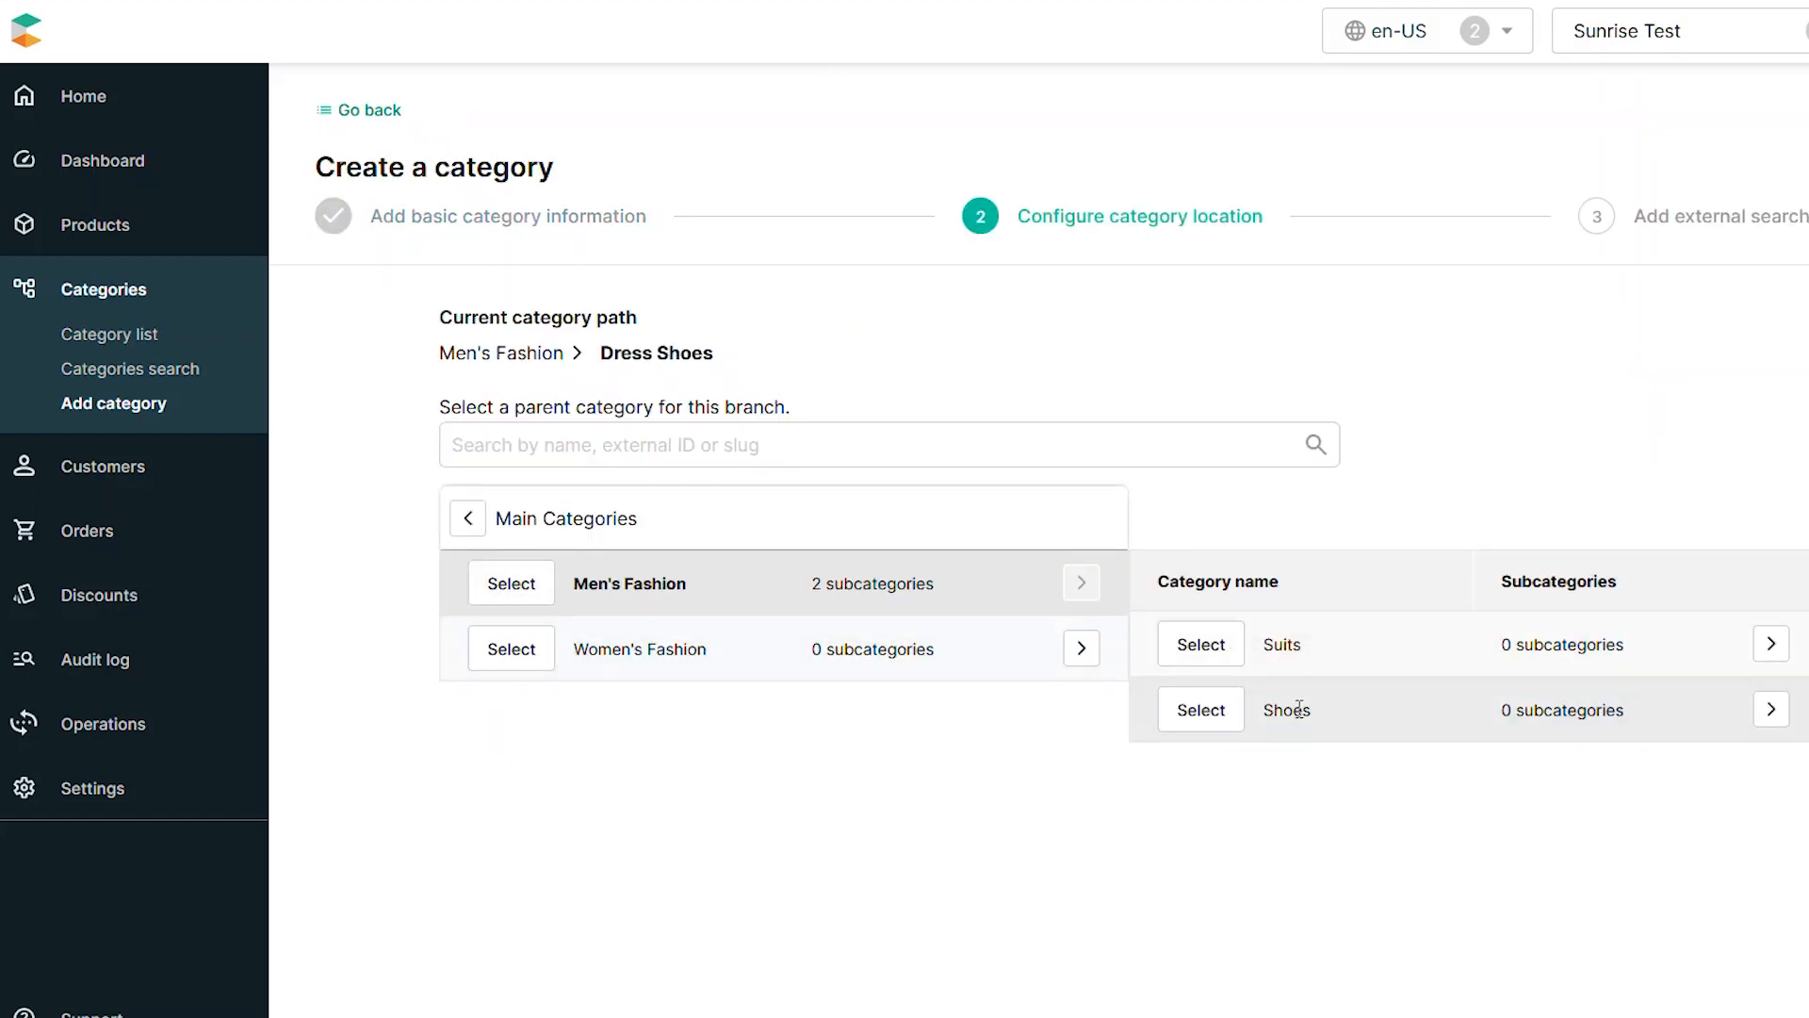
left_click(1200, 709)
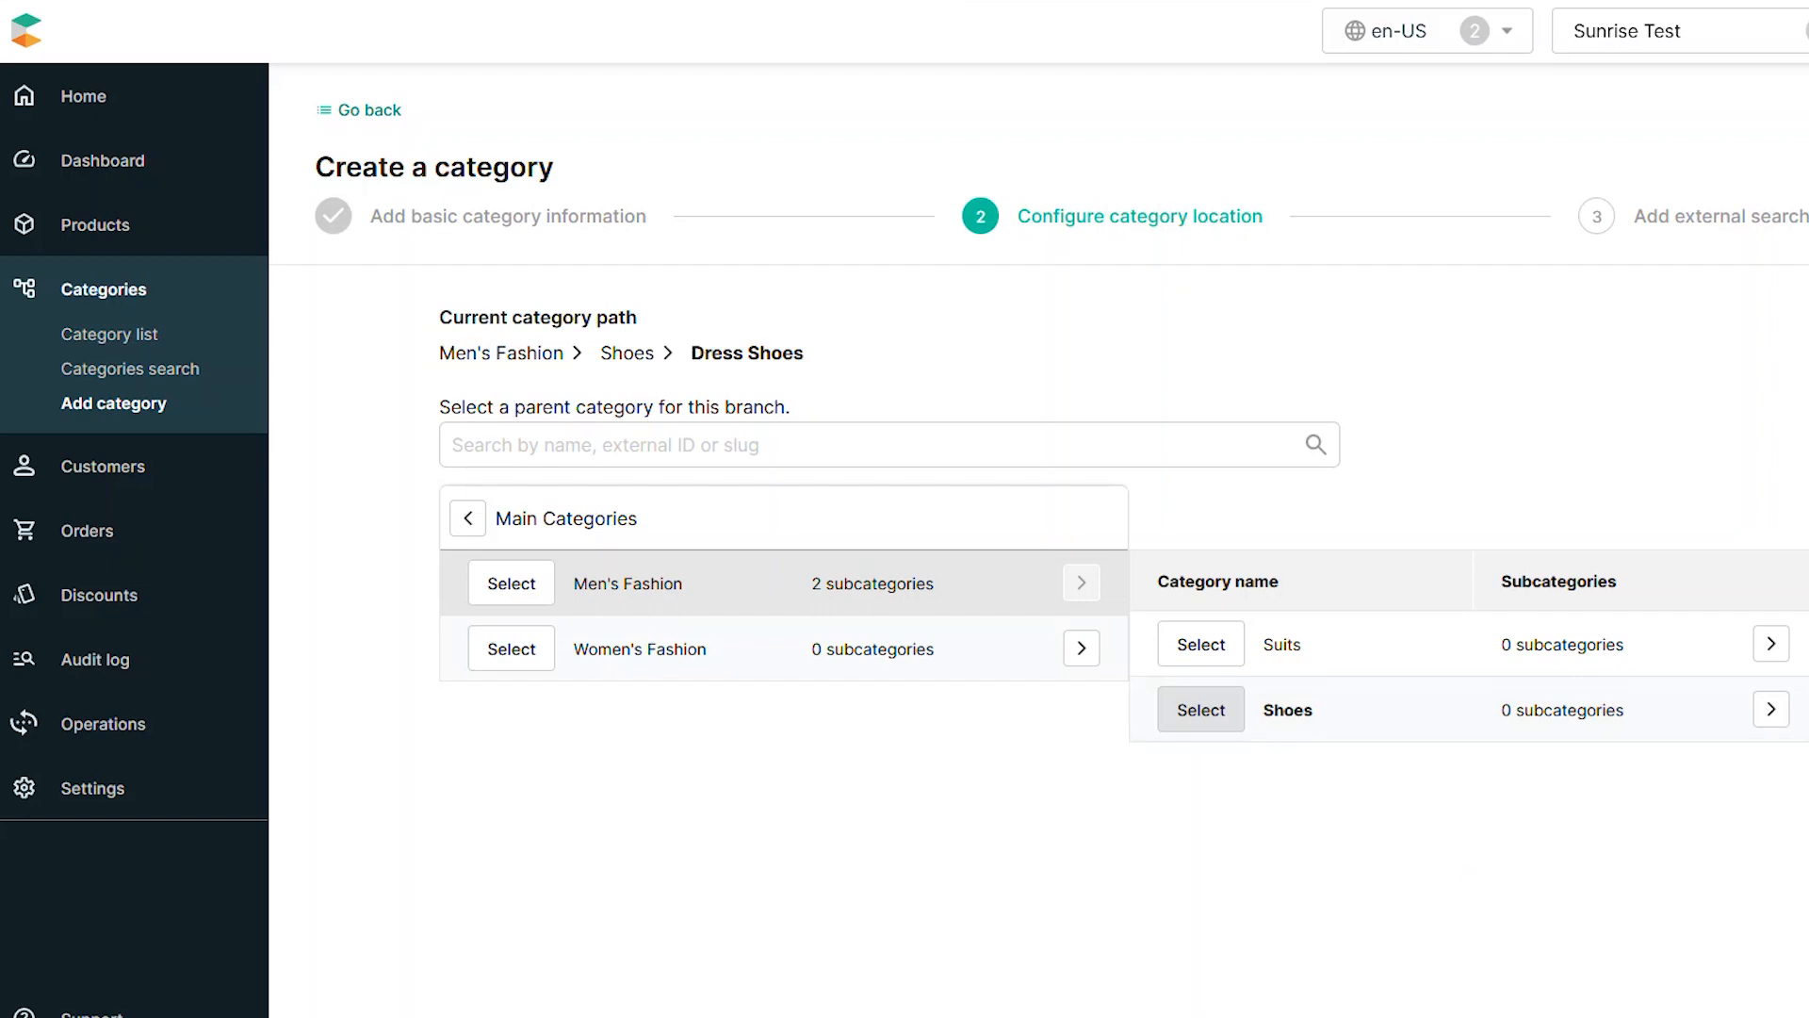
left_click(1200, 709)
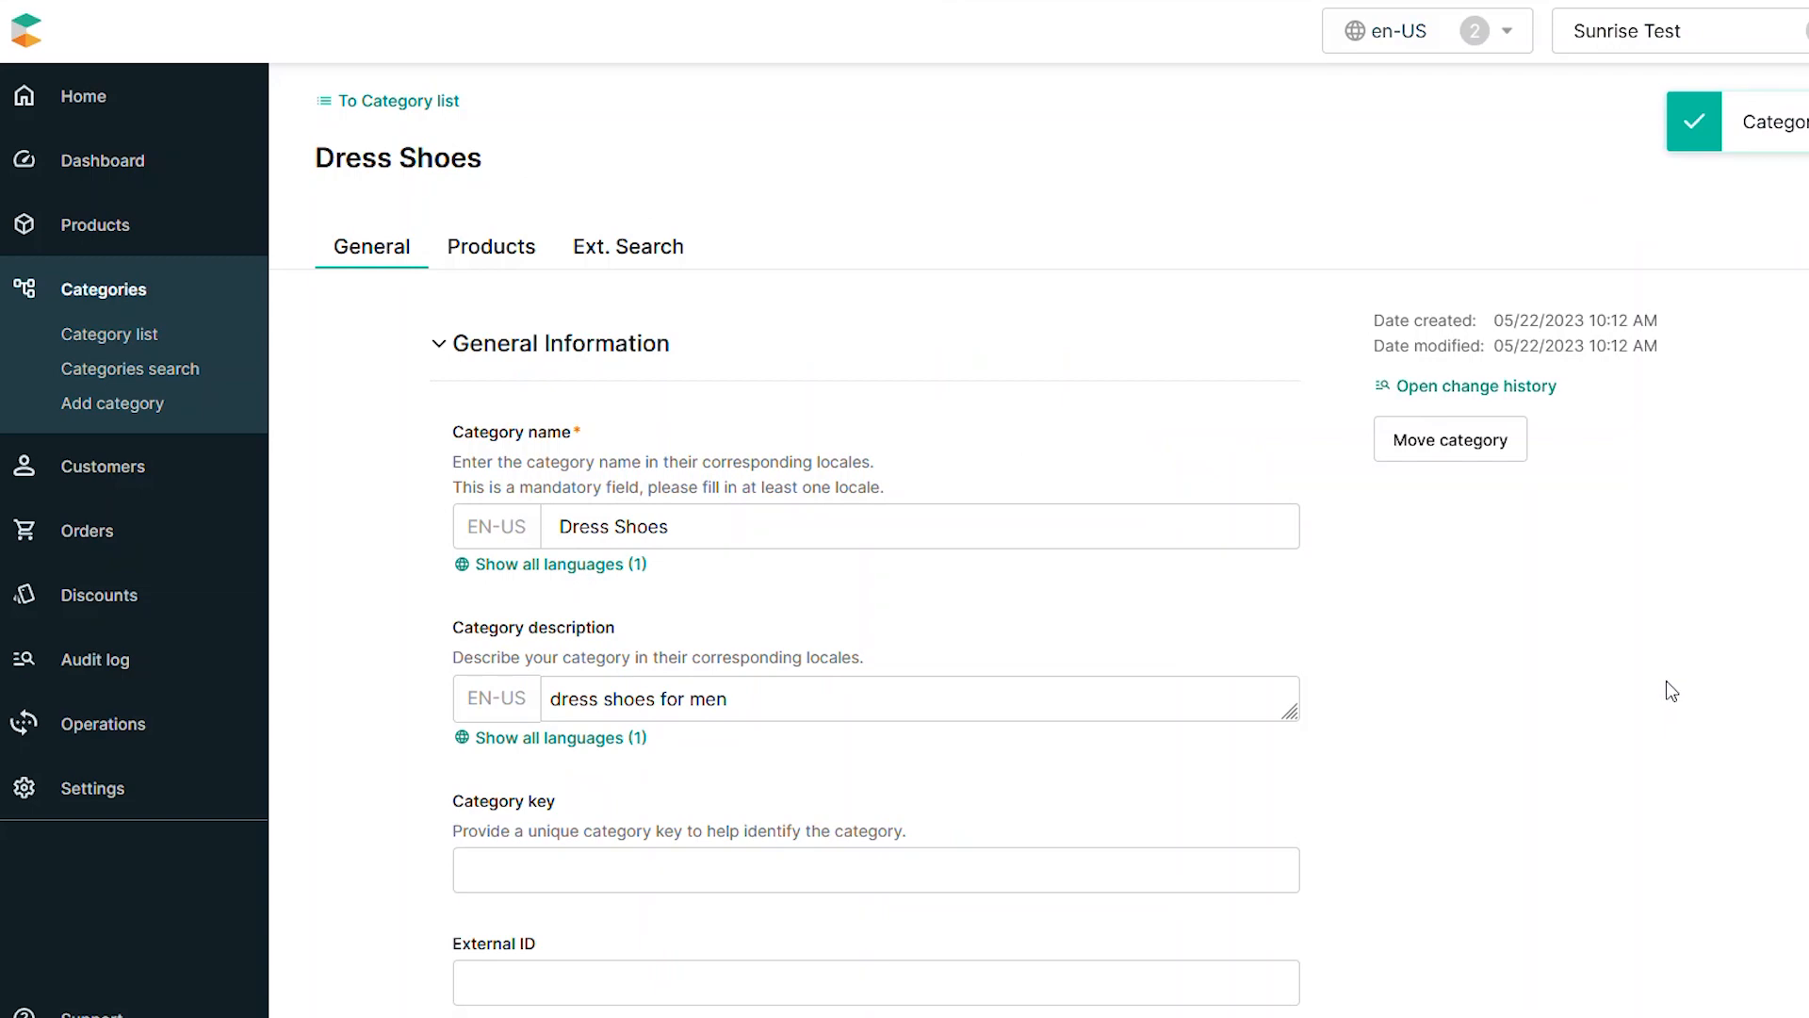
scroll("down", 3)
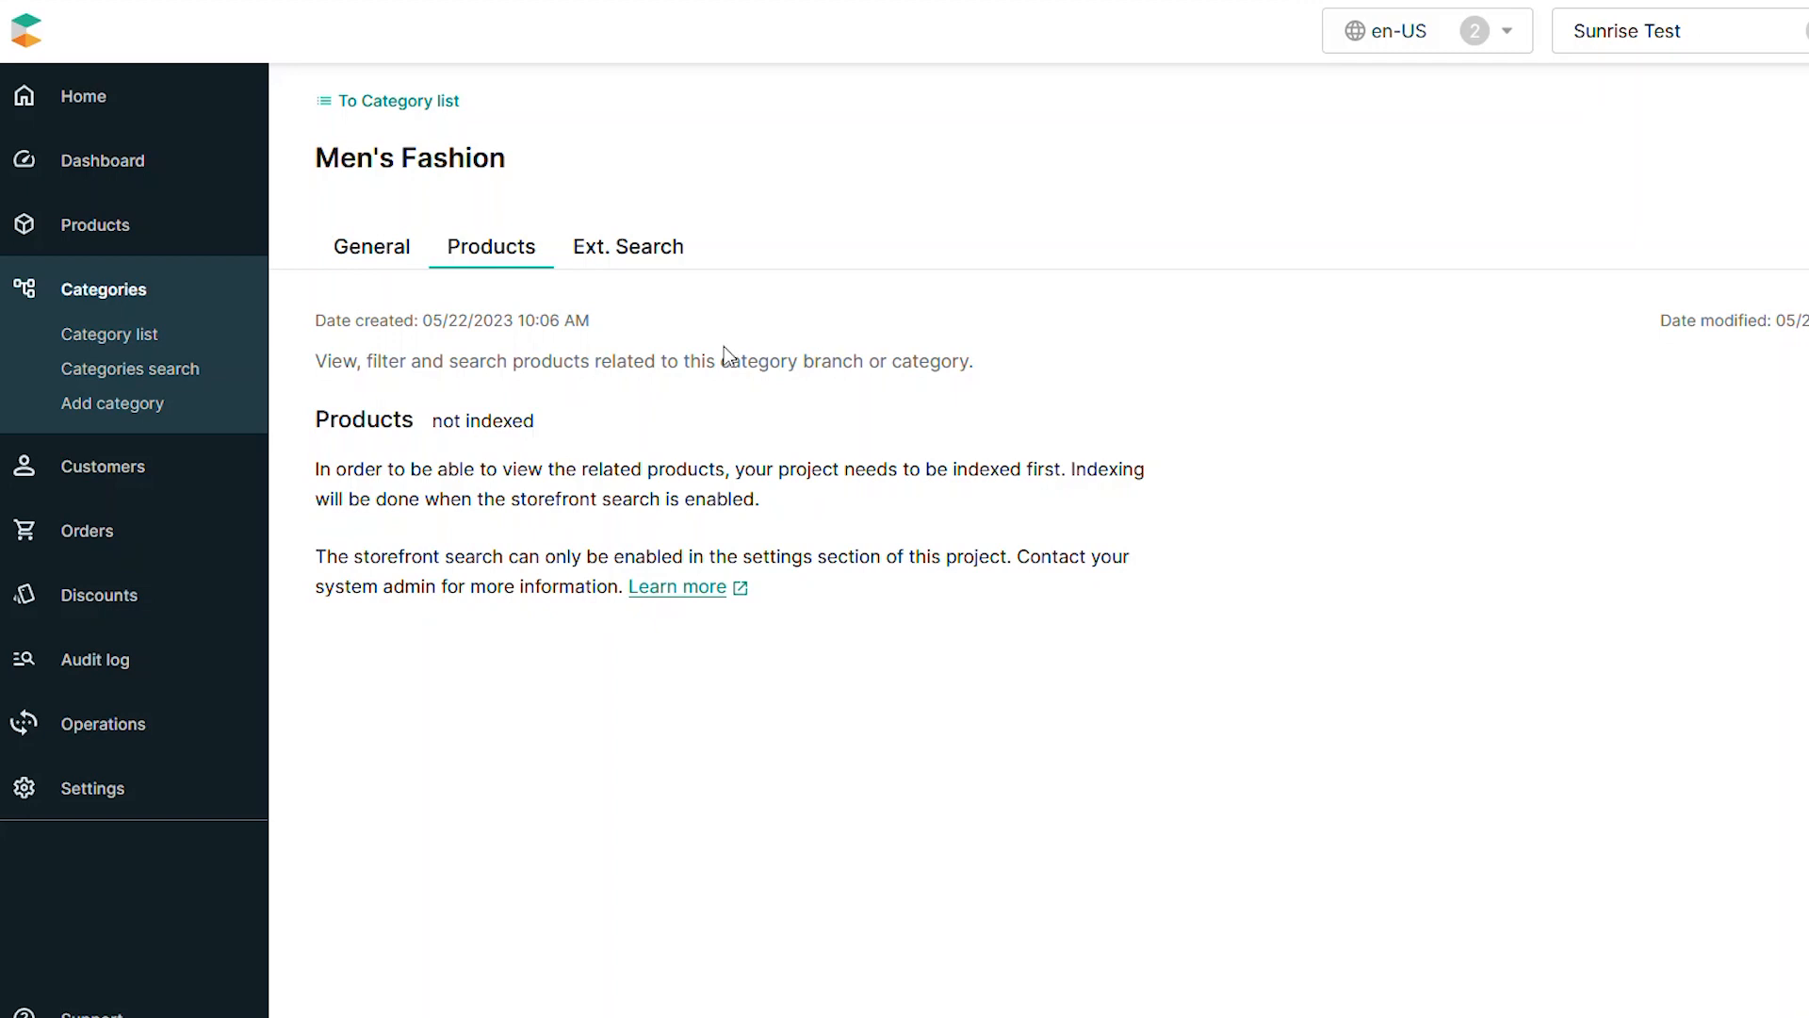
mouse_move(905, 649)
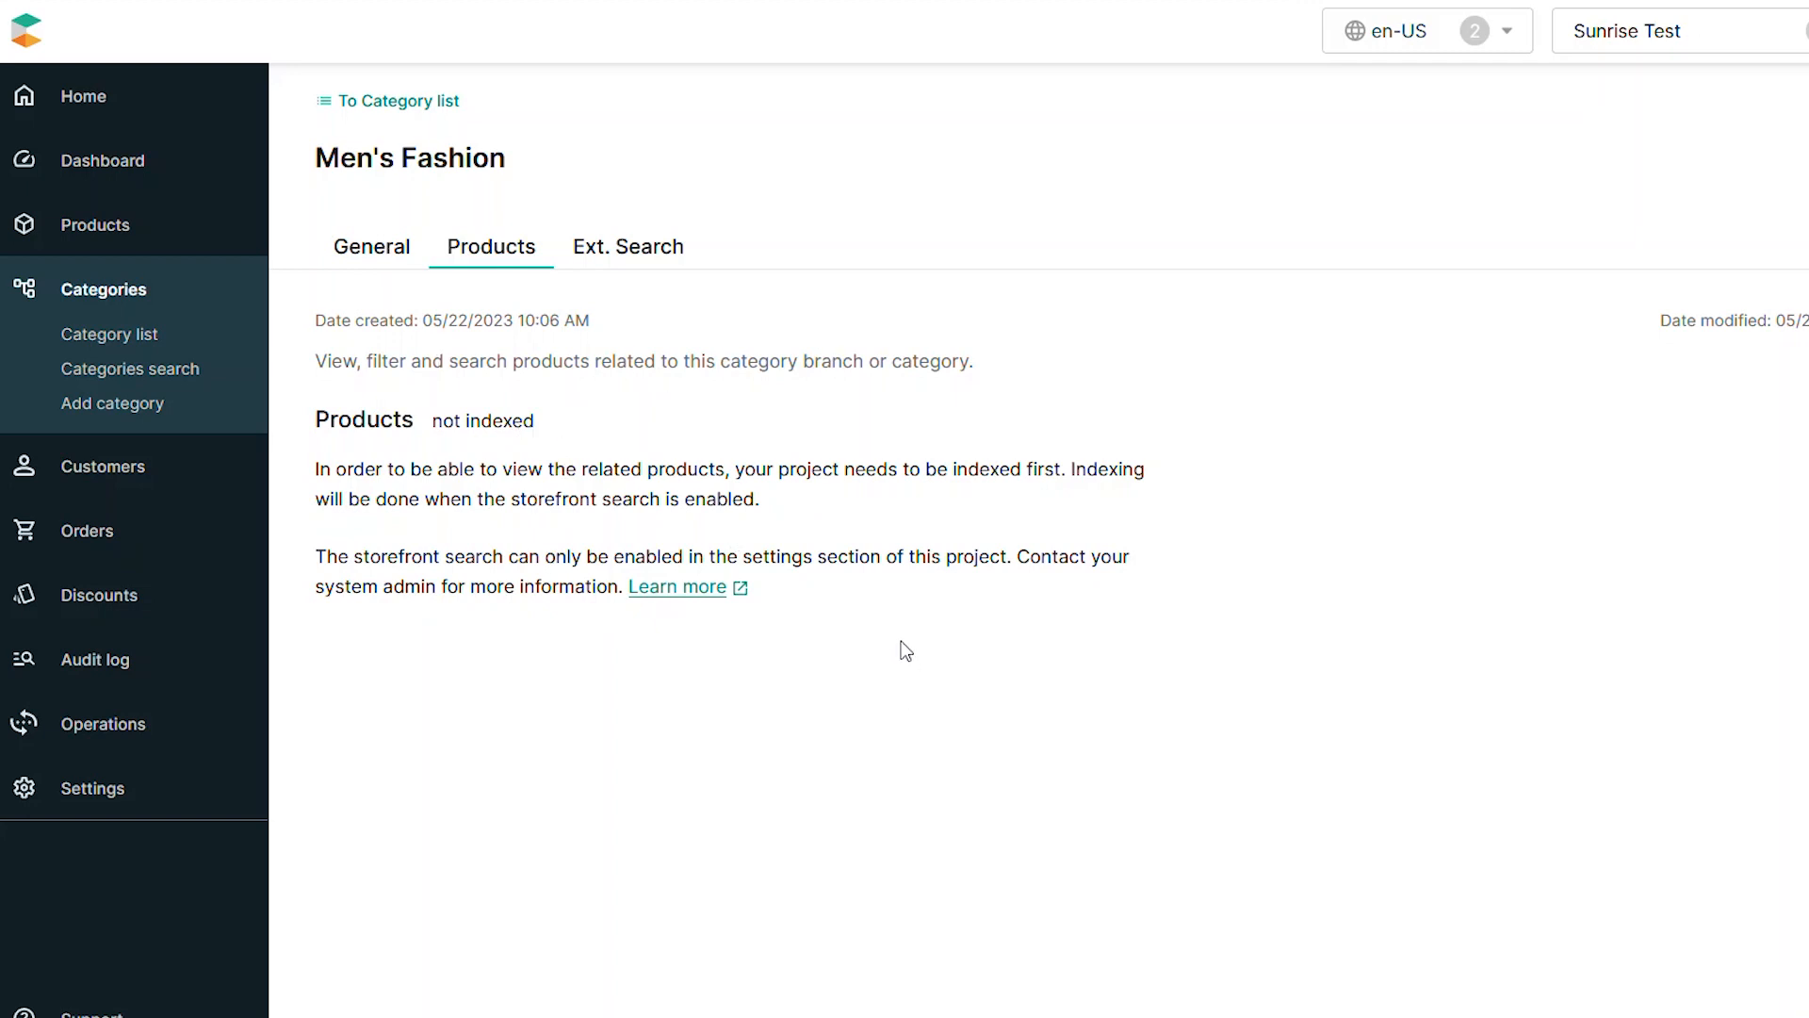
Go to Products > Product list
left_click(96, 225)
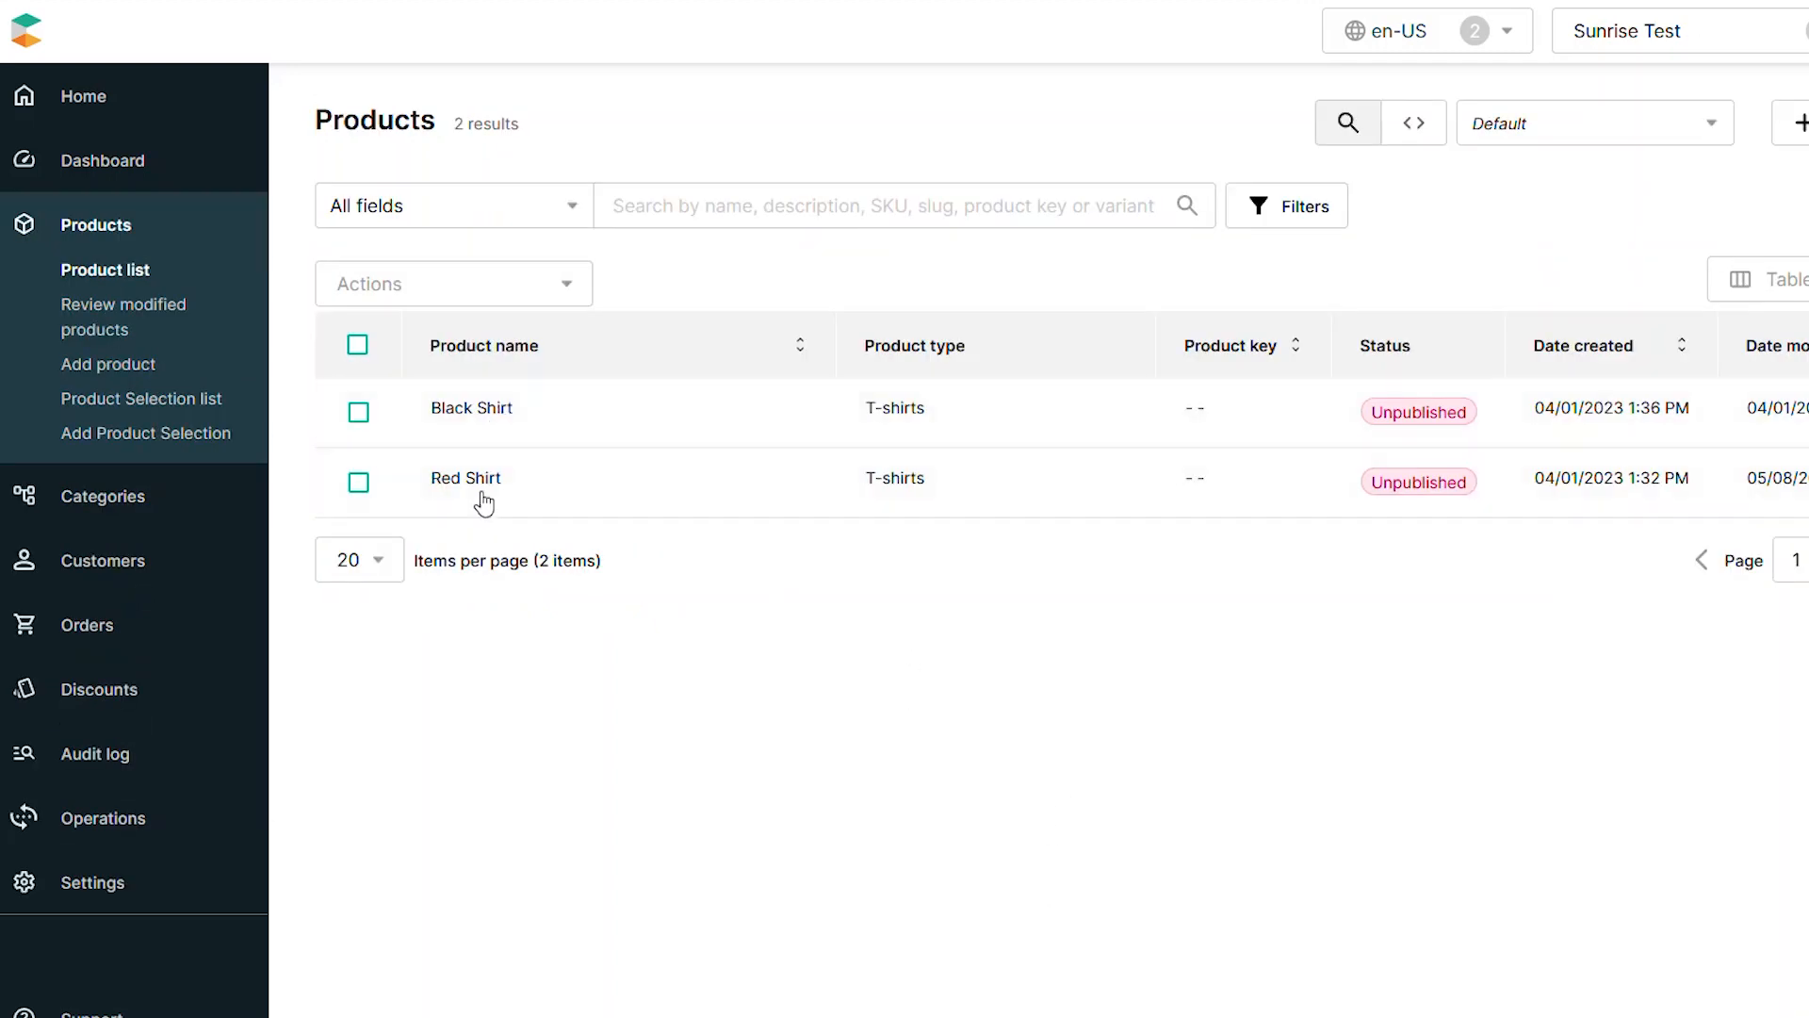
mouse_move(479, 418)
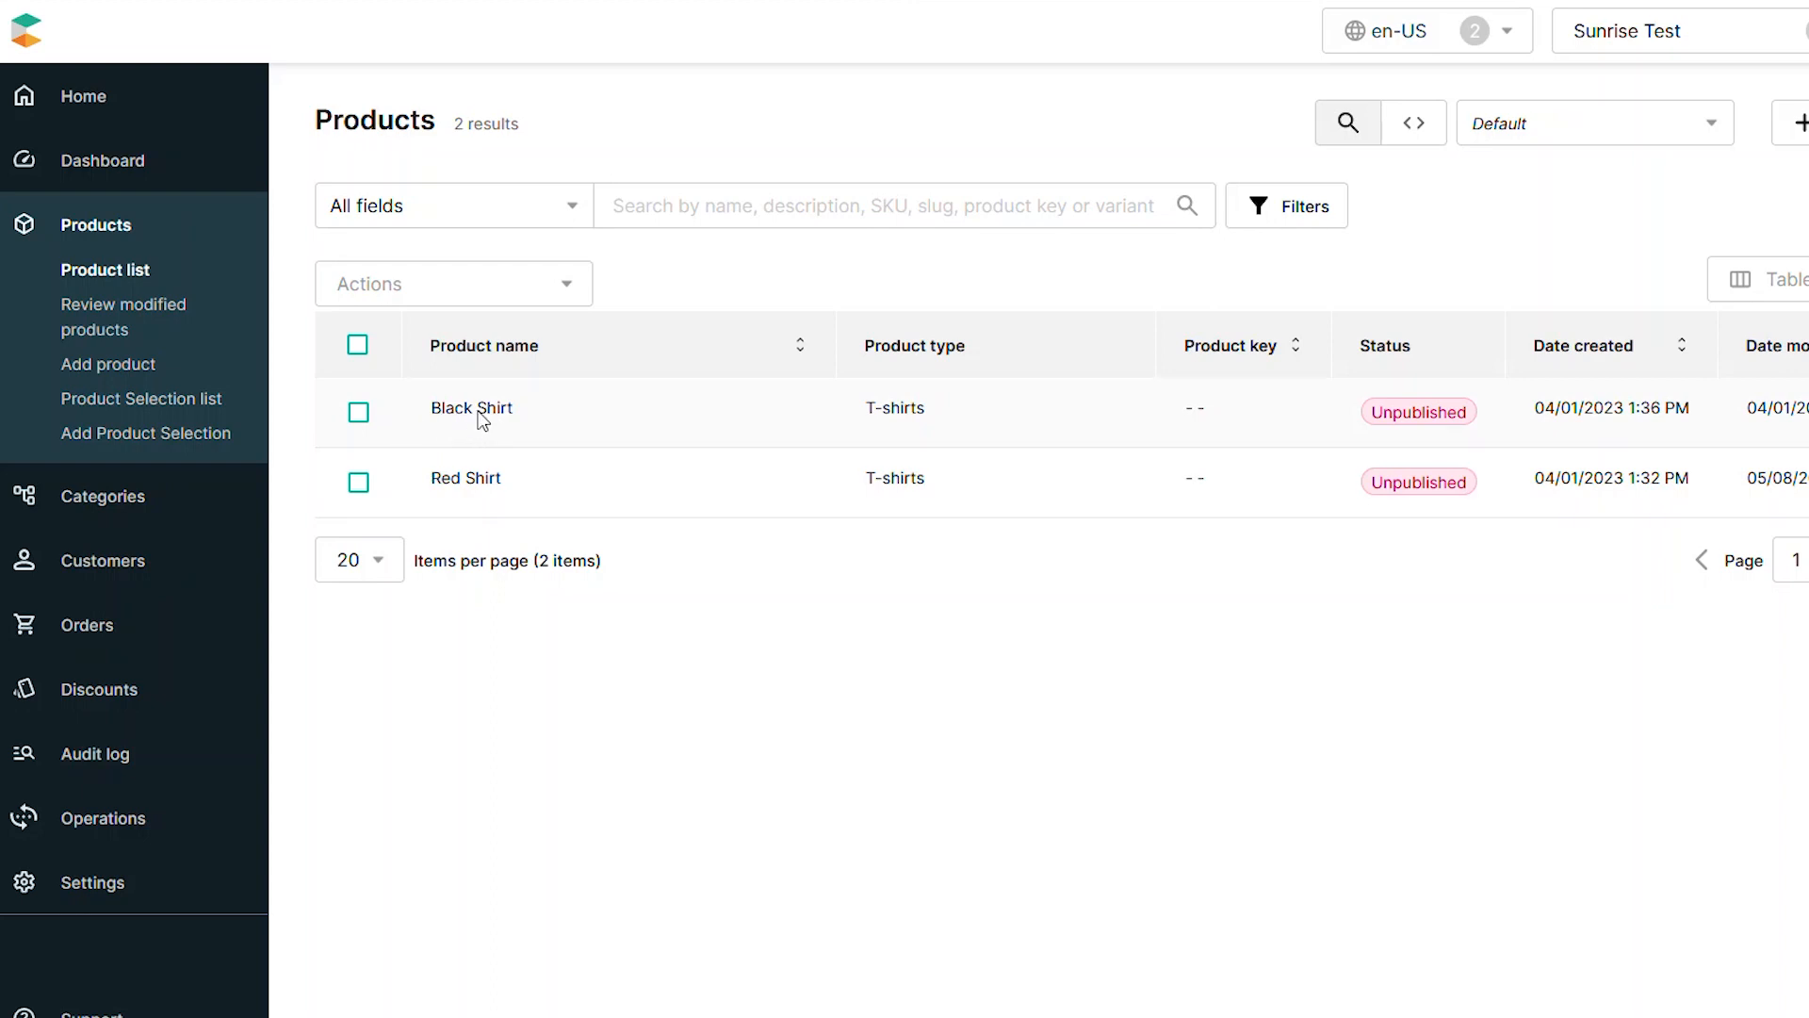
Open Black Shirt and tick Men's Fashion under Product categories
left_click(471, 407)
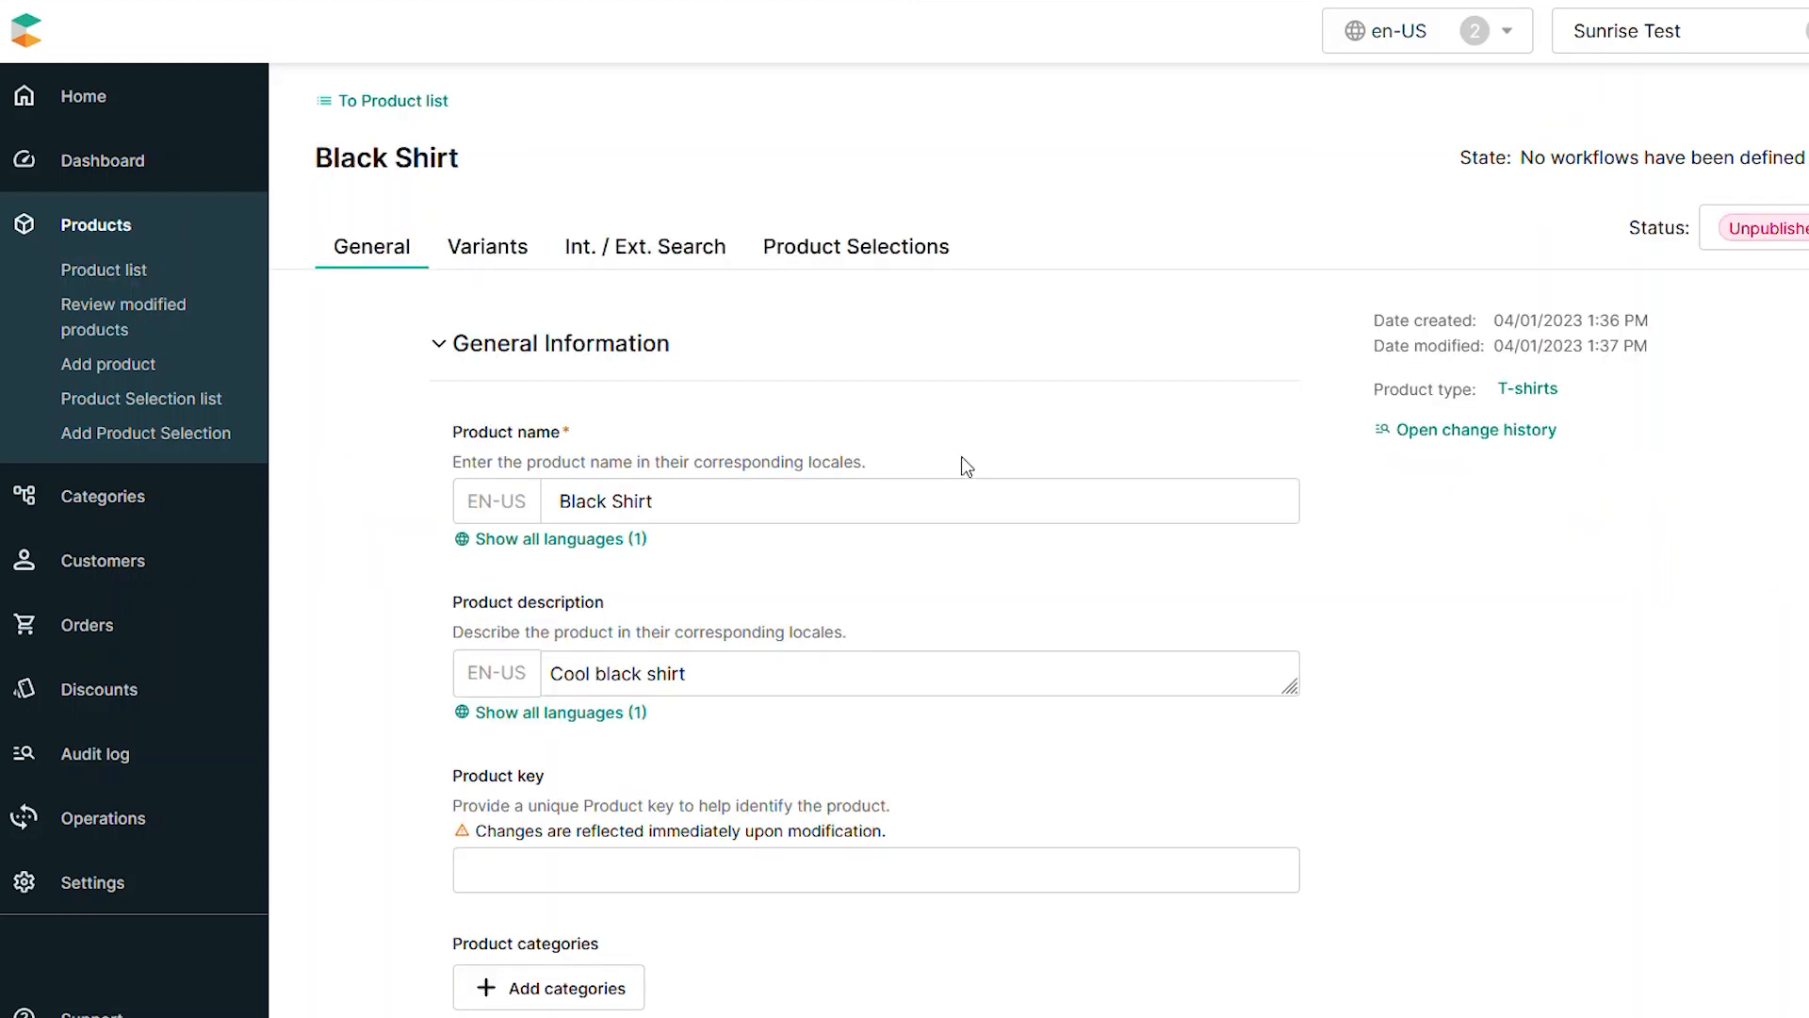
scroll("down", 3)
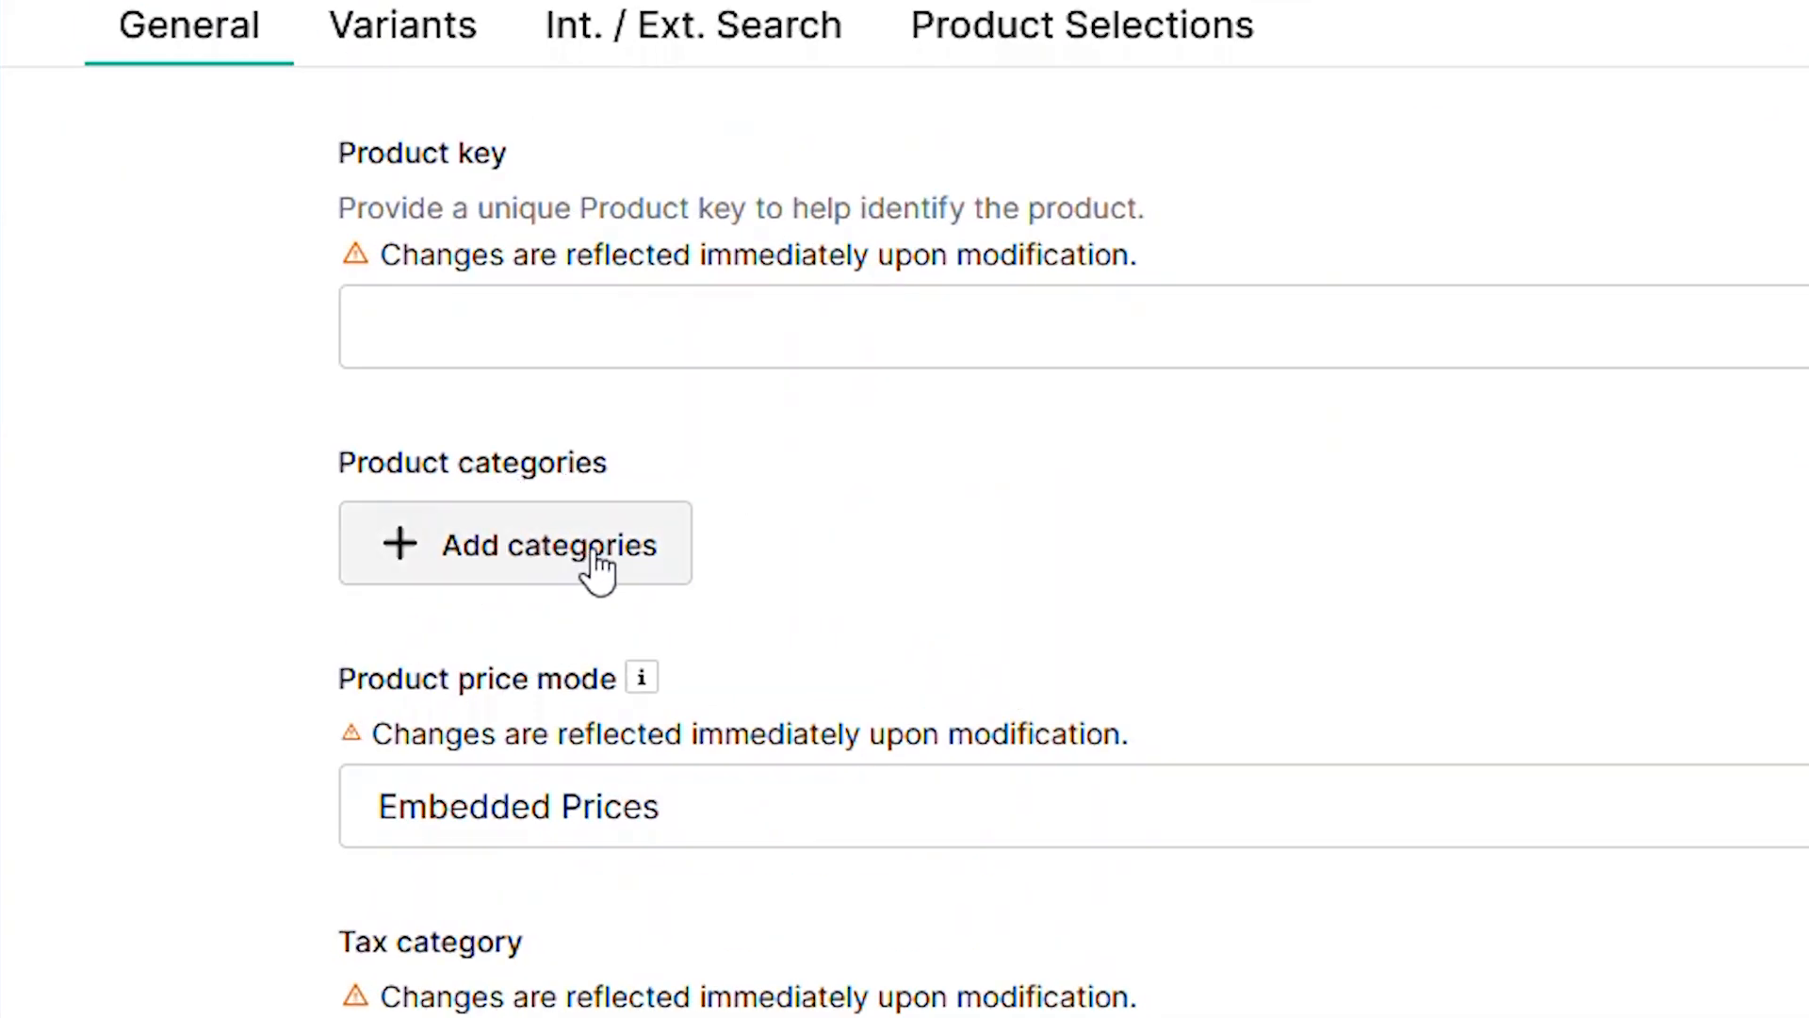
left_click(515, 544)
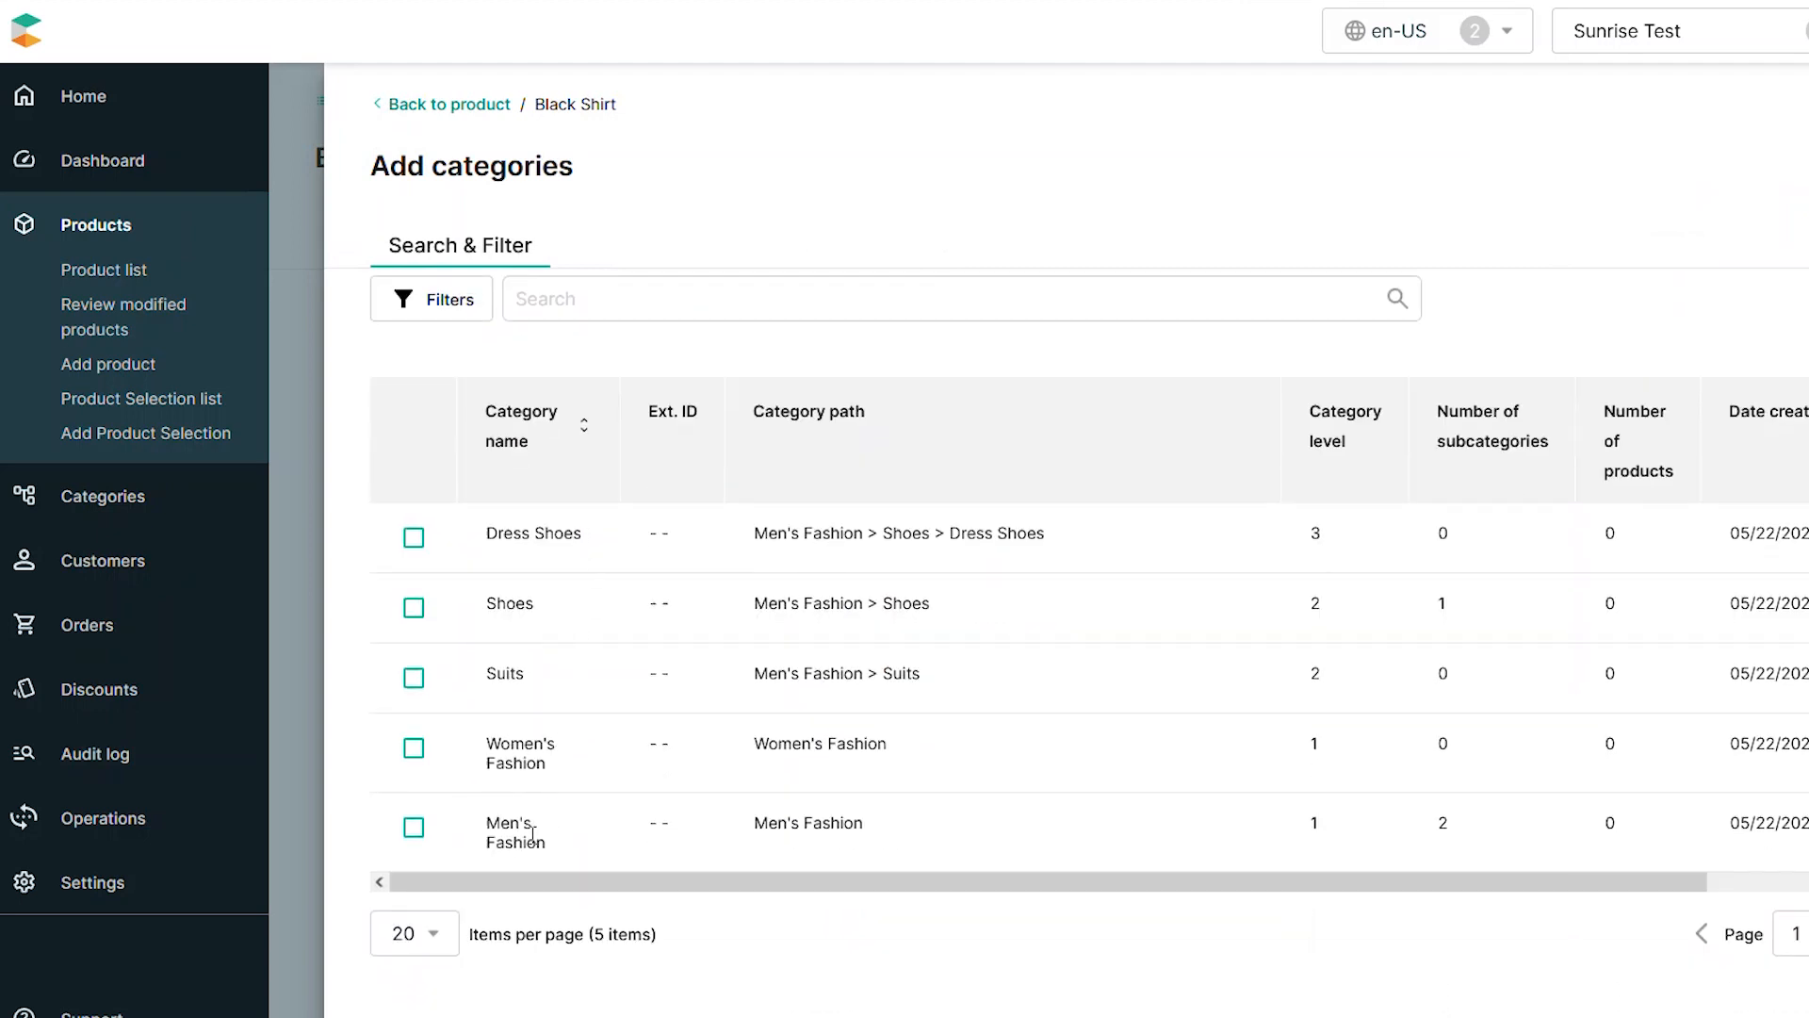
left_click(412, 826)
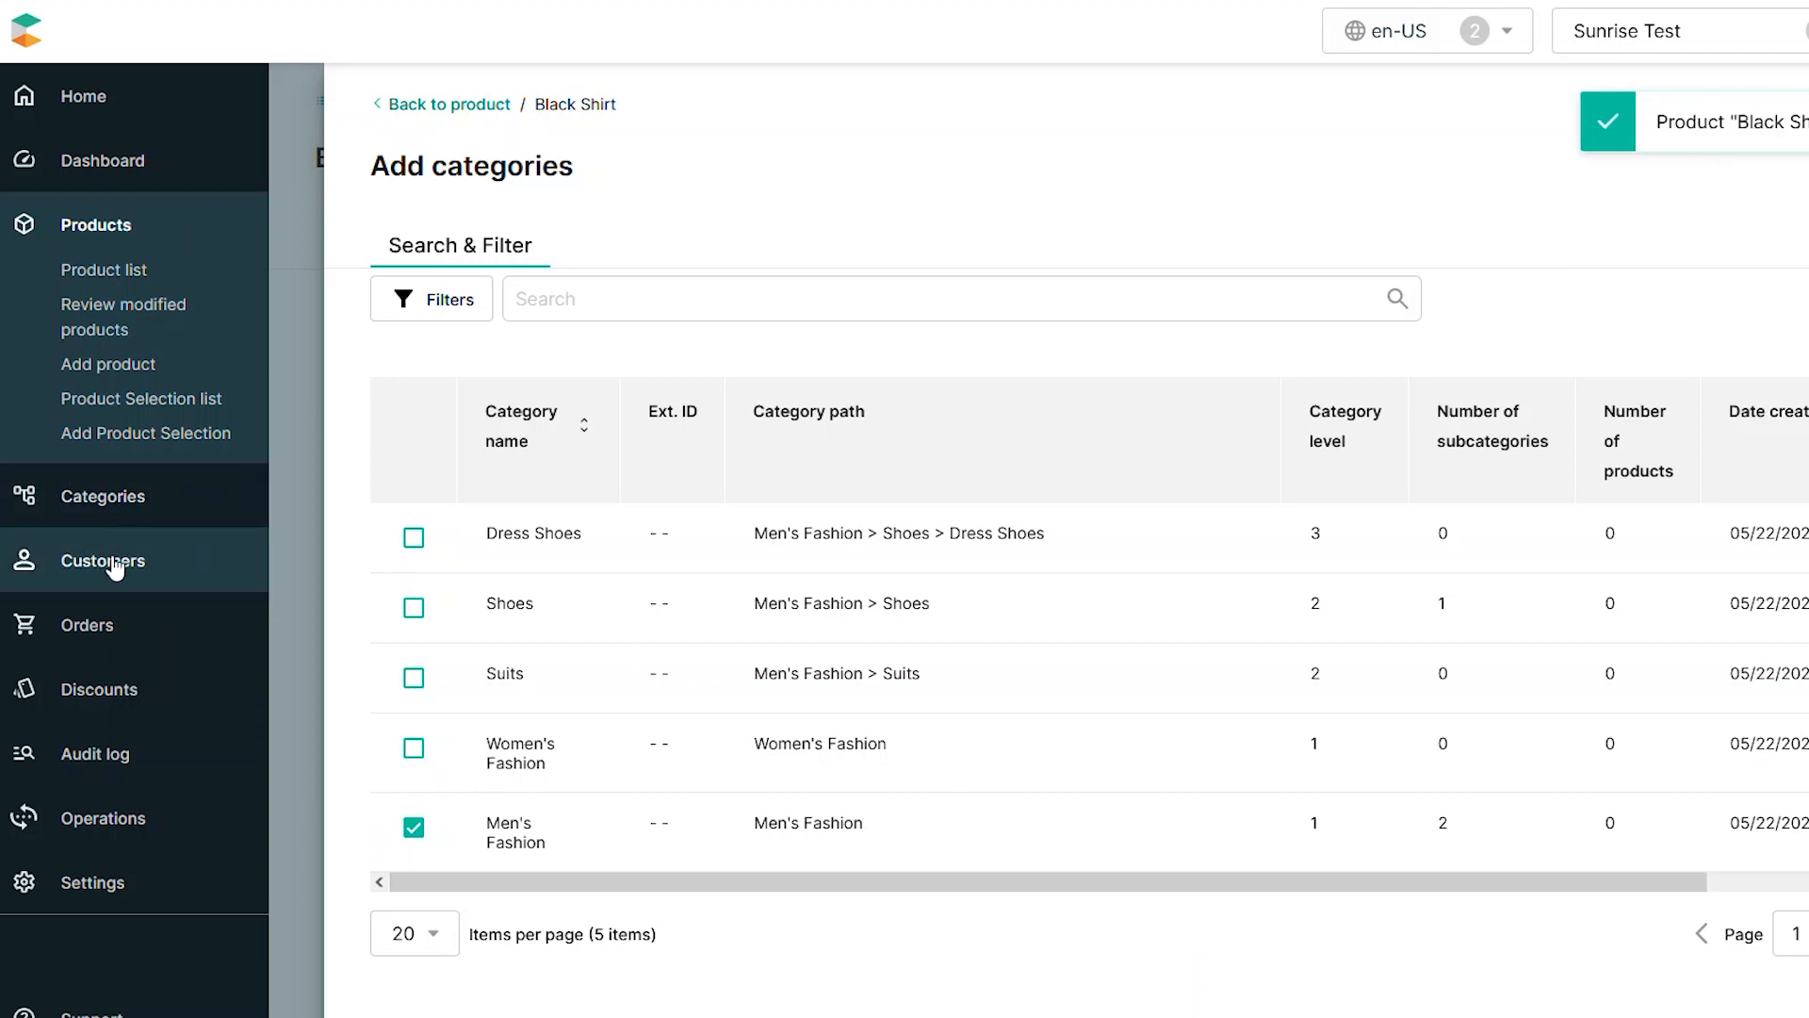
Select Men's Fashion and view its Products tab, showing Black Shirt as its one product
left_click(104, 494)
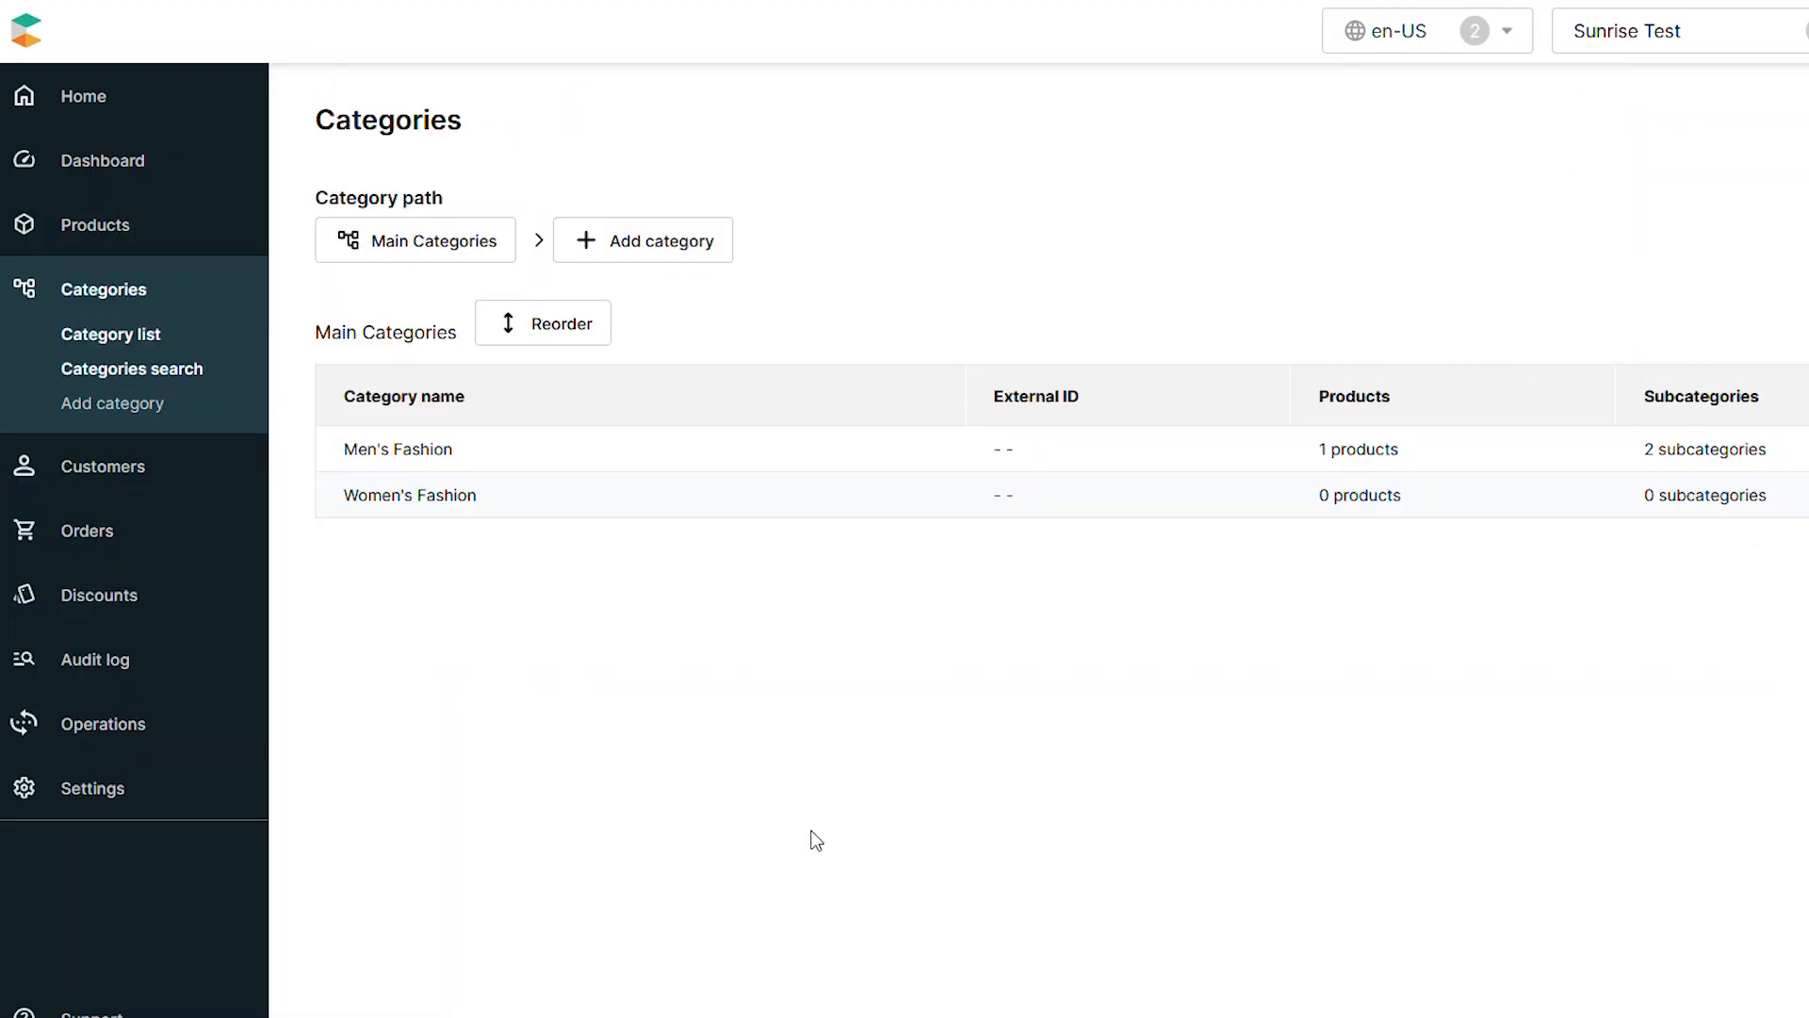
mouse_move(421, 511)
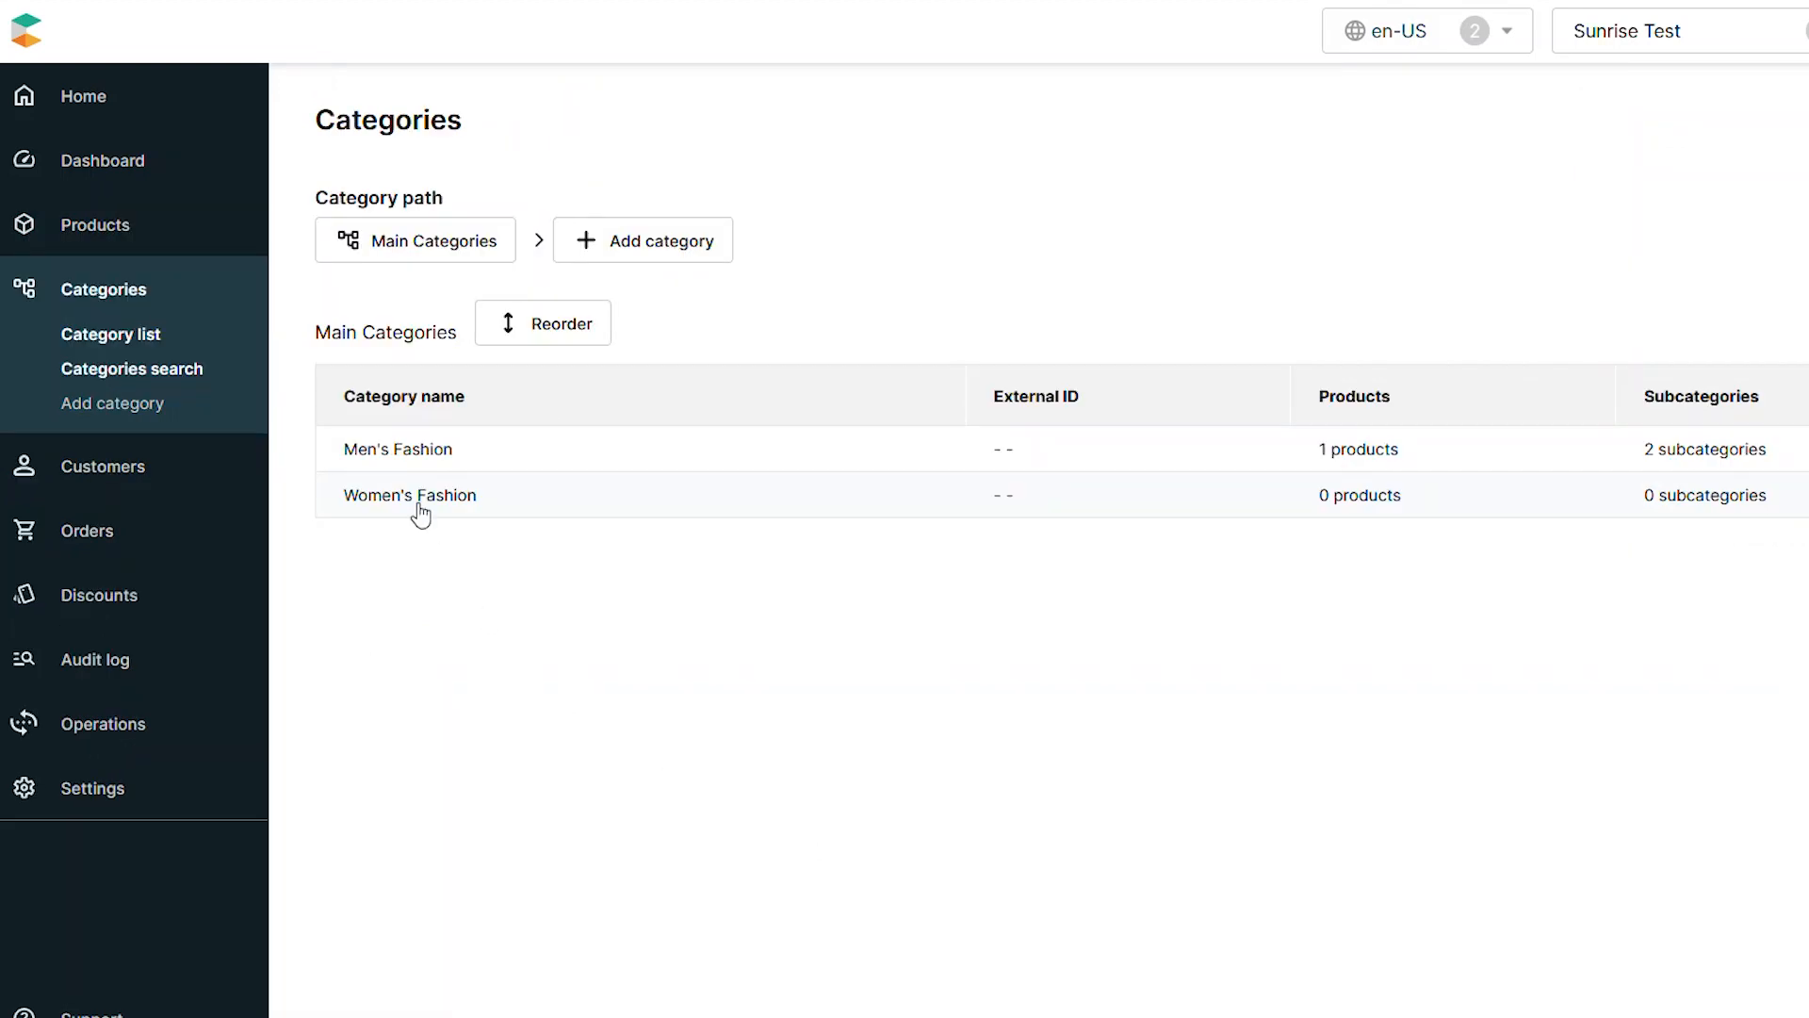
mouse_move(1397, 456)
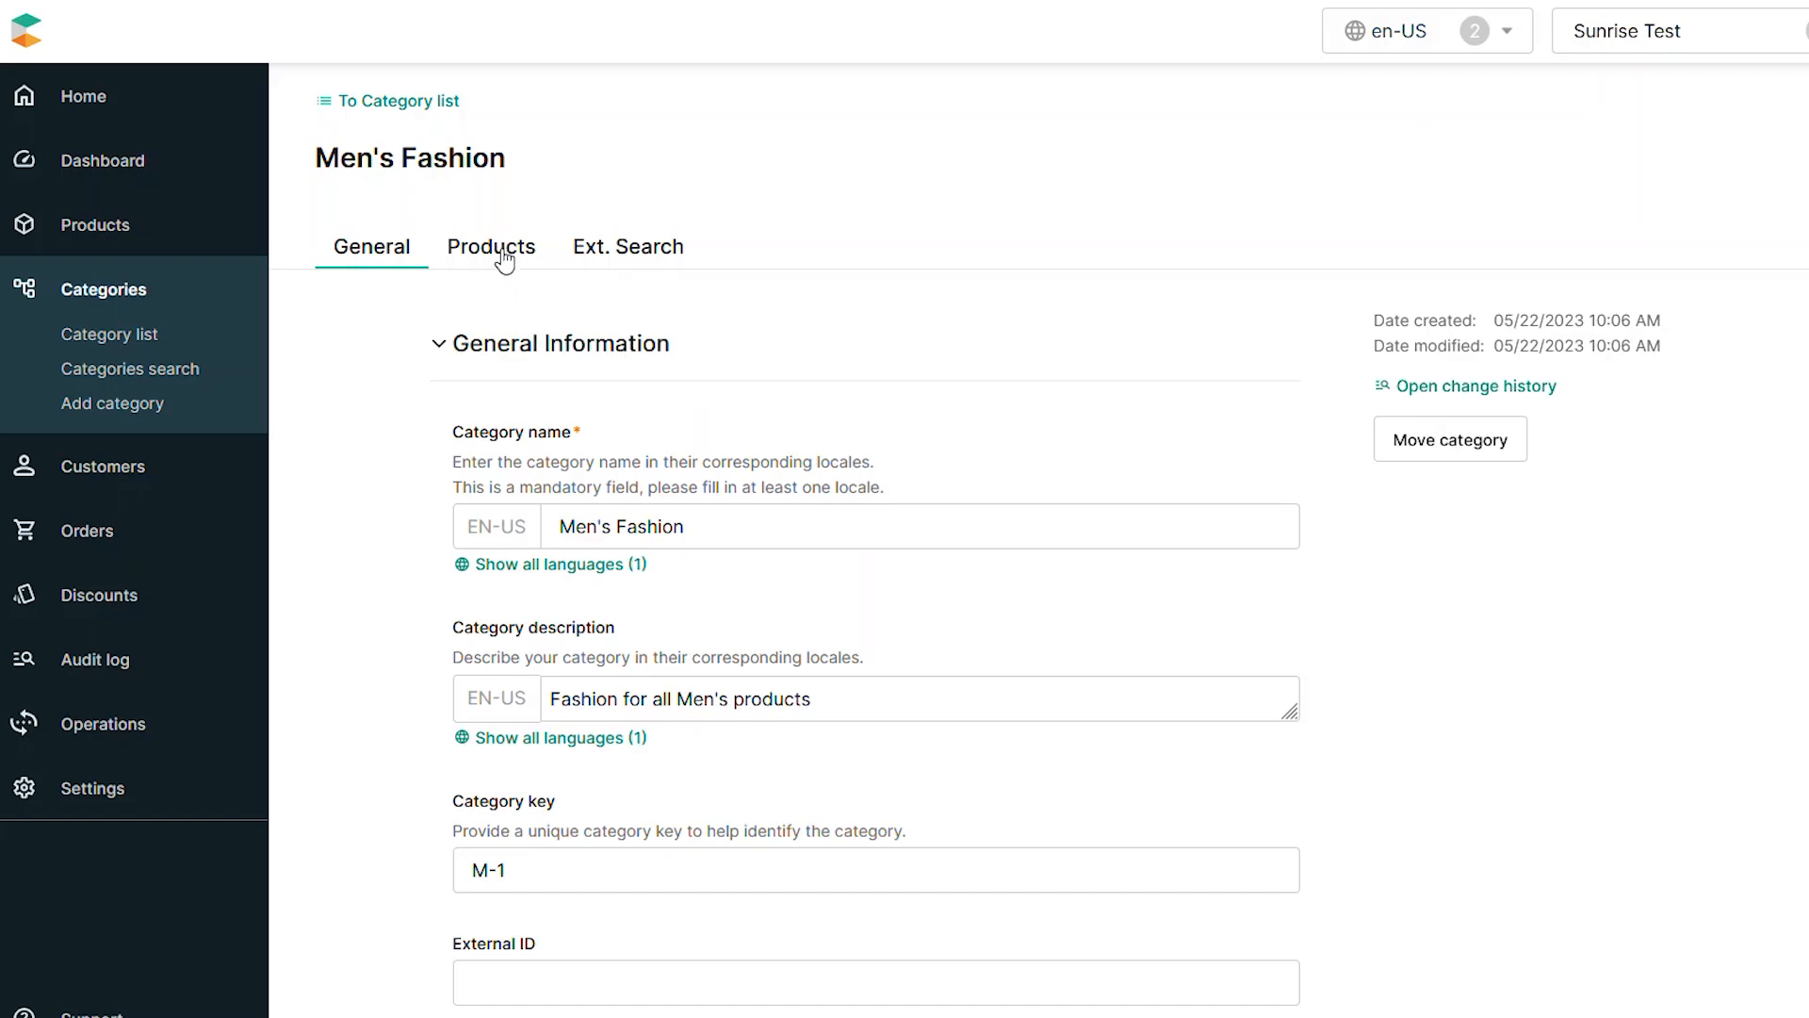
left_click(490, 246)
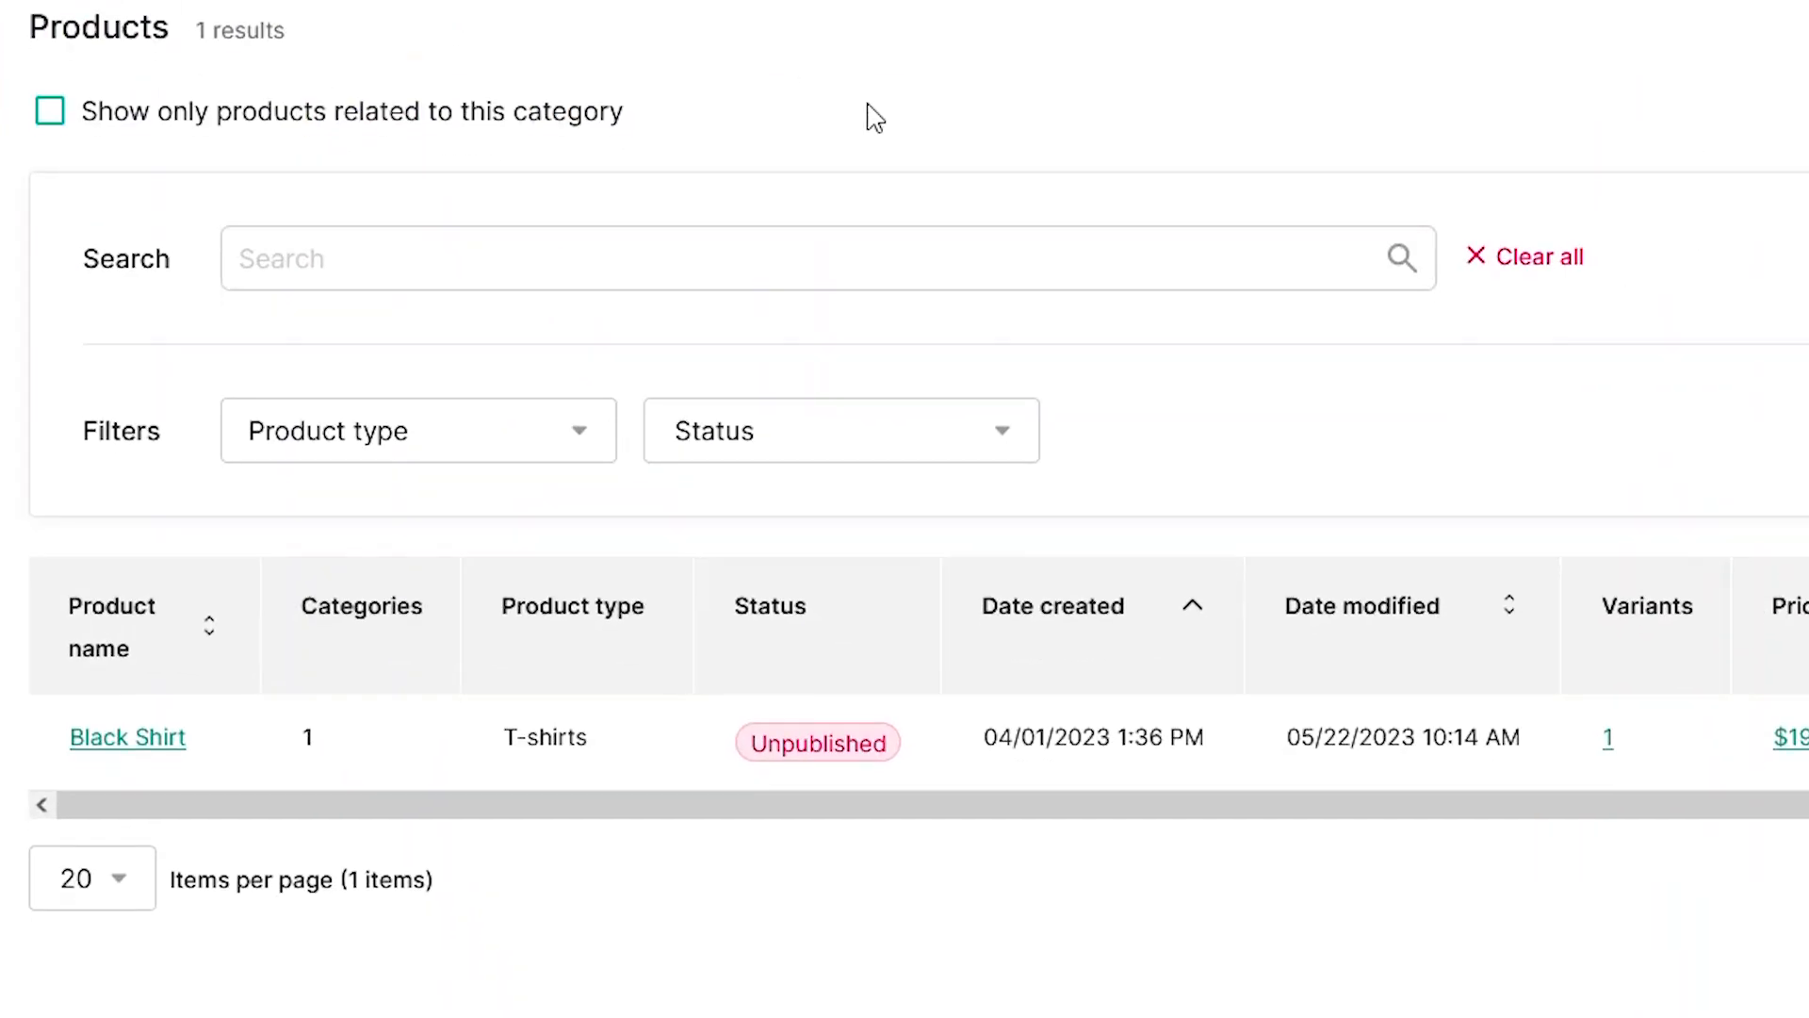
scroll("up", 3)
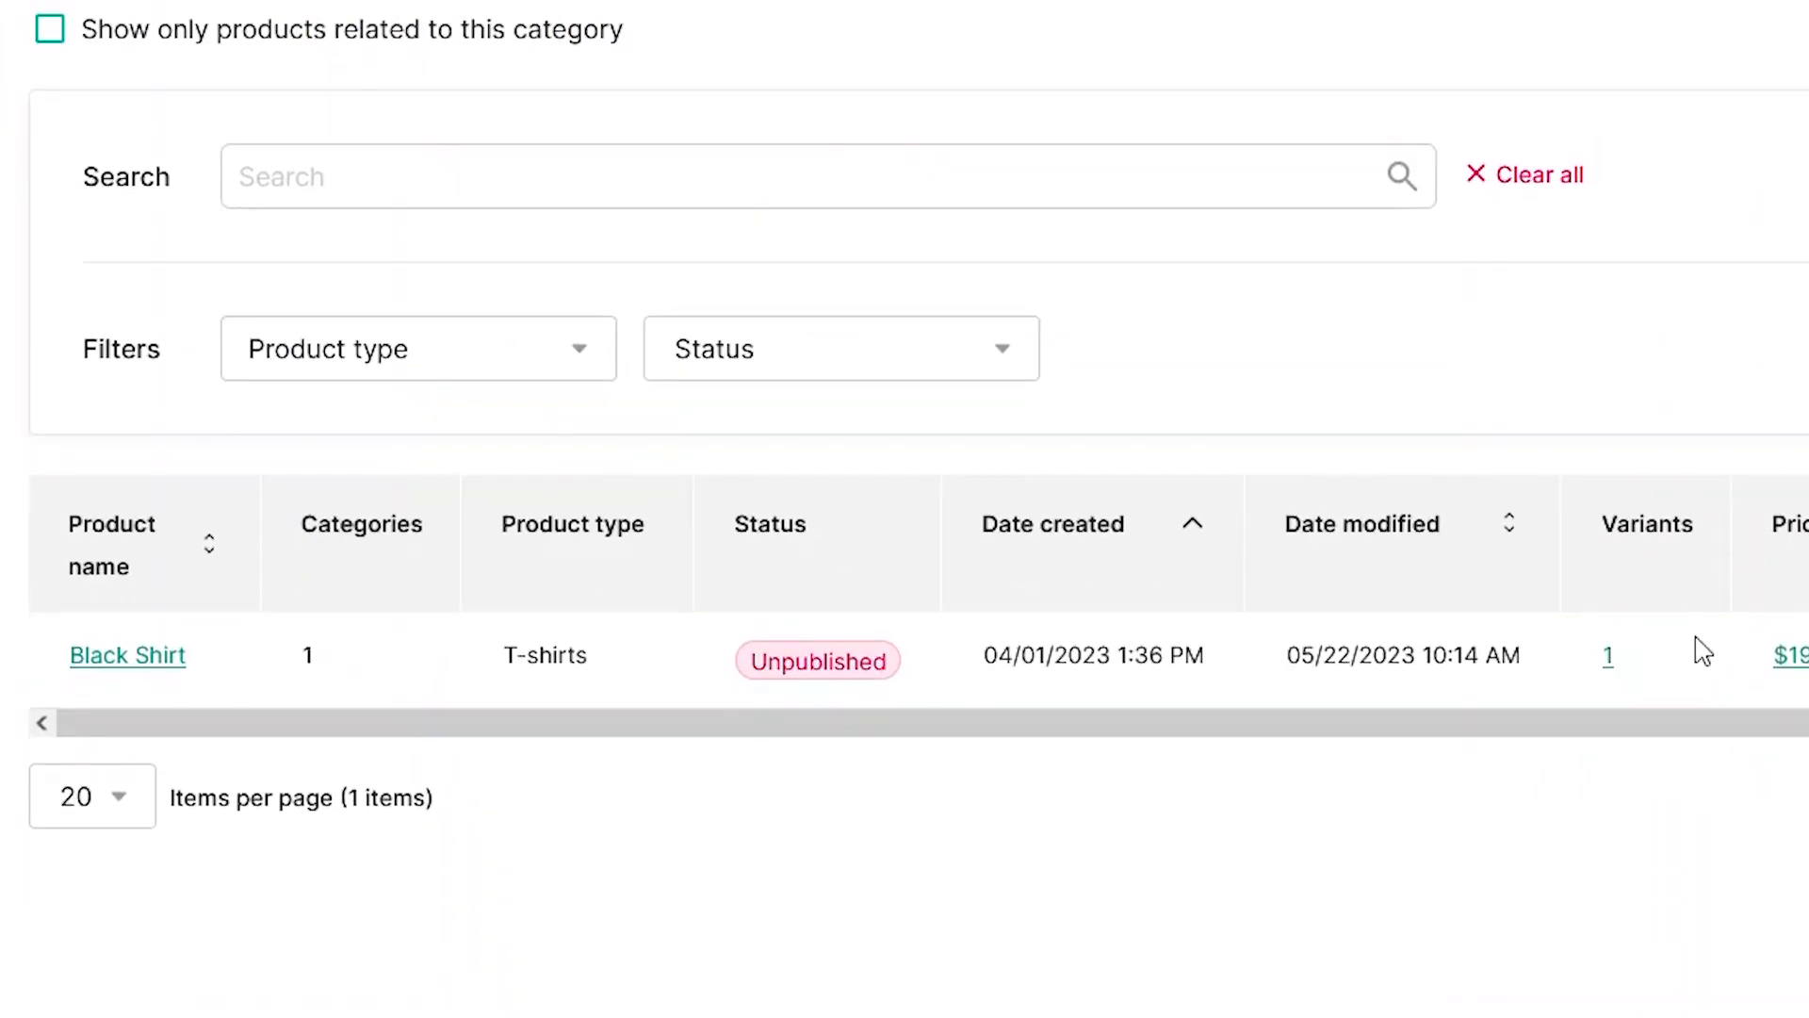
scroll("up", 3)
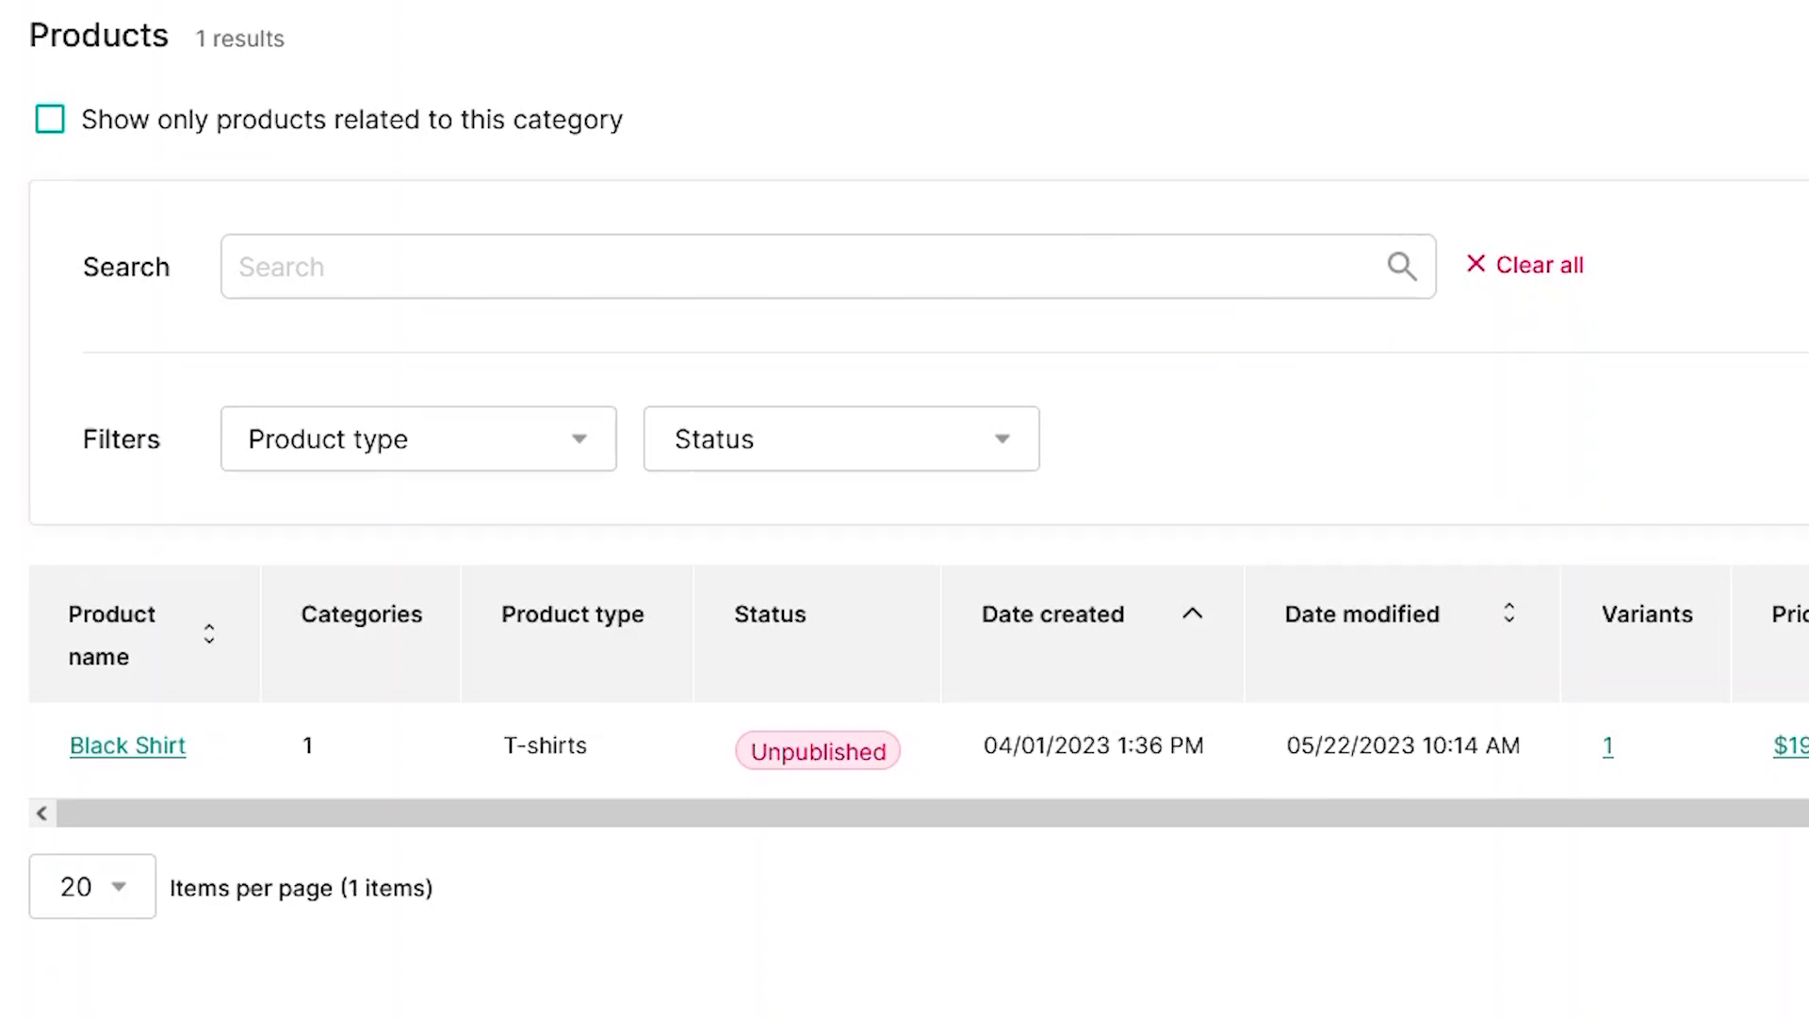
left_click(129, 720)
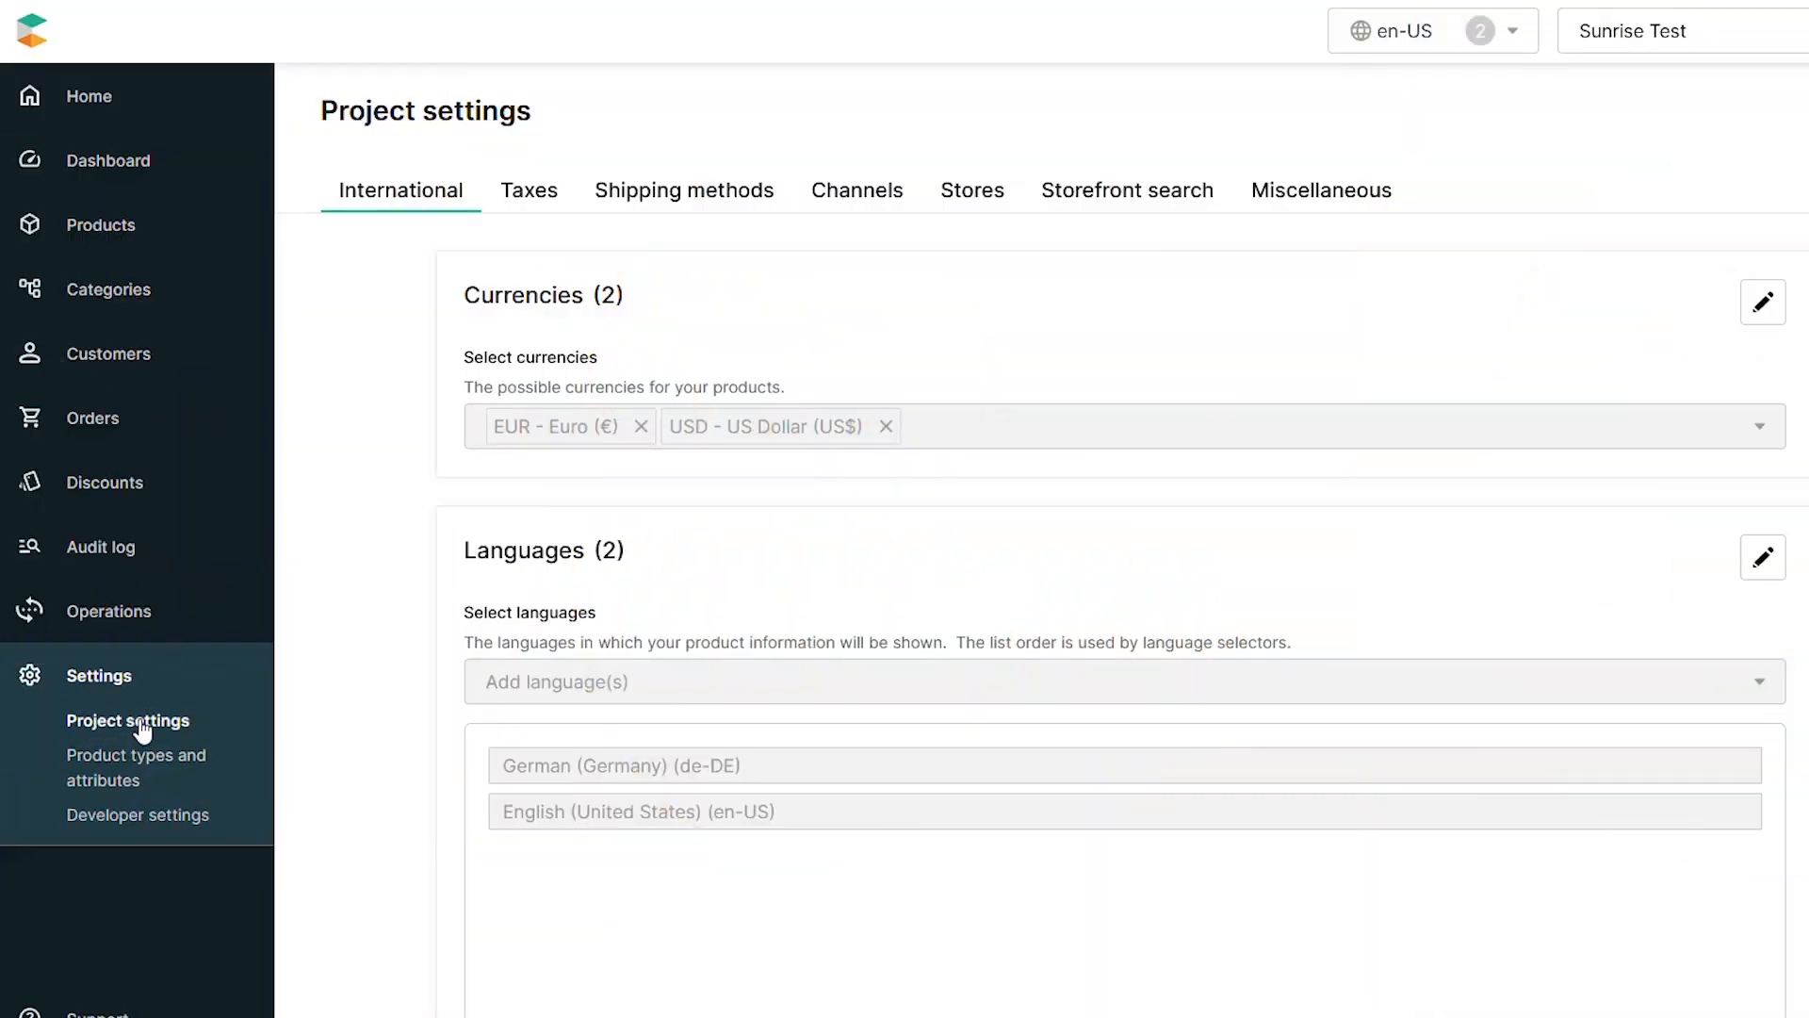
mouse_move(1150, 199)
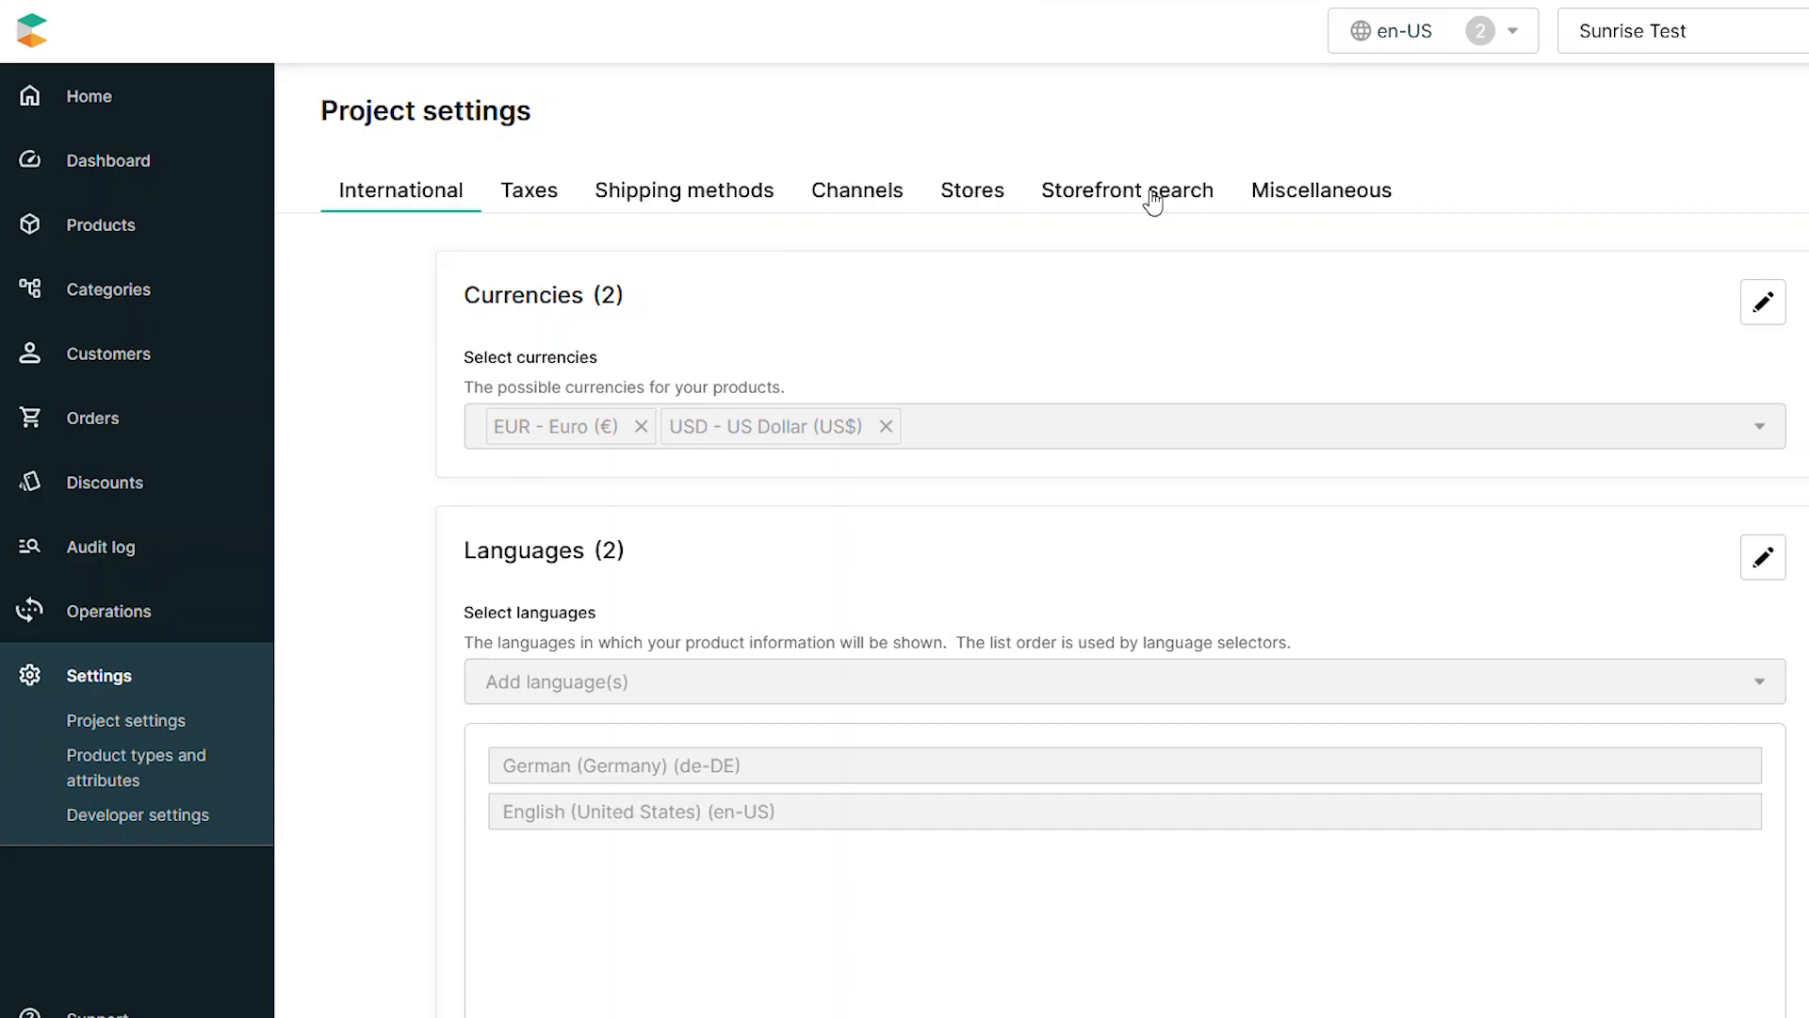
View the Storefront search tab in project settings to confirm an active index status
left_click(1126, 190)
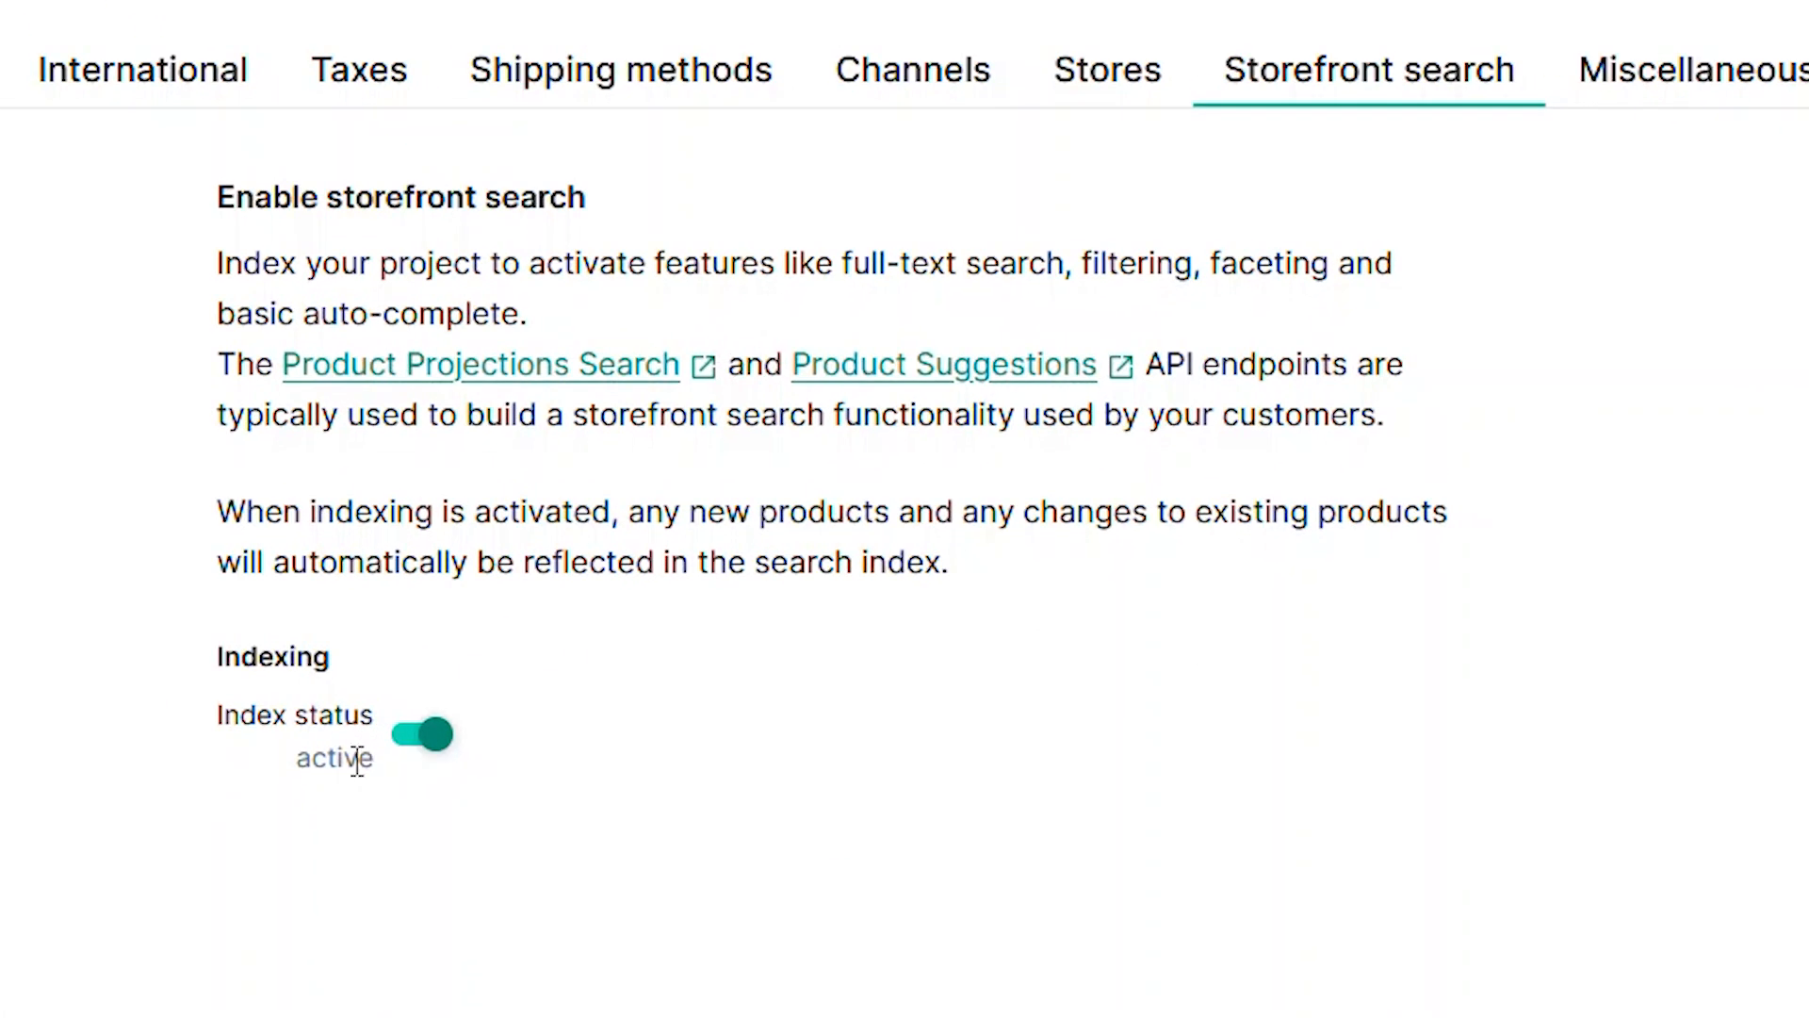
mouse_move(355, 800)
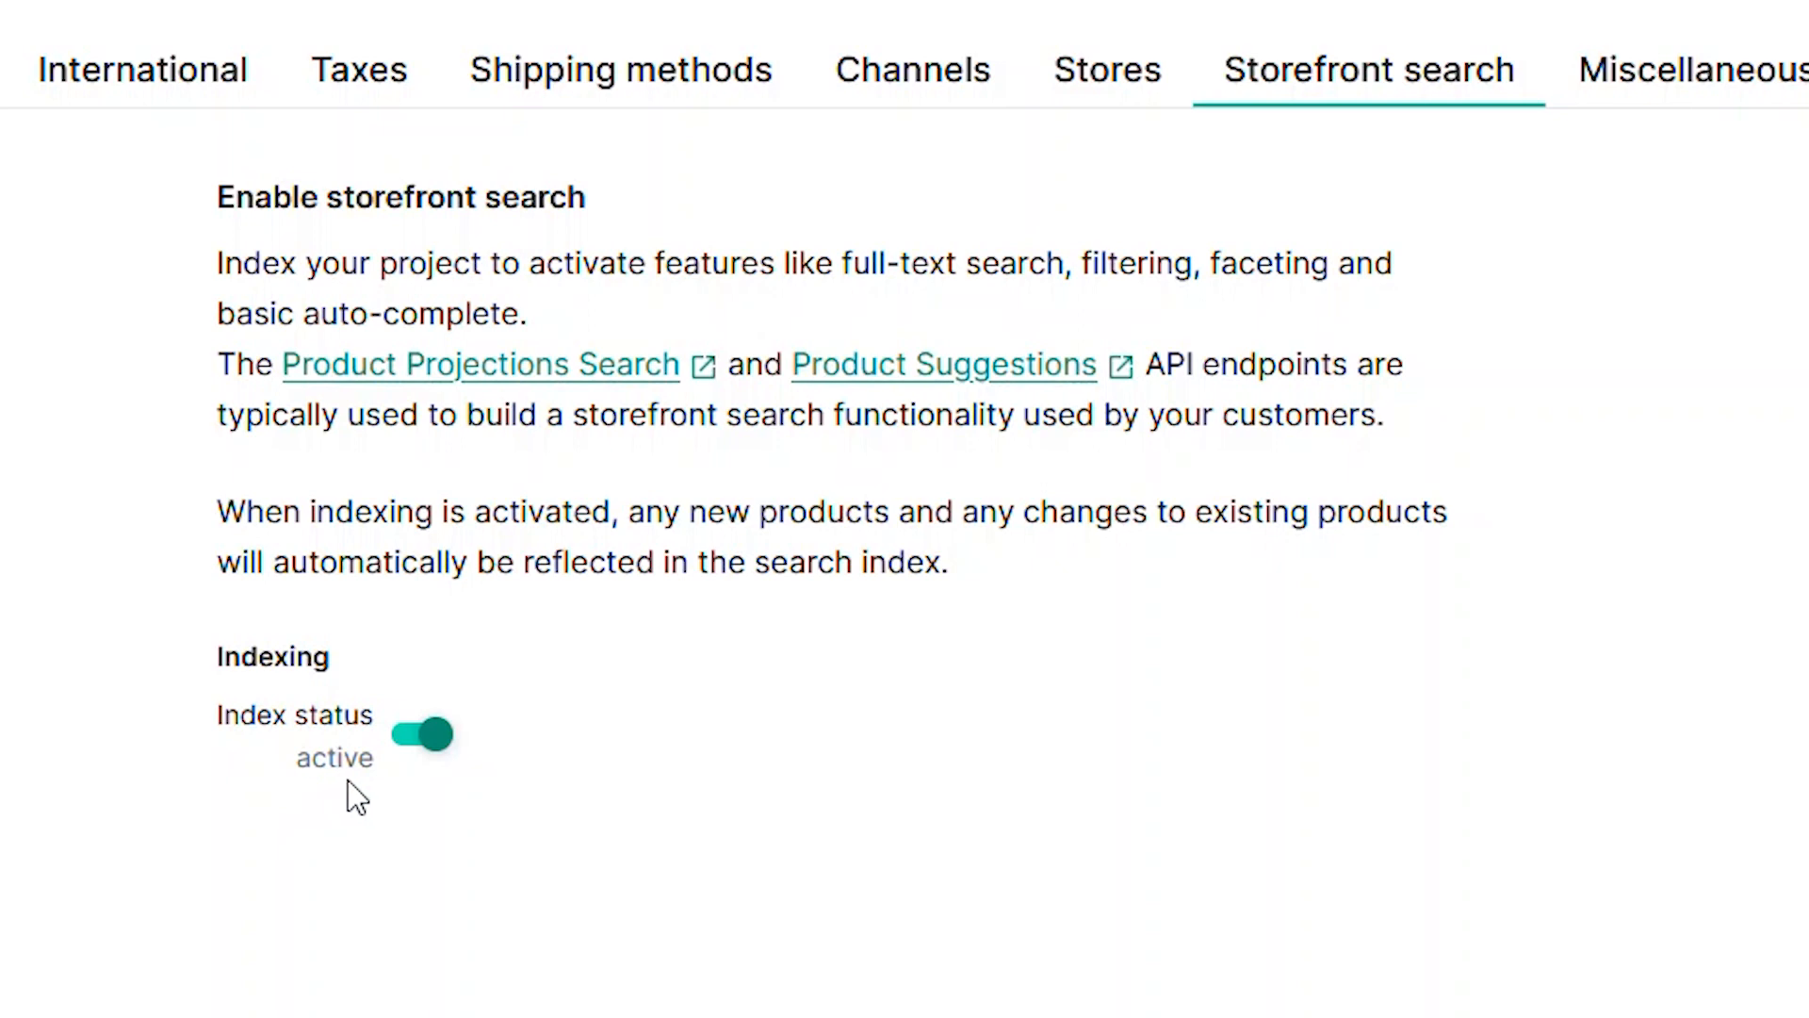
mouse_move(266, 947)
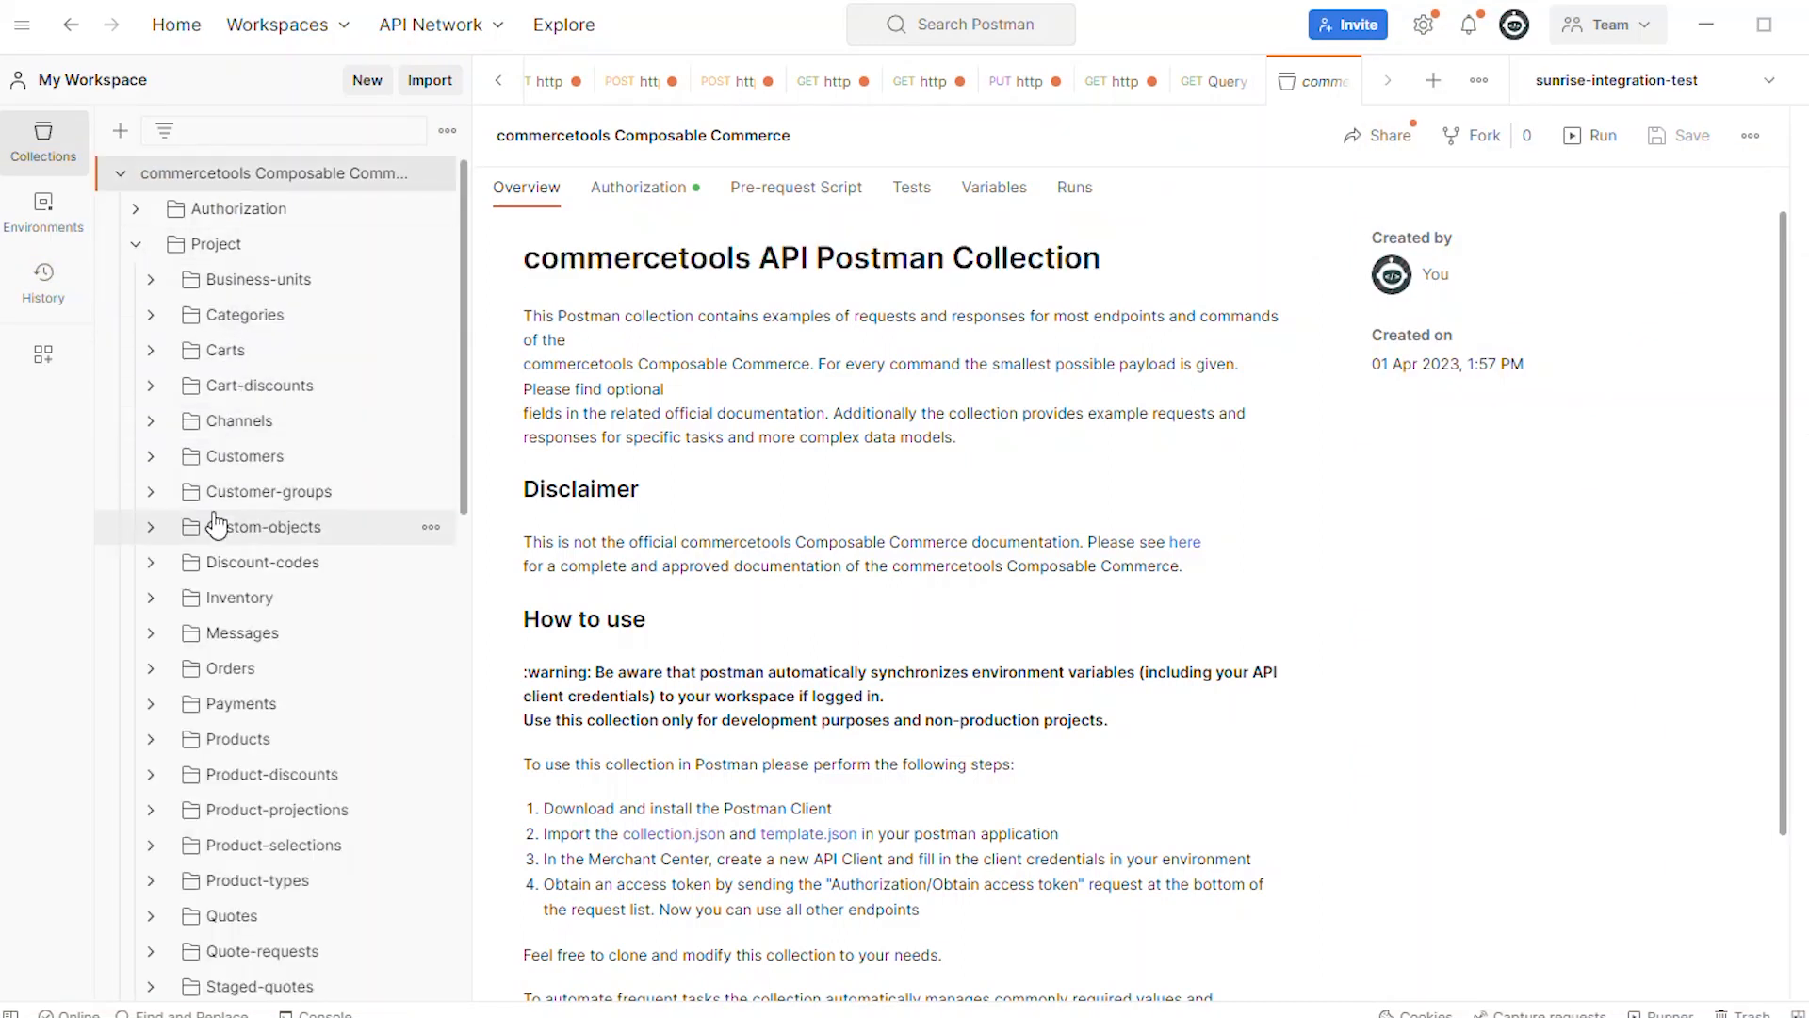
mouse_move(238, 314)
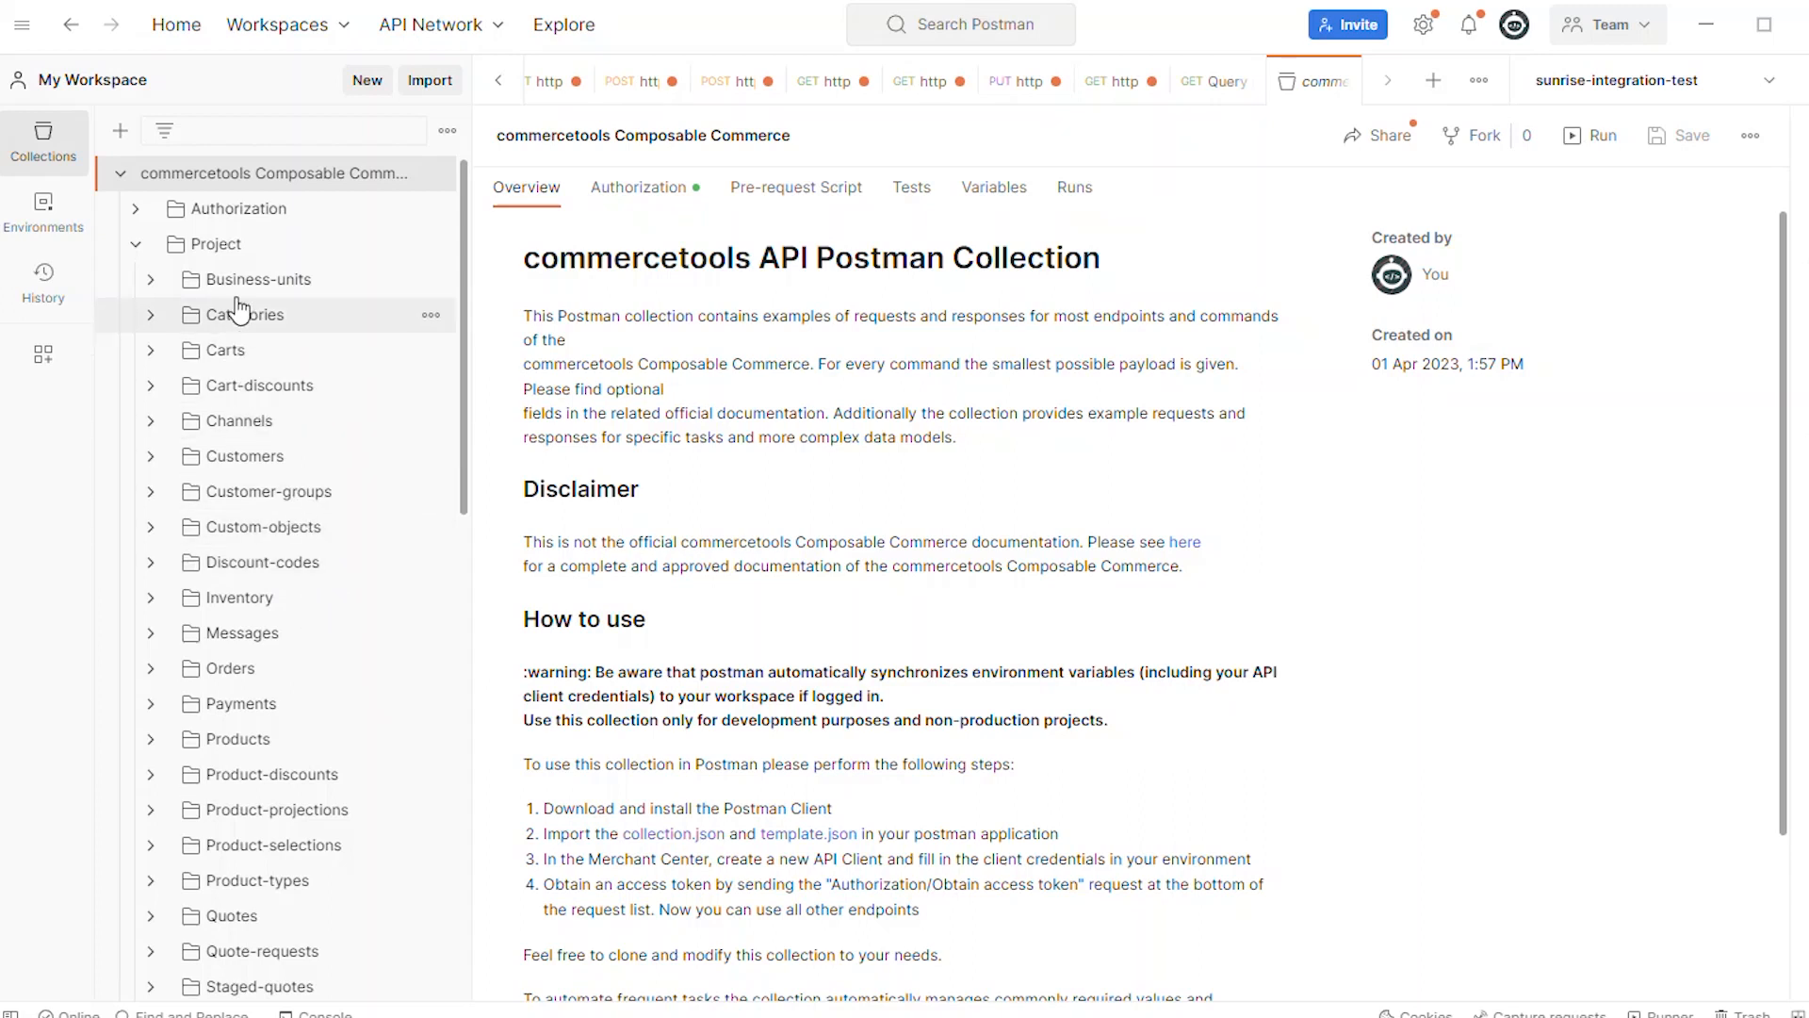
mouse_move(242, 456)
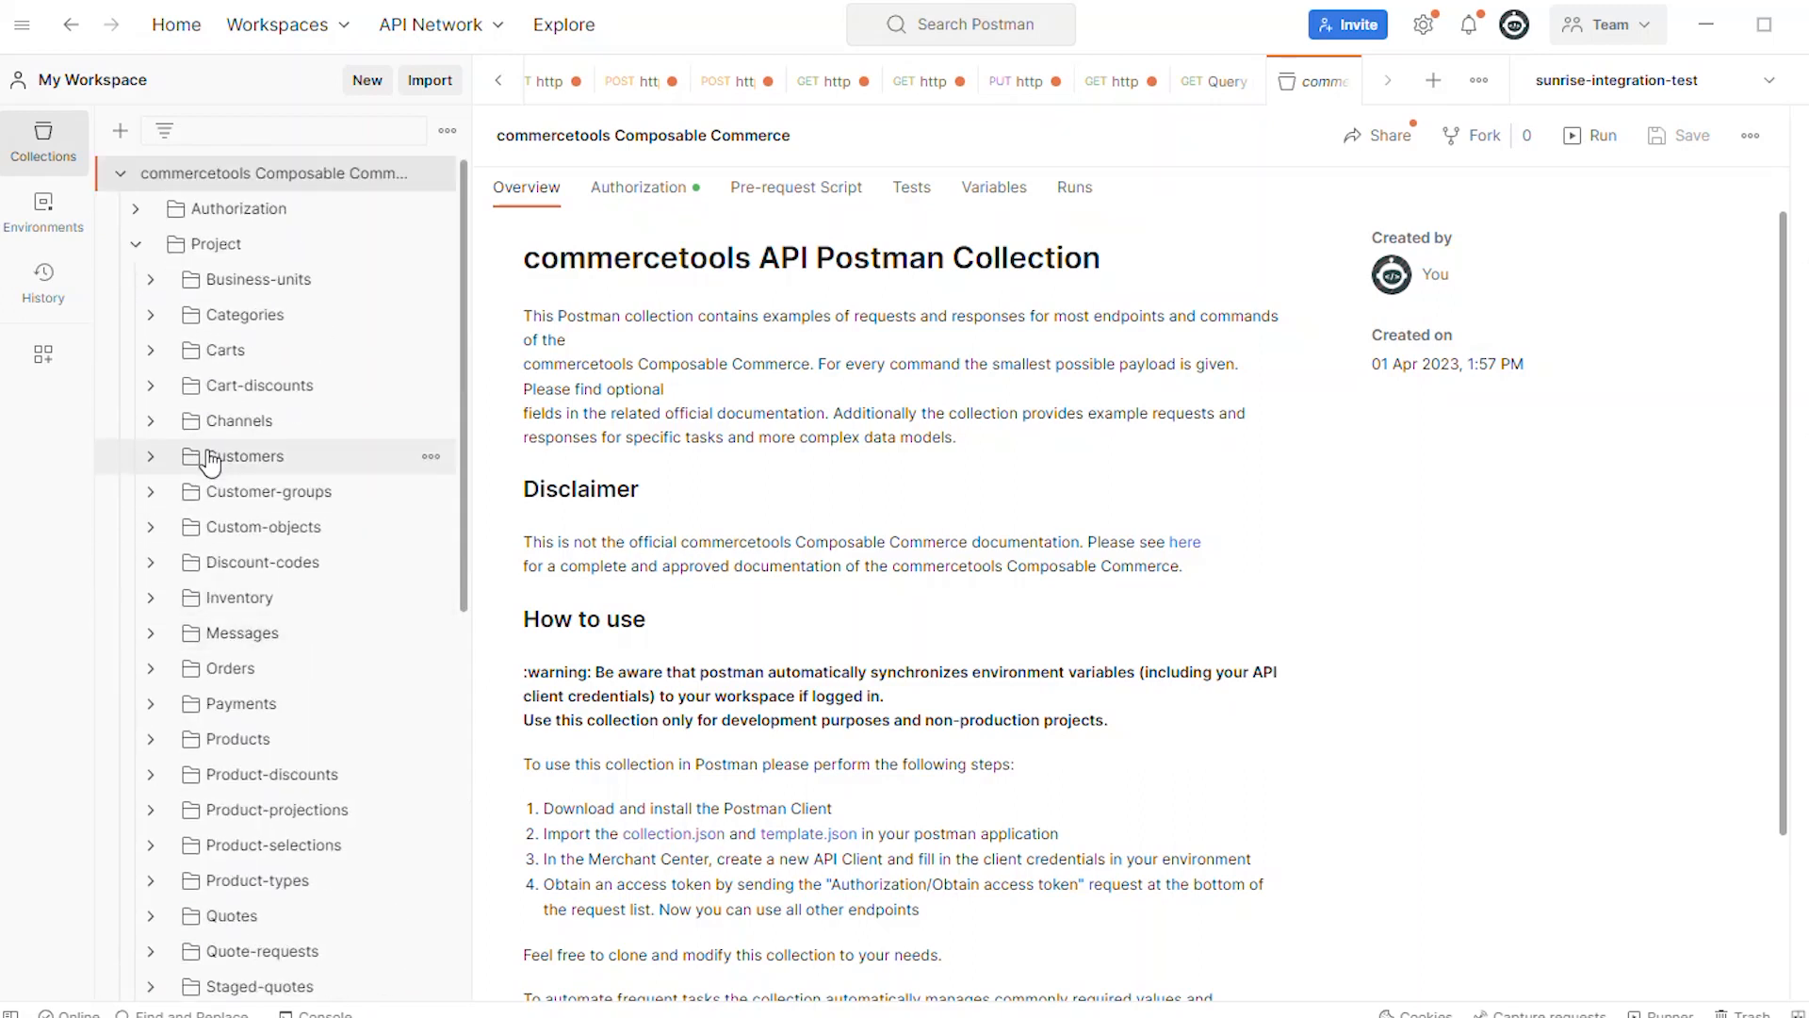
mouse_move(248, 323)
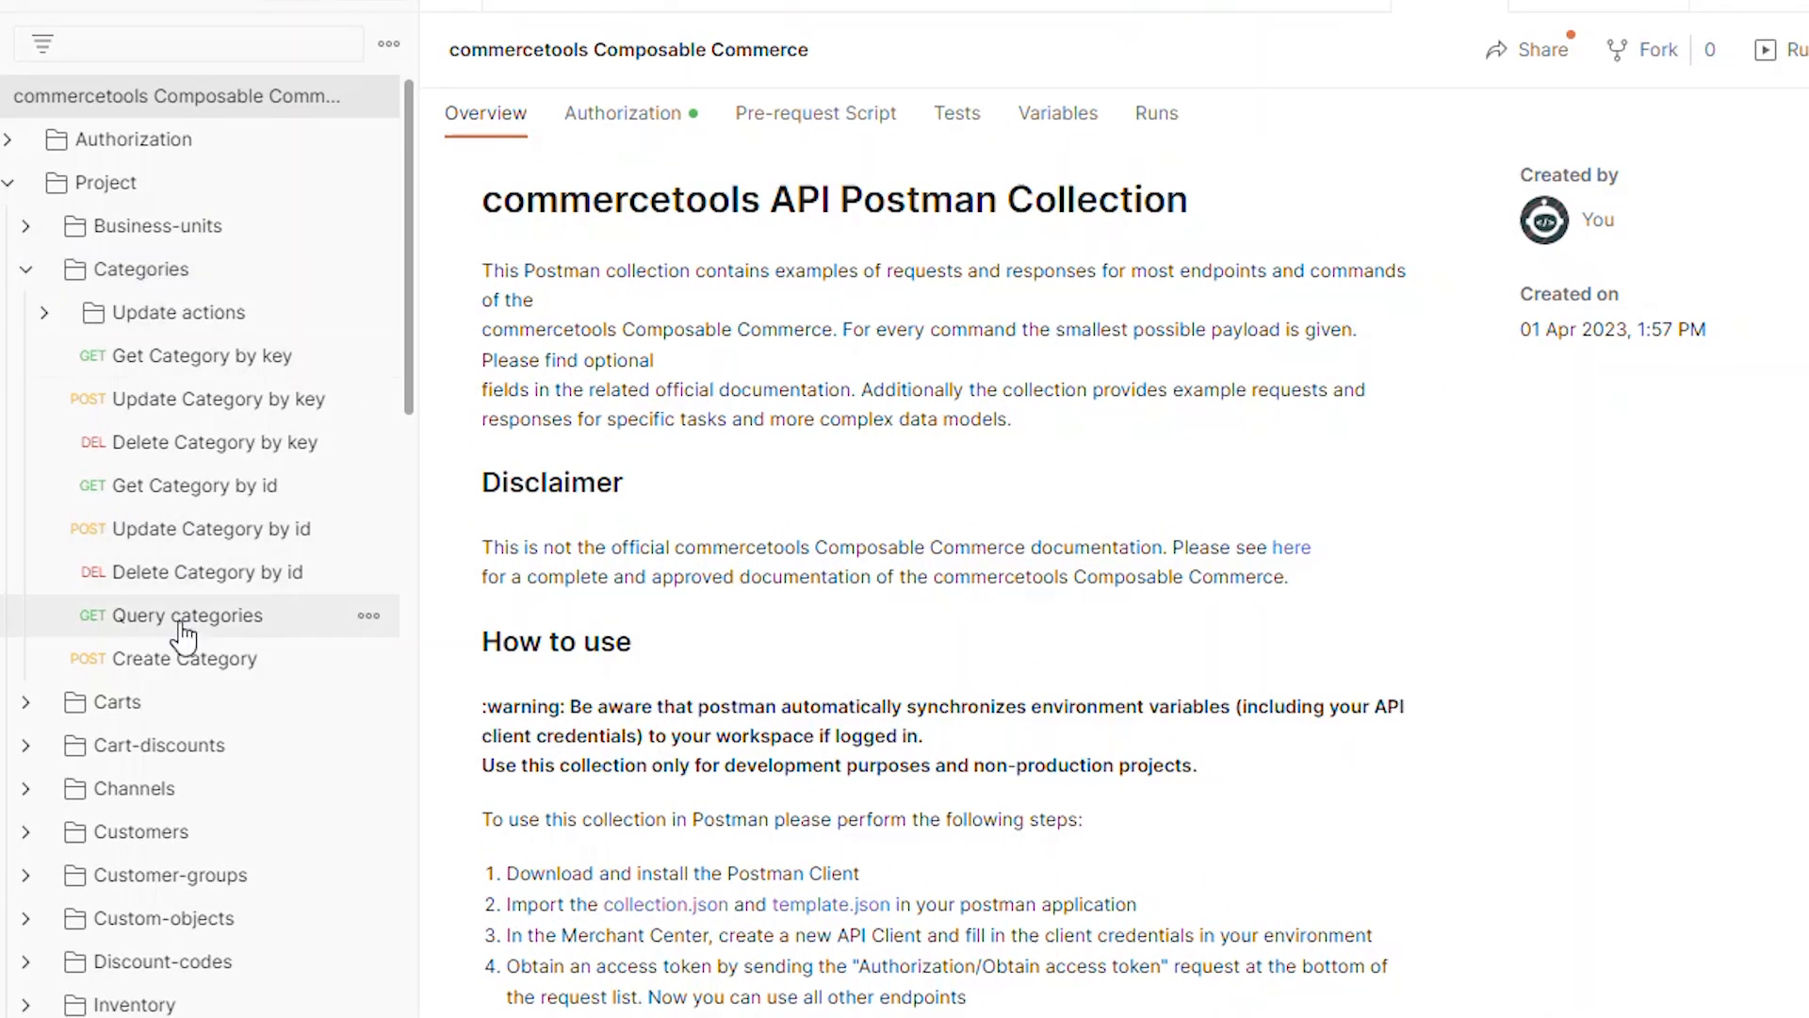
Select the GET Query categories request under Project > Categories in Postman
left_click(188, 613)
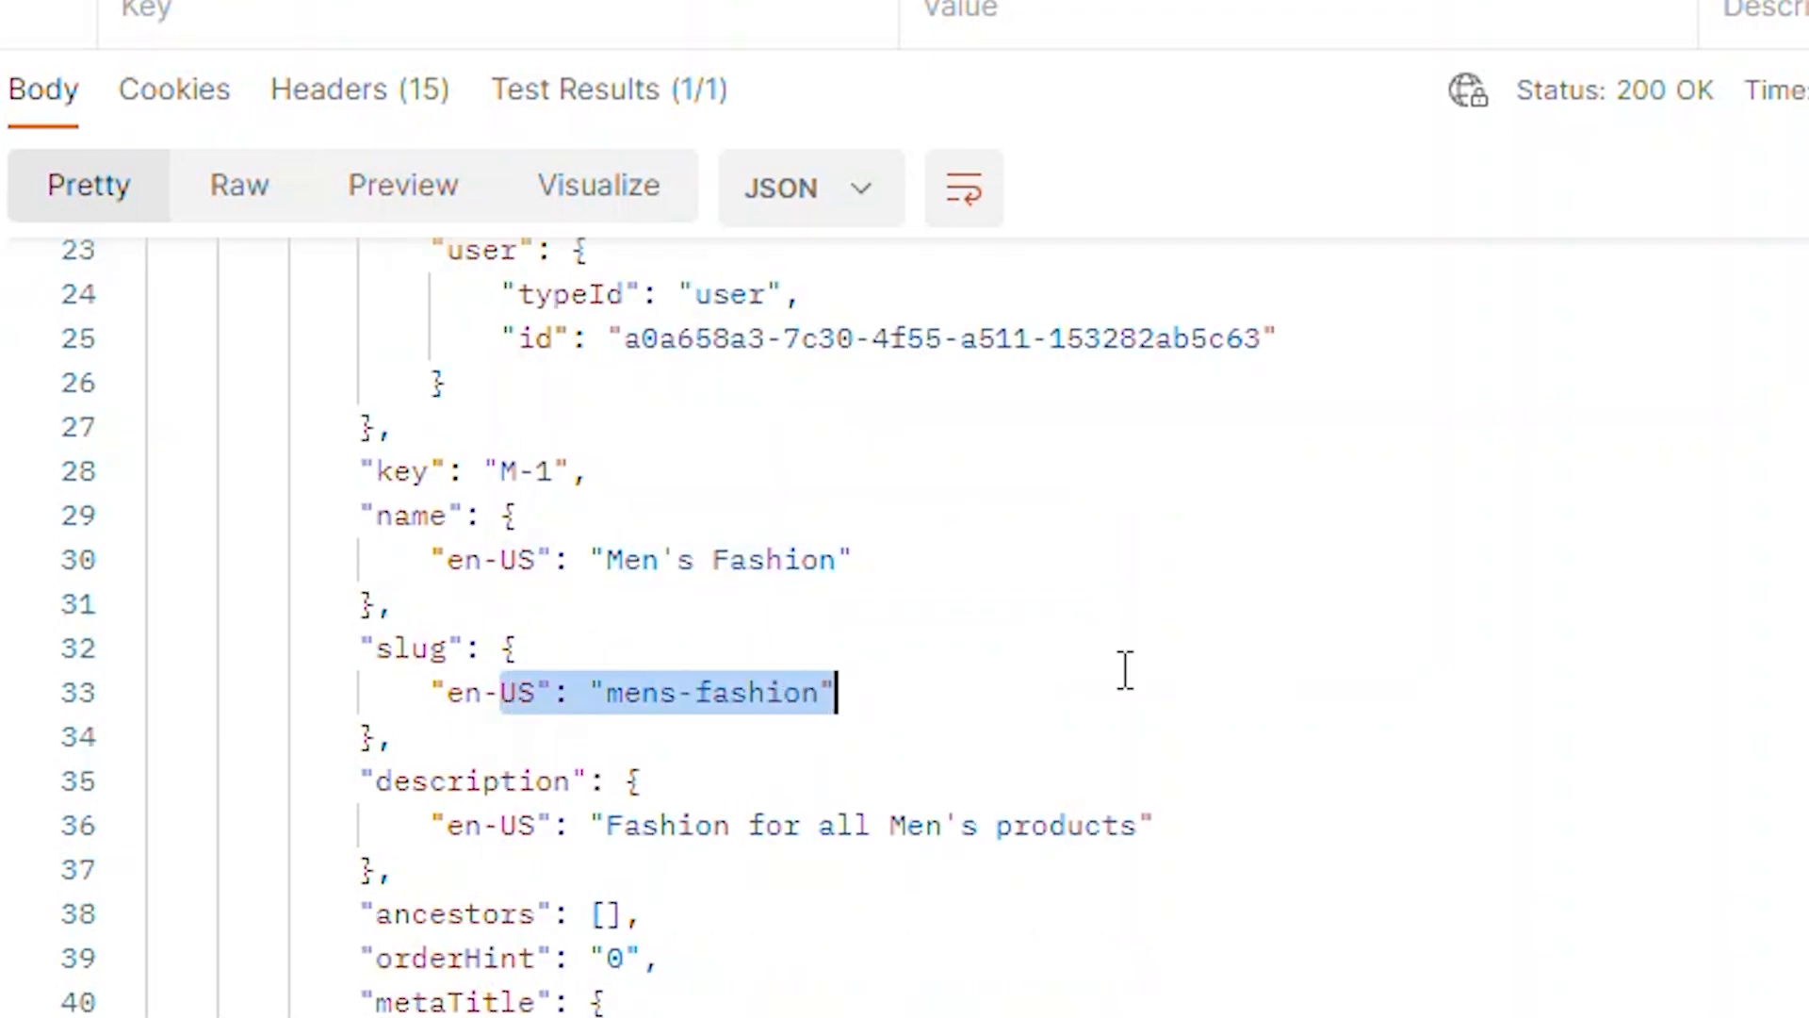
scroll("down", 3)
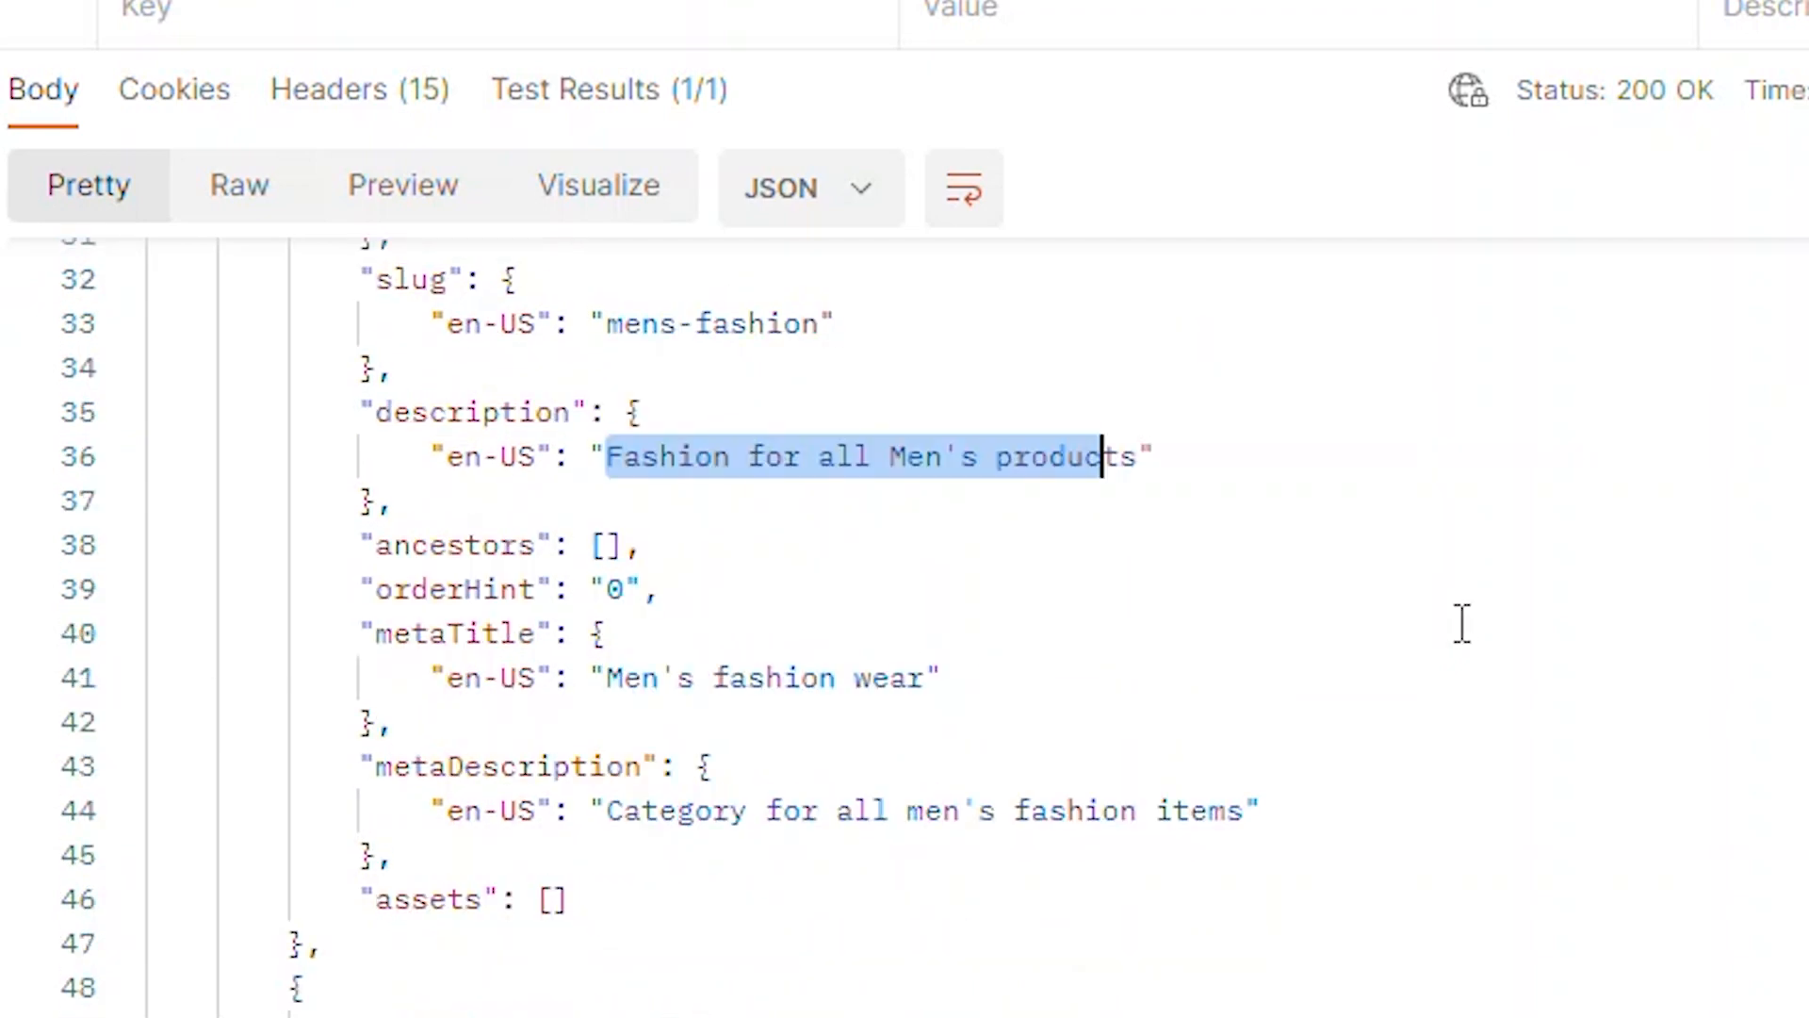
scroll("down", 3)
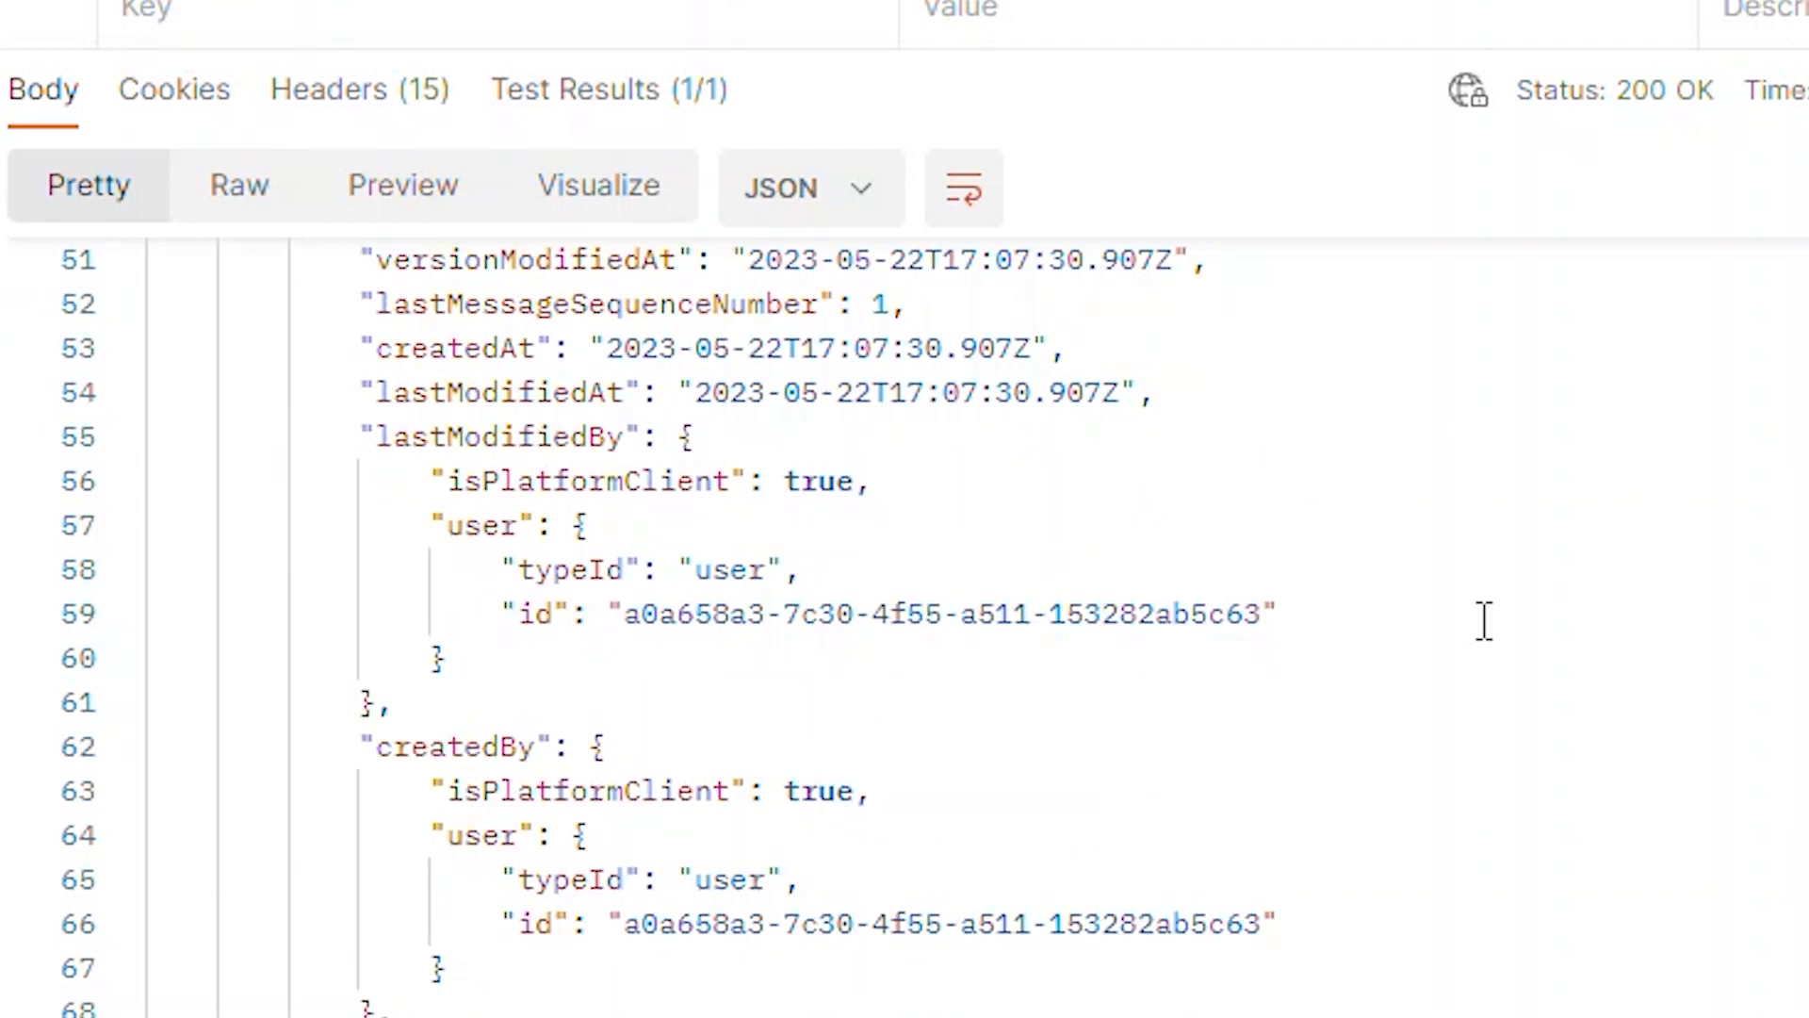
scroll("down", 3)
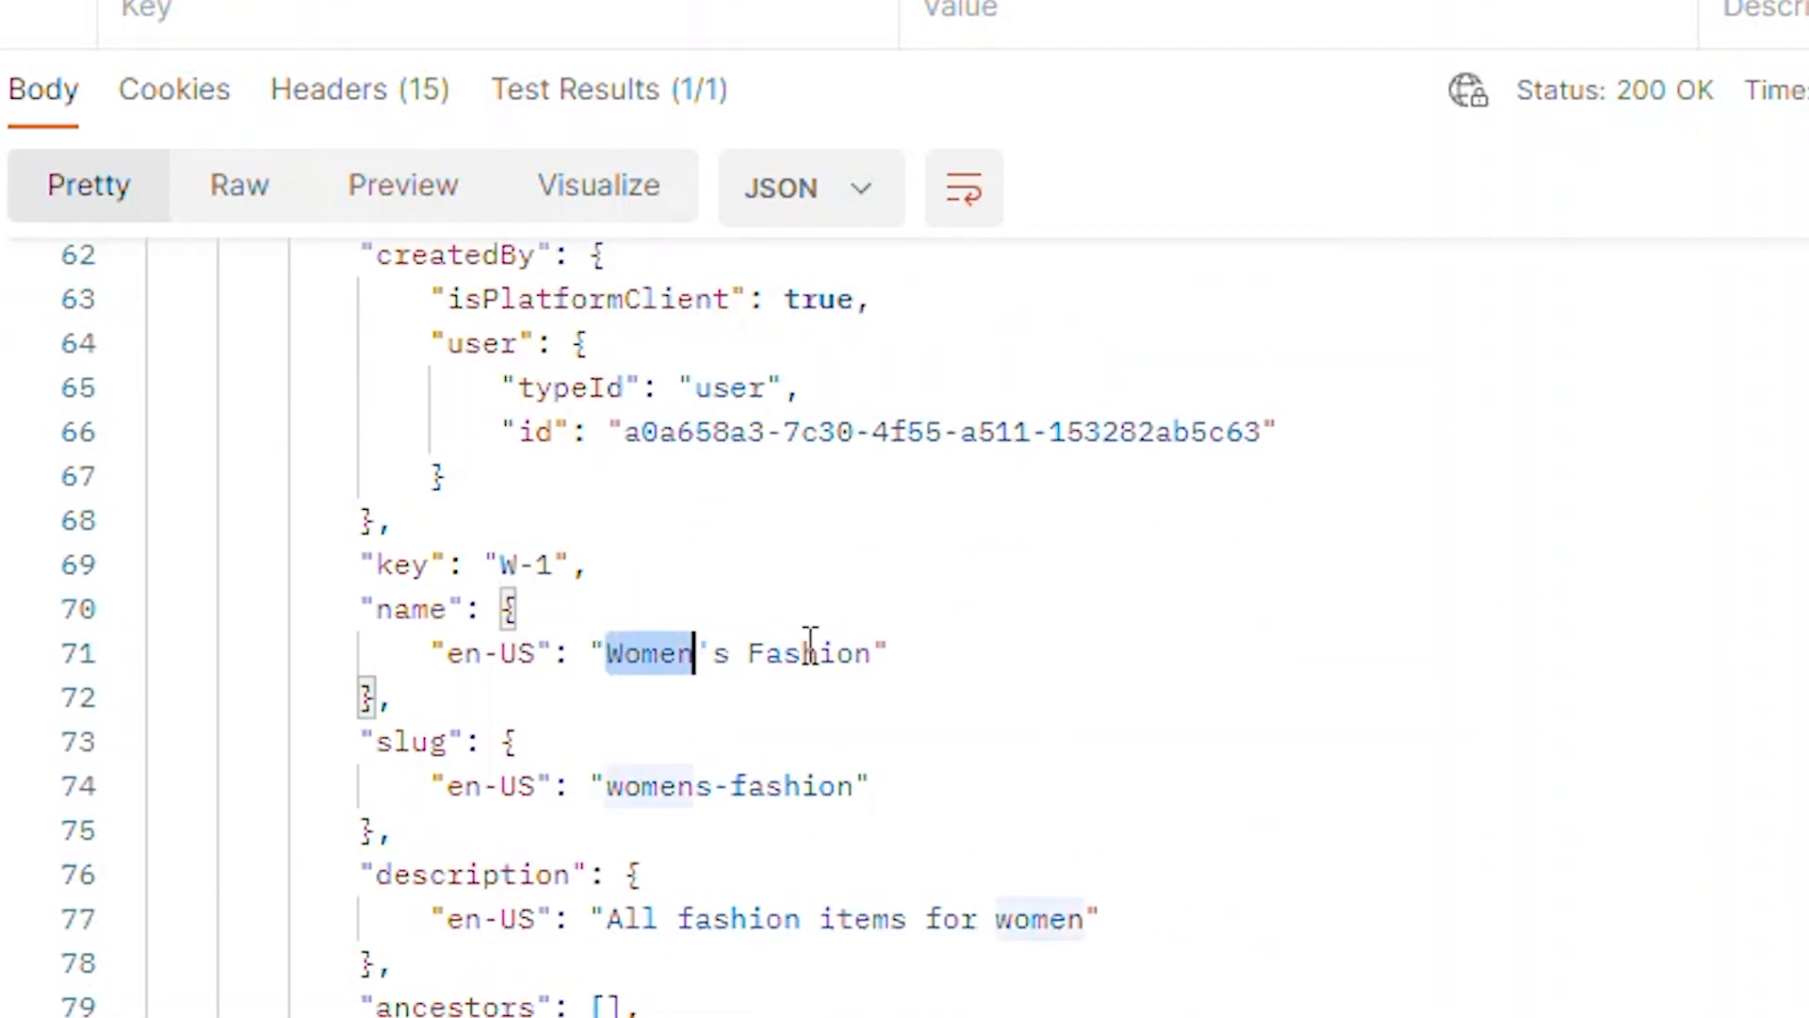
scroll("down", 3)
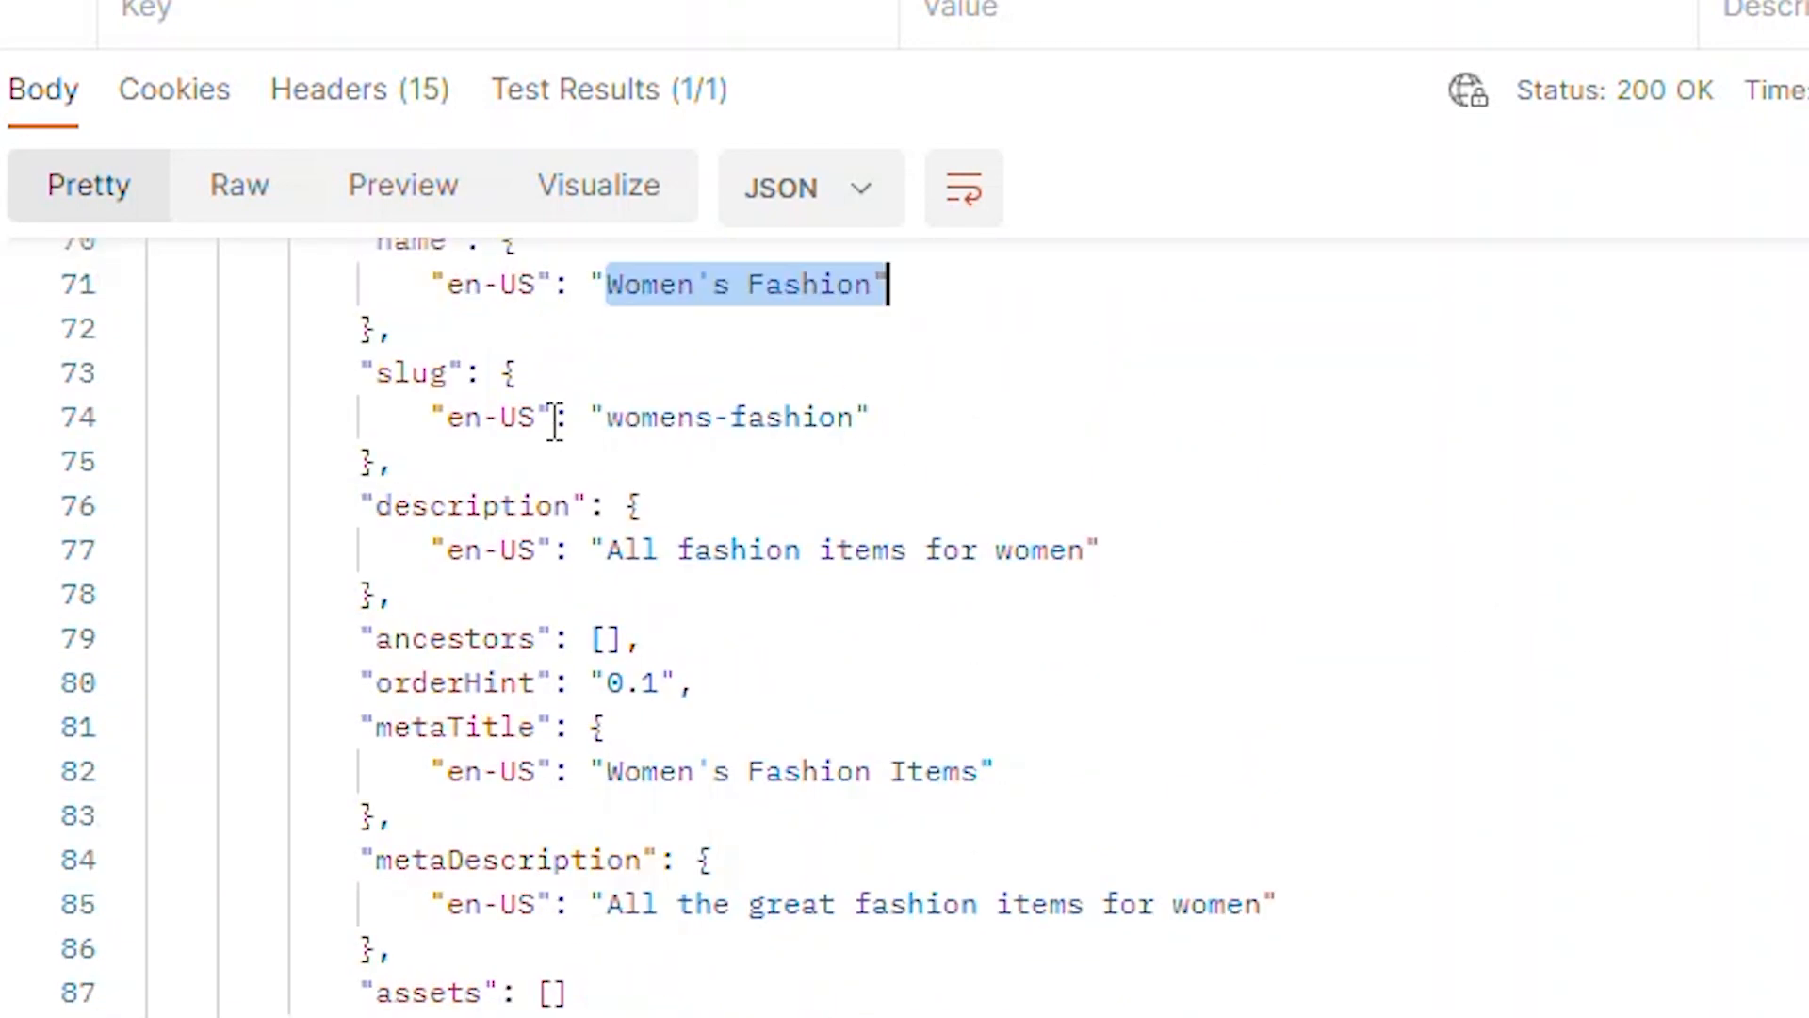
scroll("down", 3)
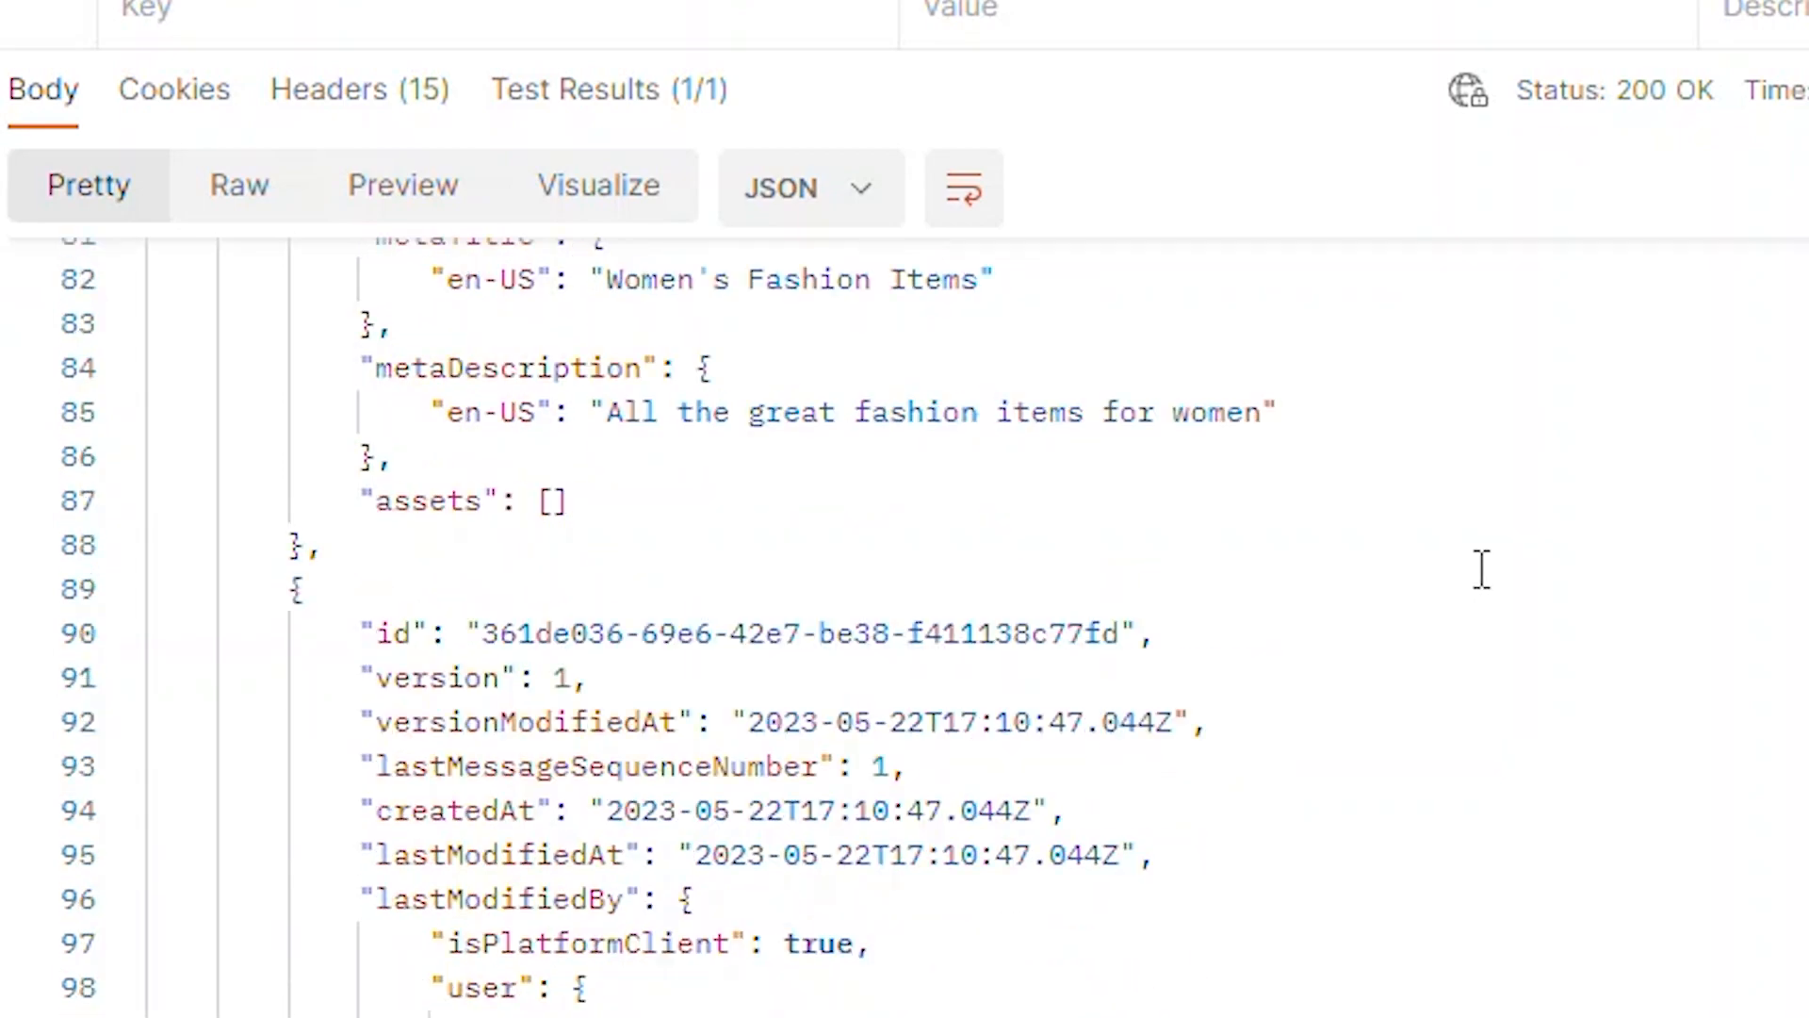
scroll("down", 3)
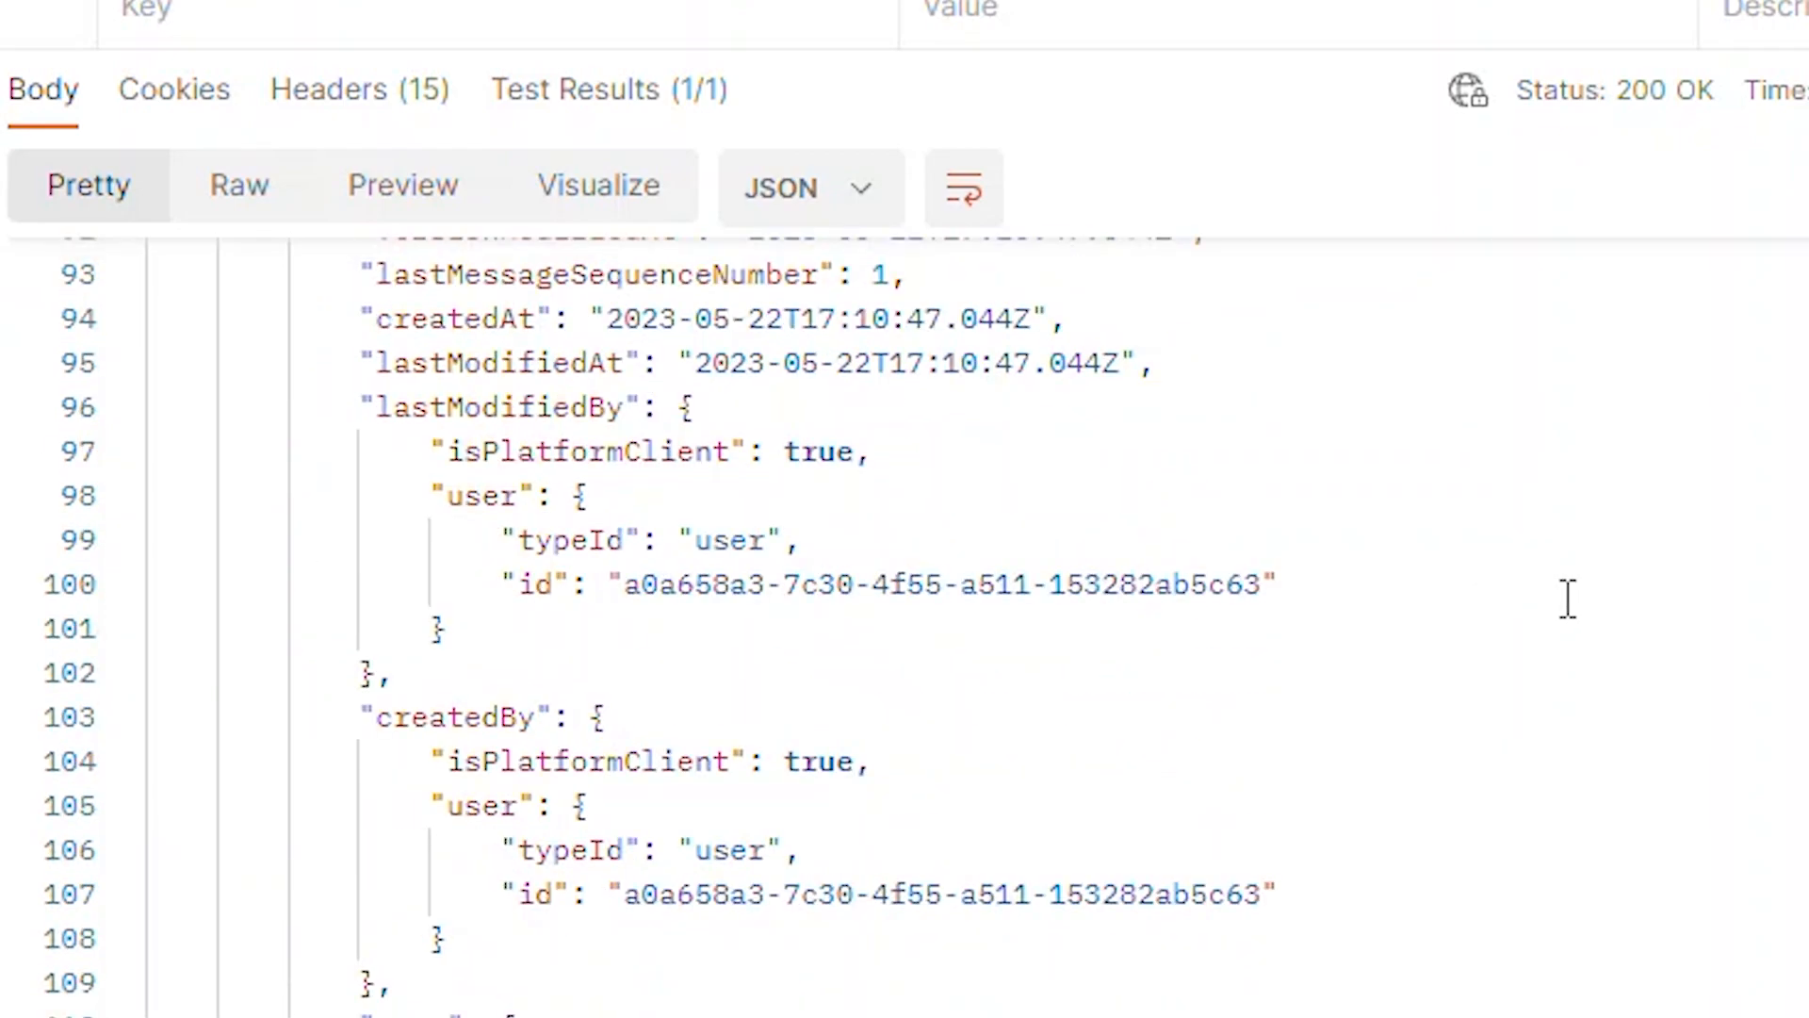